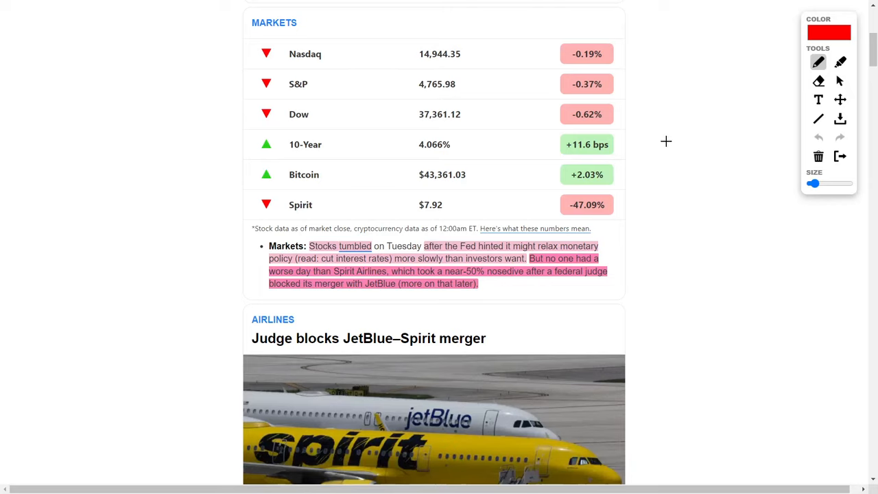
mouse_move(689, 121)
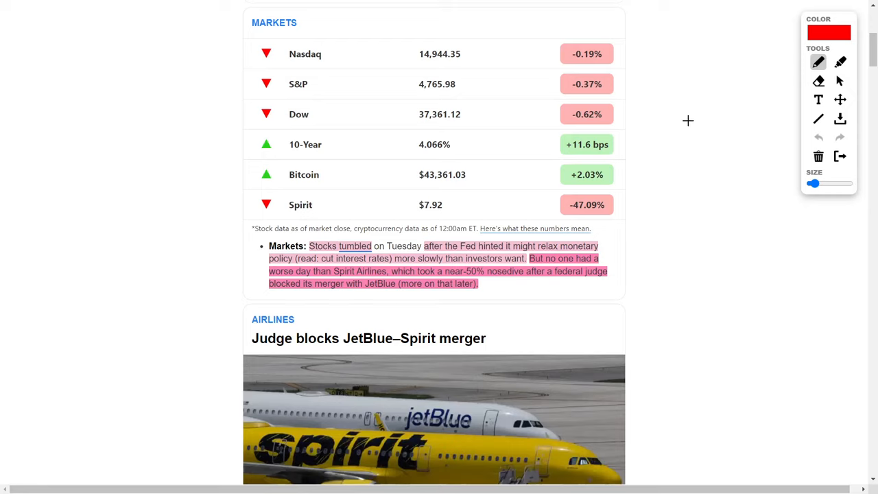
mouse_move(691, 95)
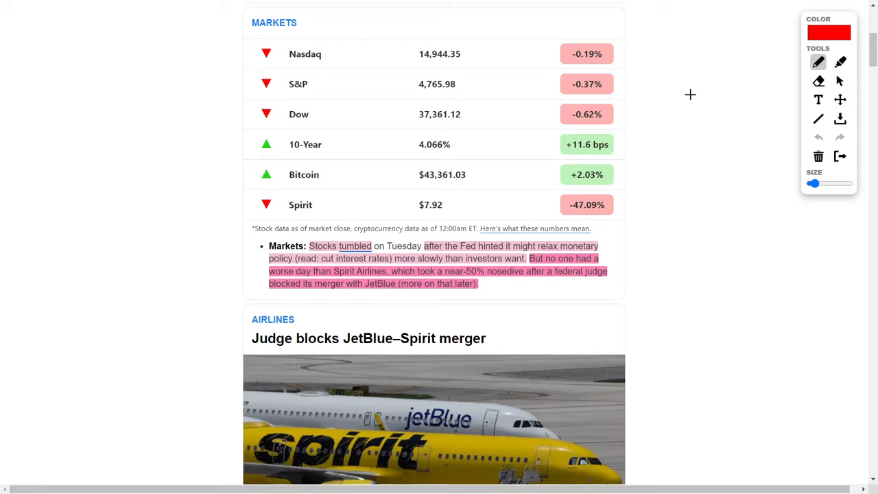
mouse_move(689, 92)
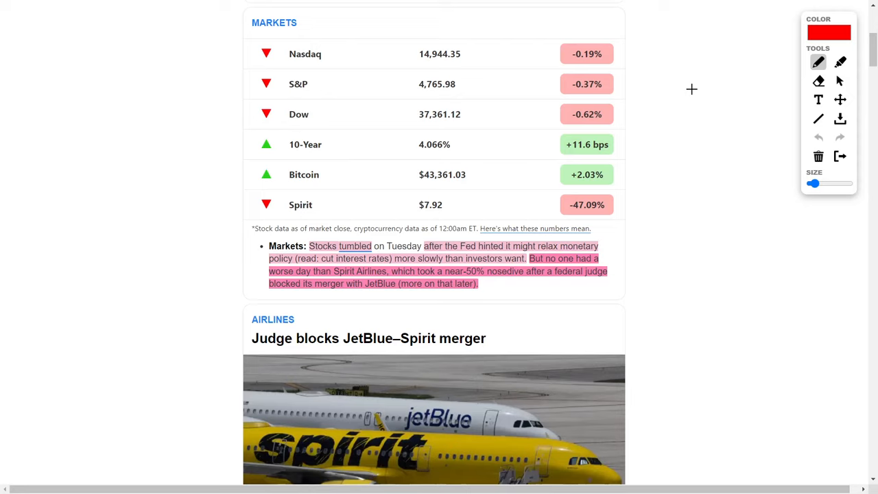
mouse_move(680, 85)
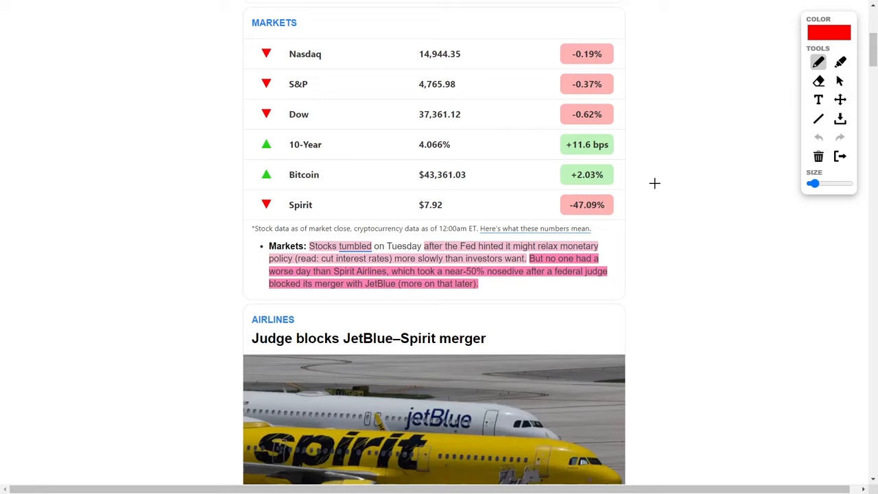
mouse_move(650, 160)
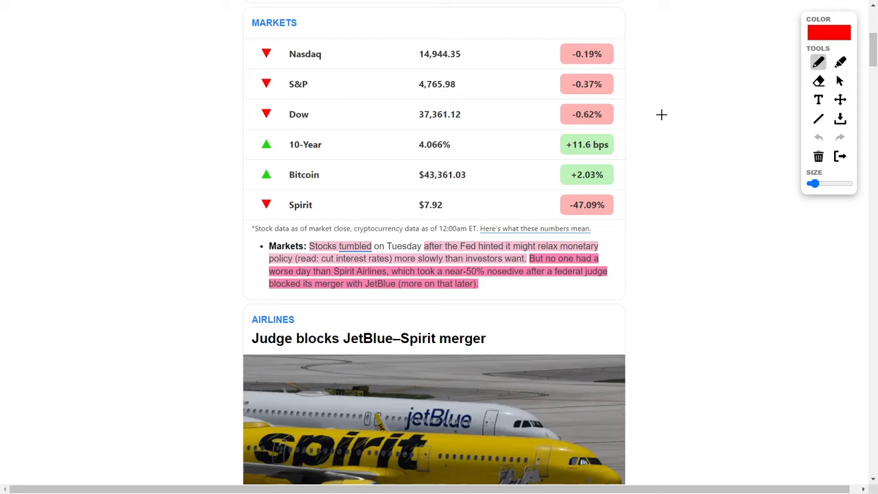
mouse_move(662, 108)
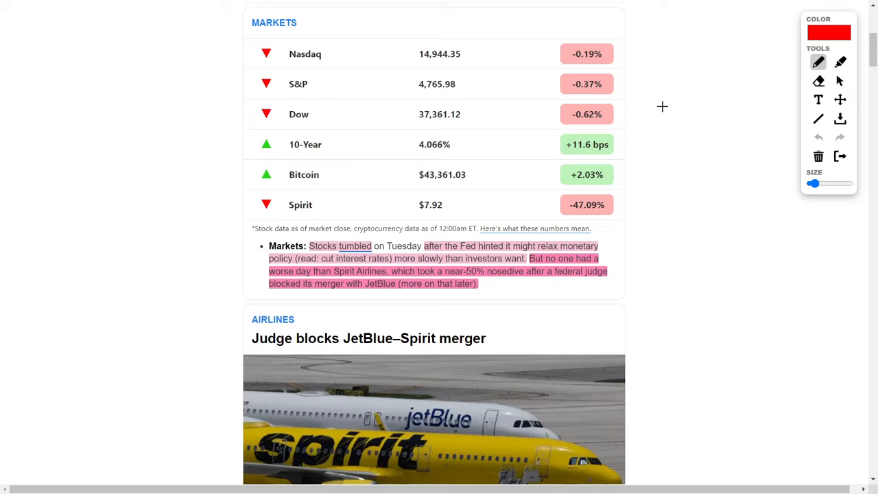
mouse_move(203, 149)
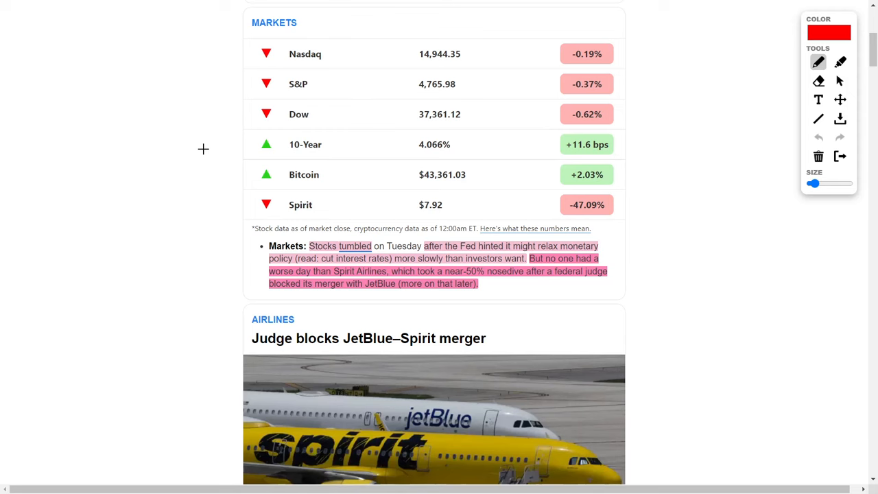
Scroll past the airplane photo to the JetBlue–Spirit article's highlighted body text
scroll(down, 3)
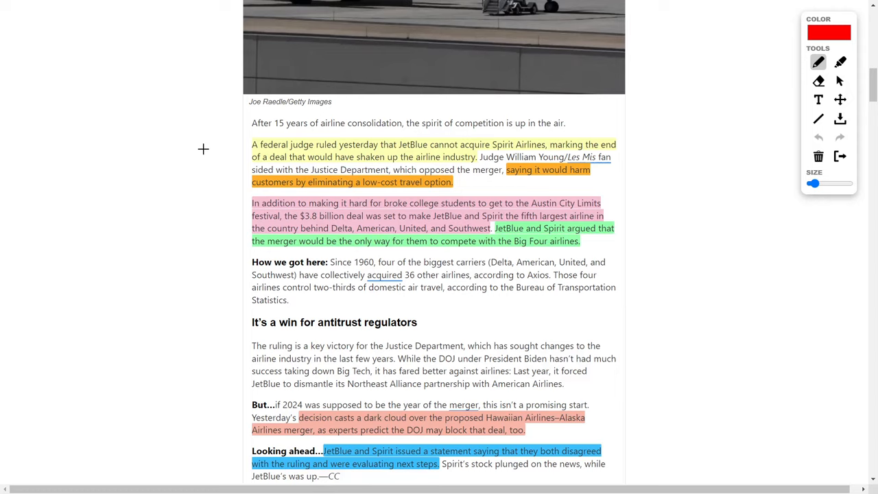
mouse_move(641, 109)
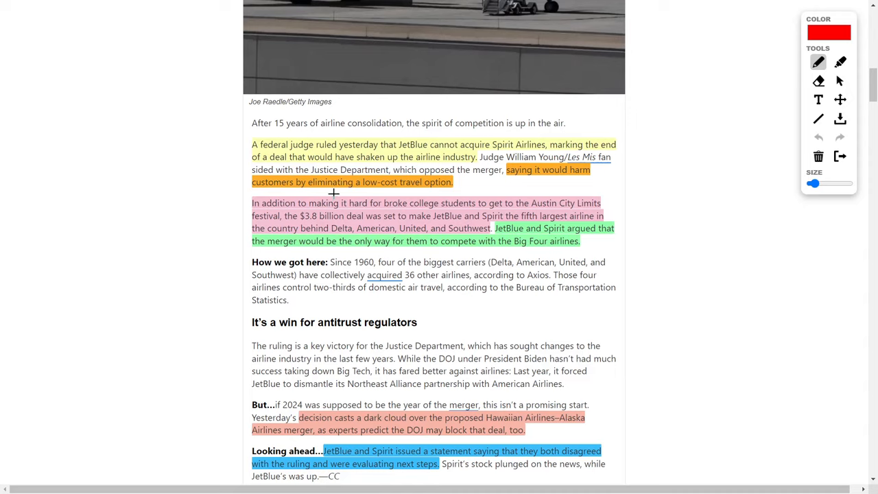
mouse_move(423, 191)
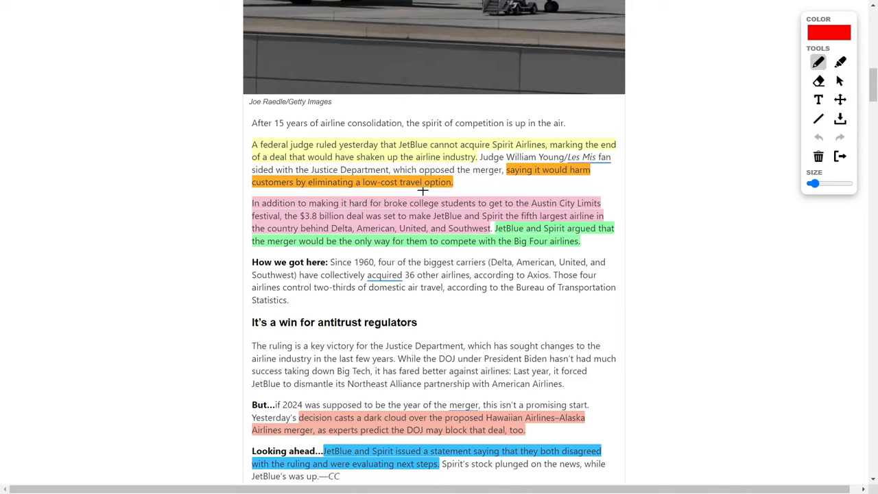
mouse_move(171, 201)
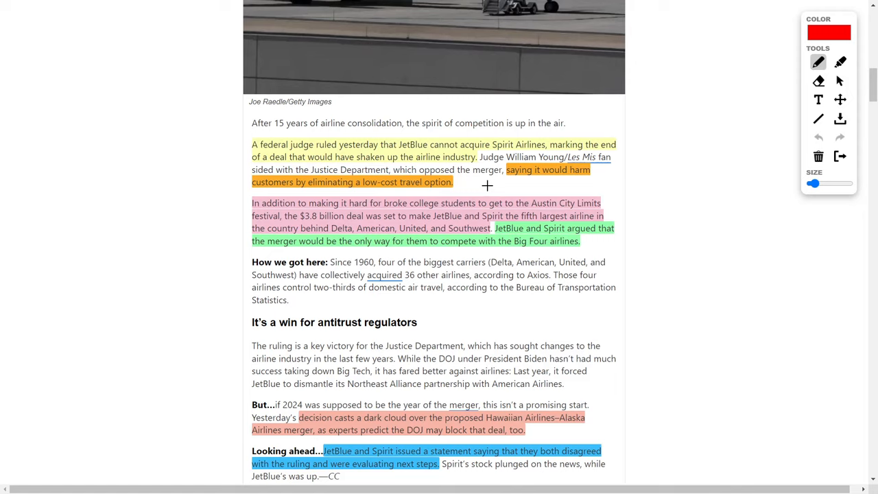
mouse_move(682, 189)
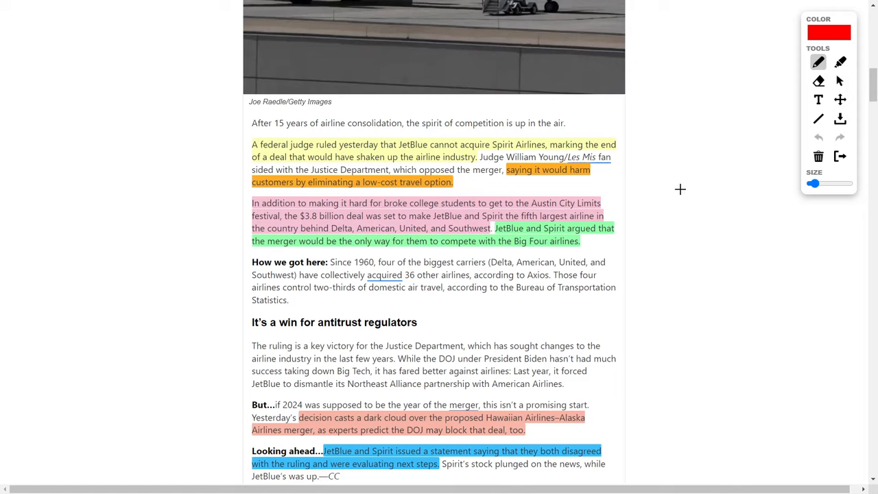
mouse_move(670, 183)
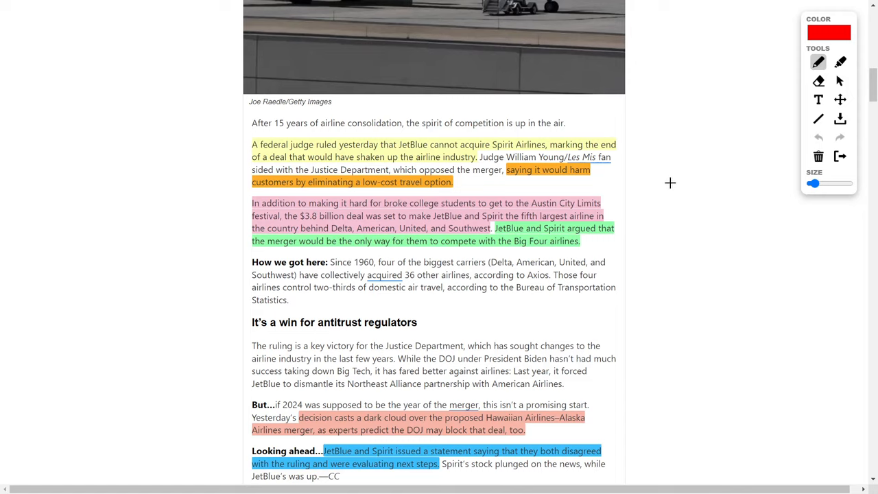
mouse_move(343, 234)
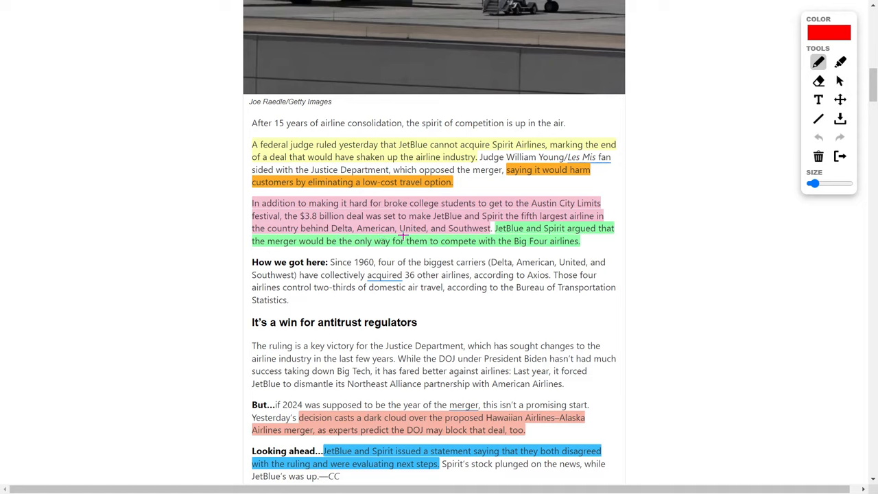
mouse_move(708, 224)
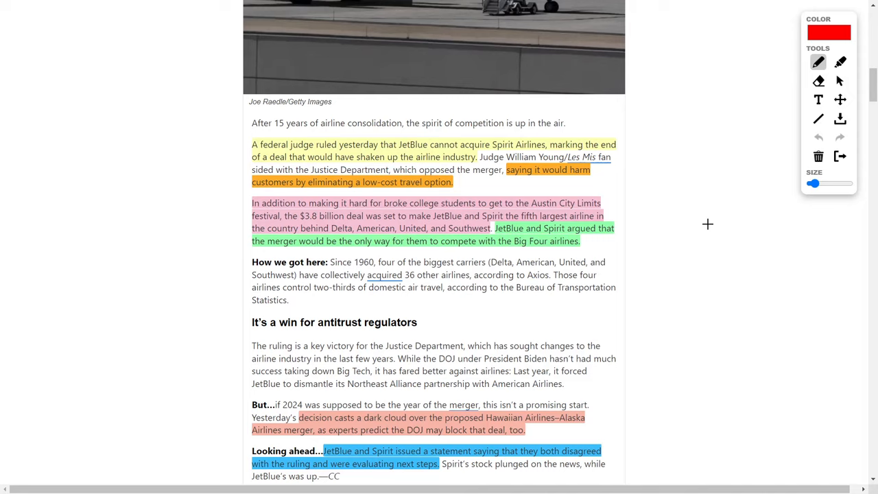
mouse_move(198, 215)
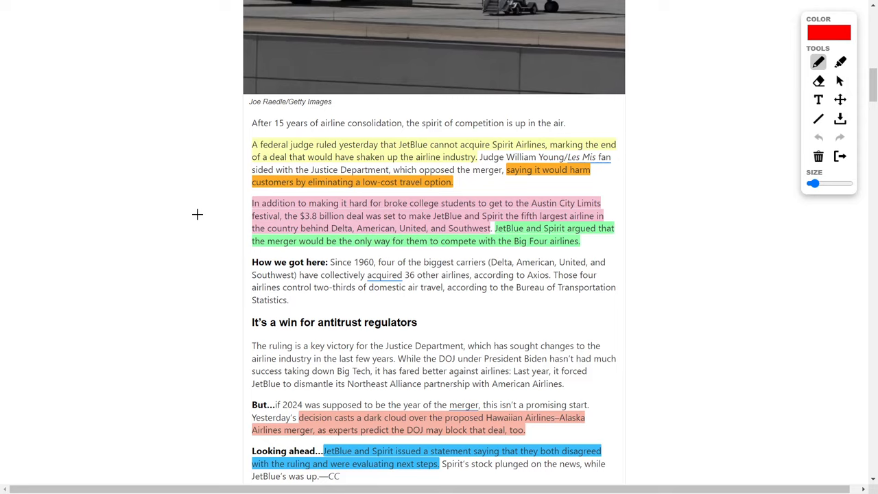
Scroll down to the 'Looking ahead' paragraph and the Knightscope sponsored section
scroll(down, 3)
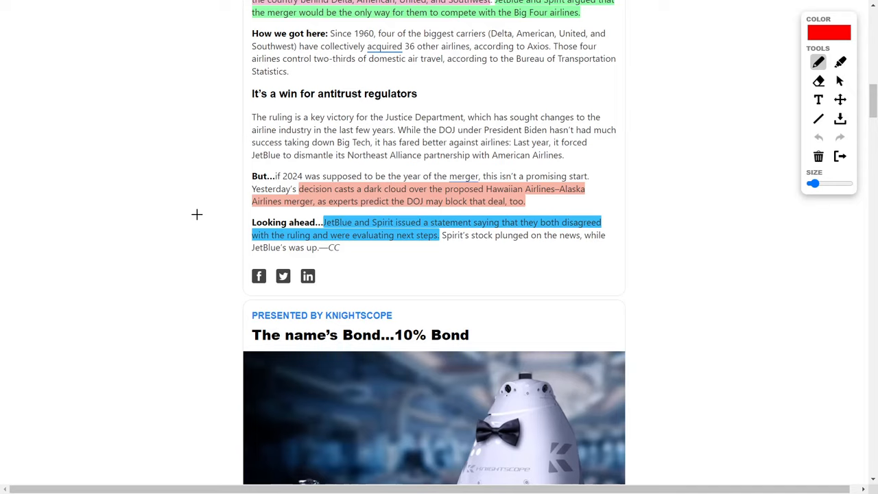
mouse_move(622, 131)
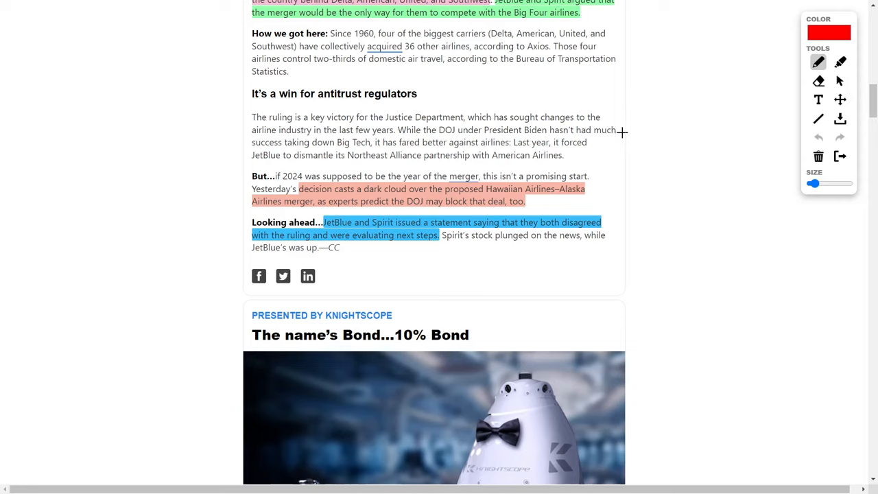
mouse_move(683, 126)
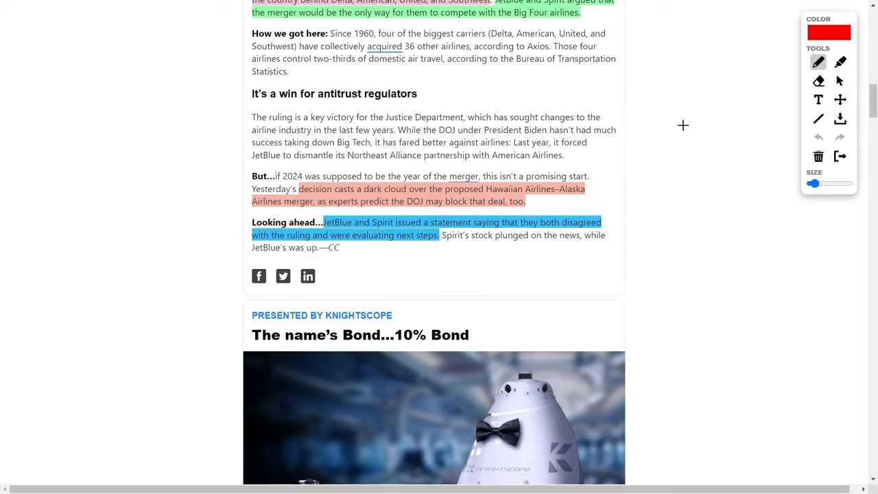
mouse_move(675, 136)
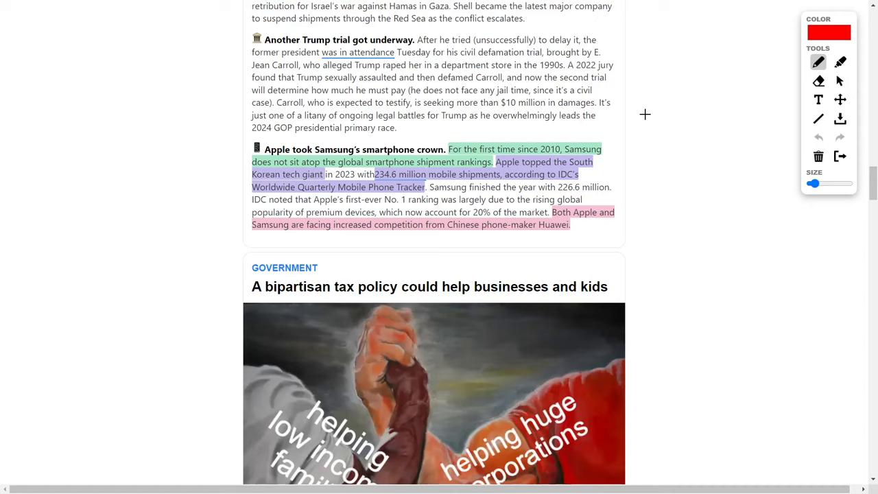
mouse_move(625, 138)
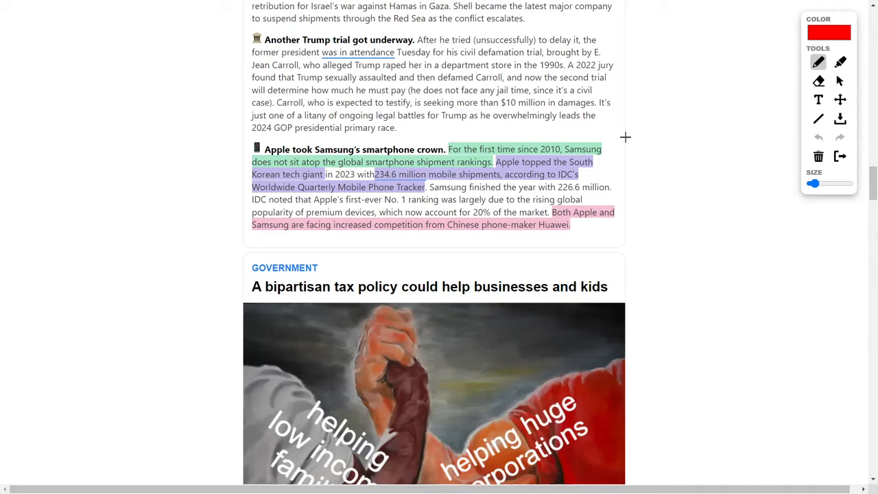
mouse_move(549, 126)
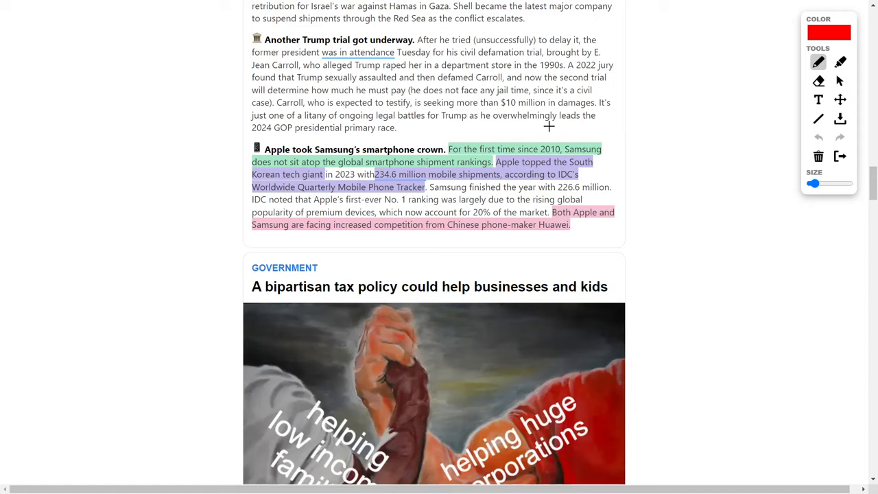
mouse_move(351, 195)
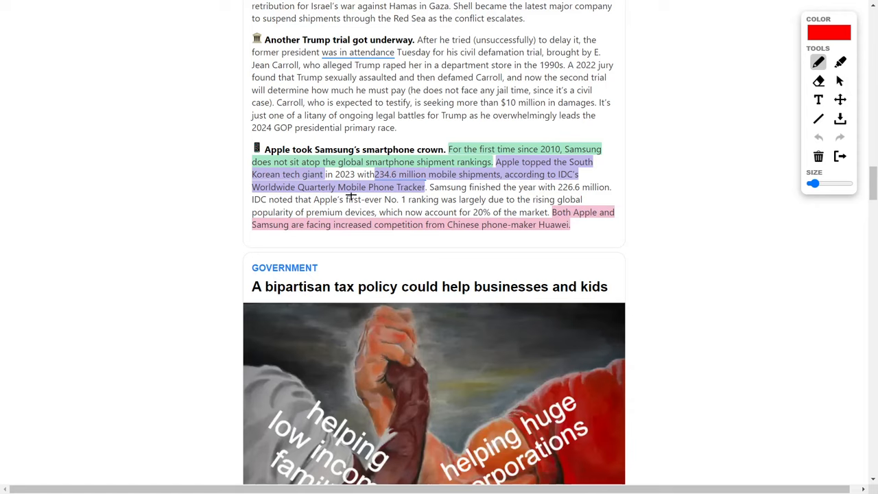
mouse_move(451, 193)
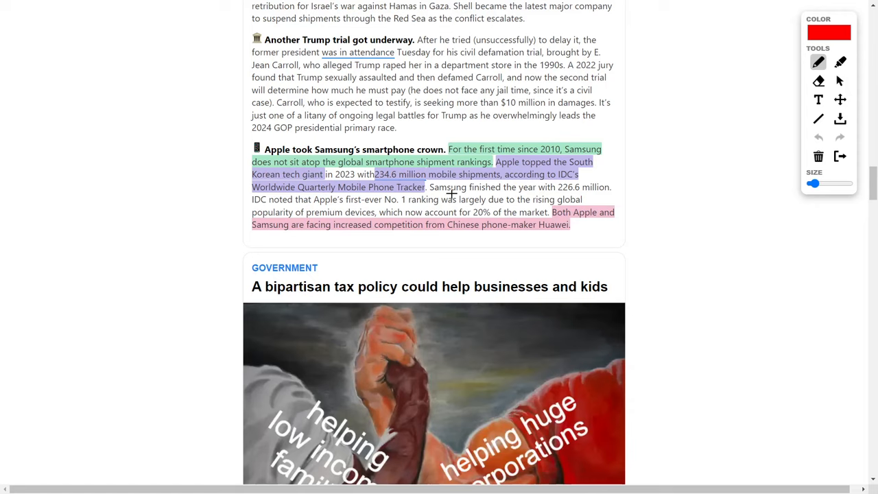
mouse_move(655, 163)
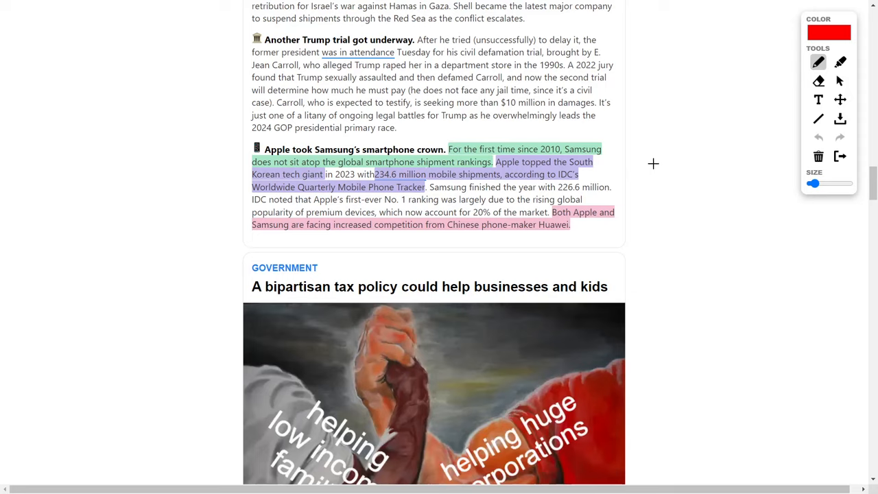
mouse_move(654, 162)
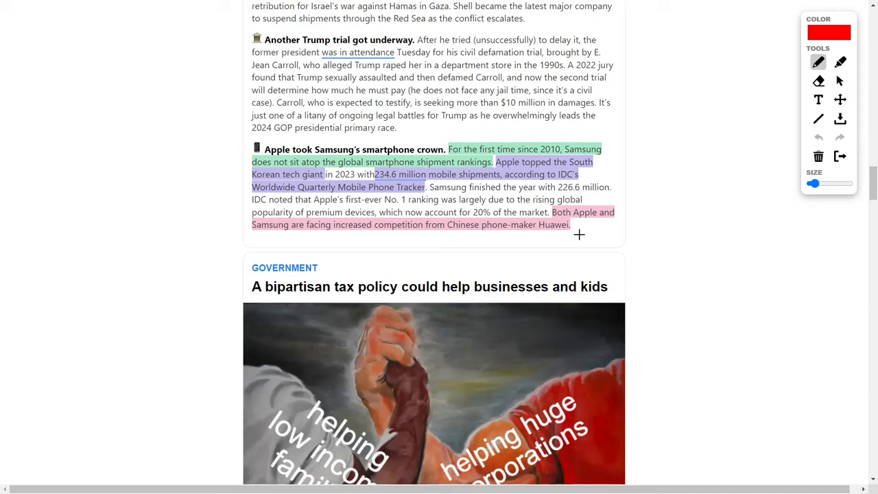
mouse_move(645, 203)
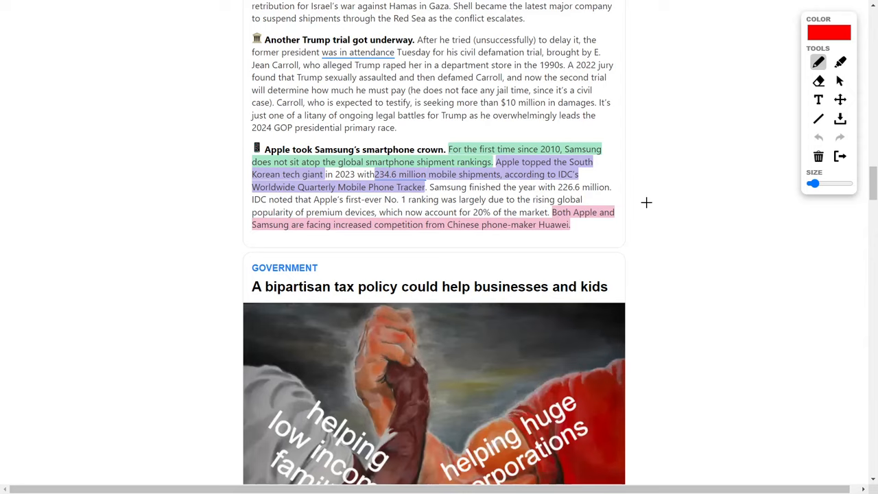
scroll(down, 3)
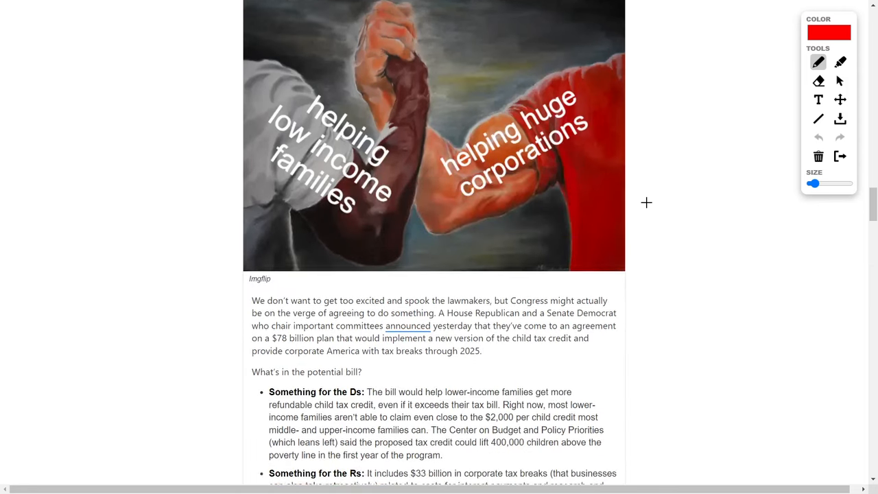
scroll(down, 3)
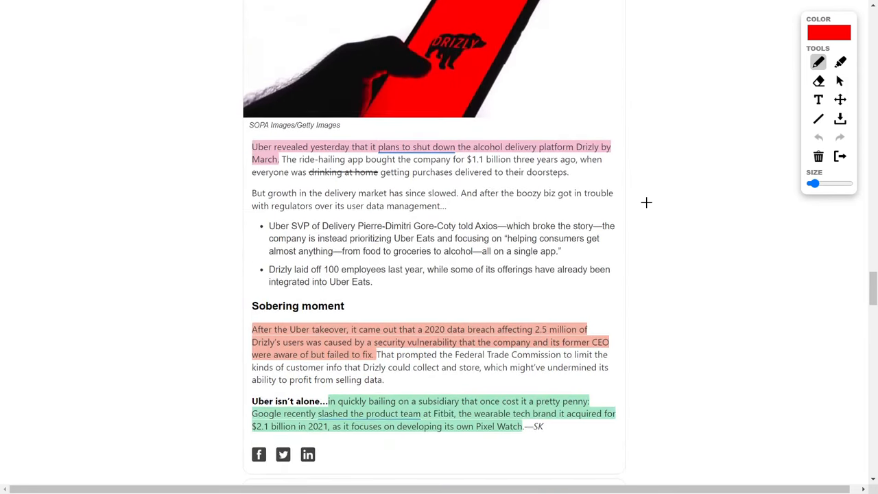
scroll(down, 3)
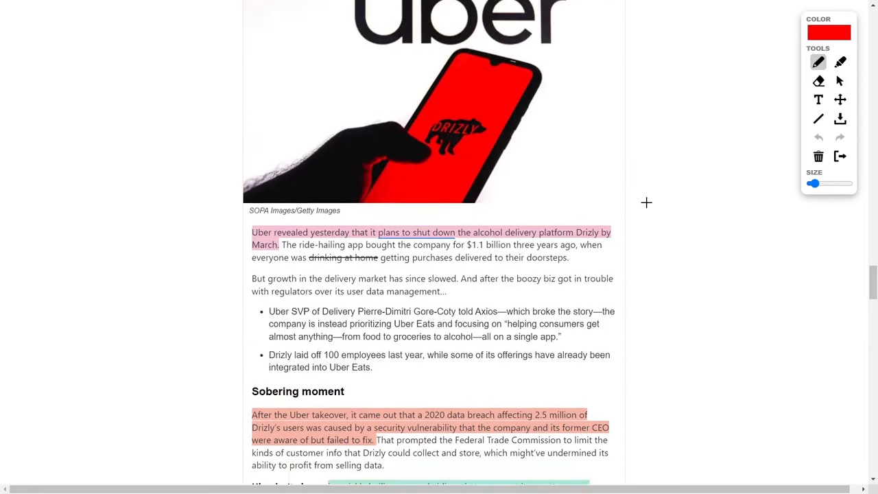
scroll(down, 3)
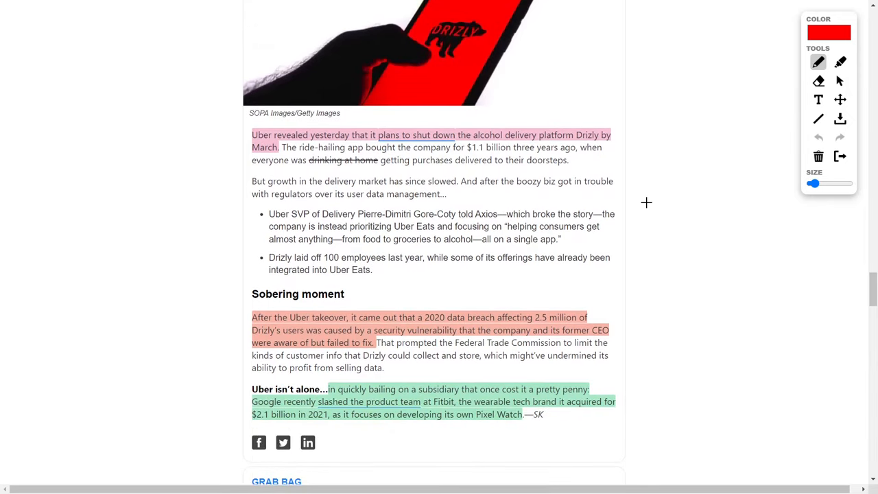
mouse_move(559, 142)
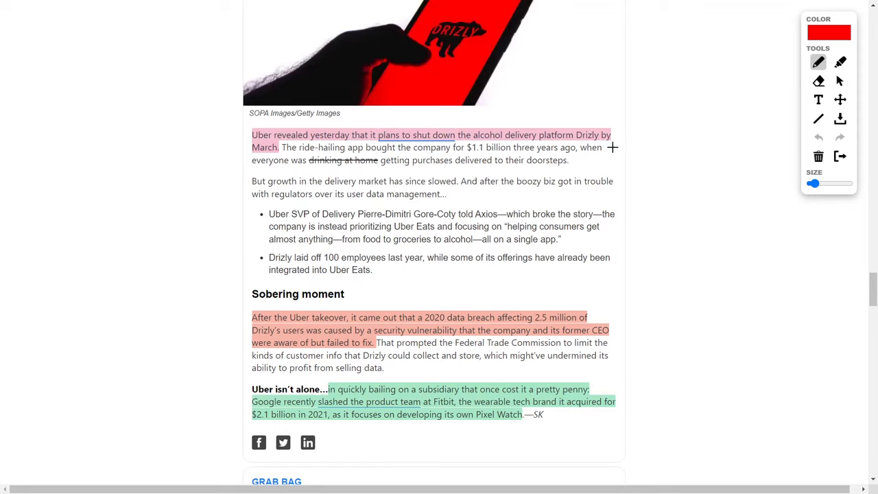
mouse_move(646, 141)
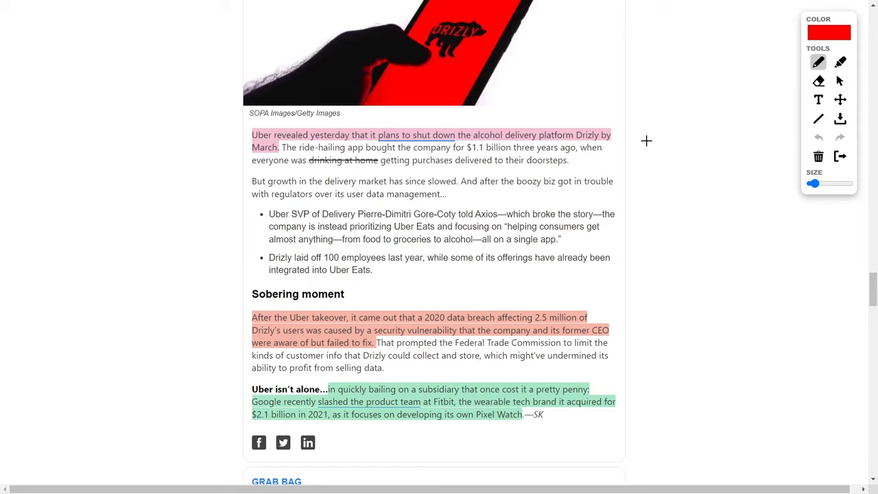
scroll(down, 3)
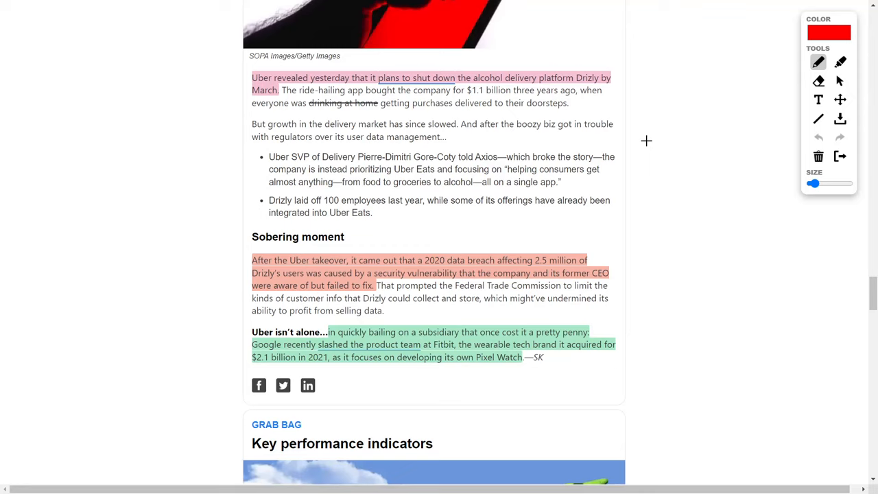
mouse_move(555, 230)
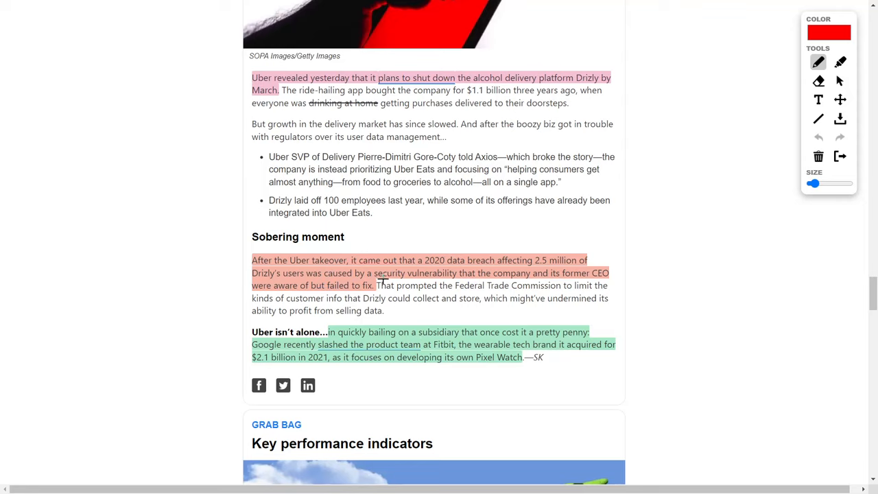
mouse_move(494, 280)
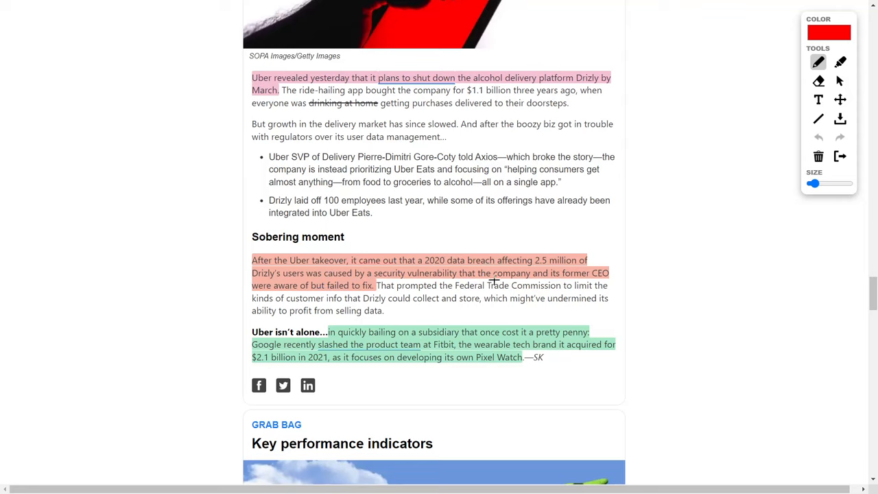
mouse_move(612, 231)
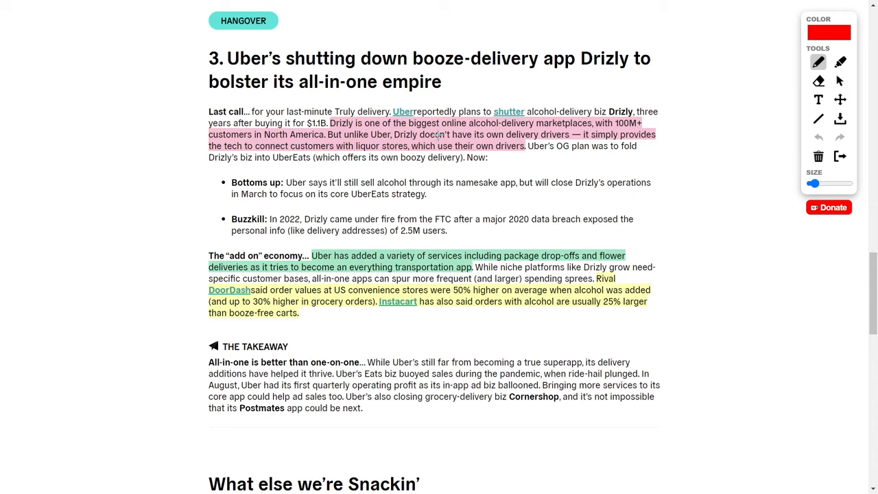
mouse_move(513, 127)
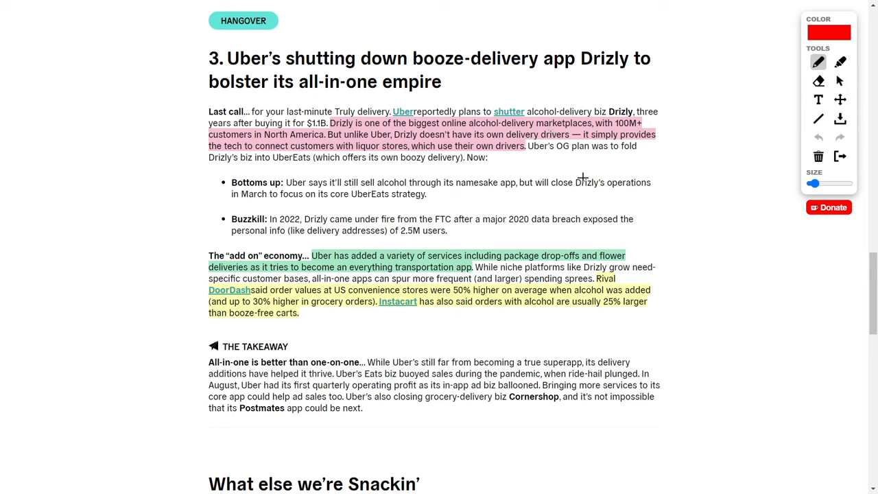
mouse_move(687, 182)
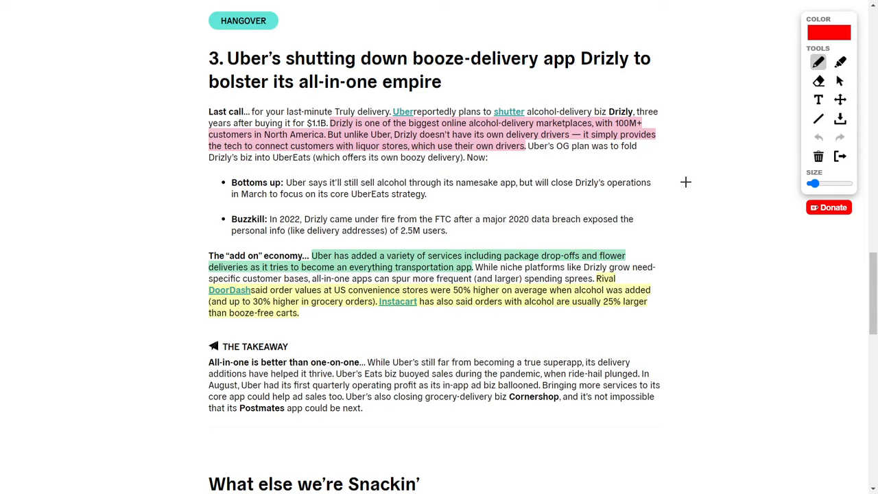
mouse_move(549, 178)
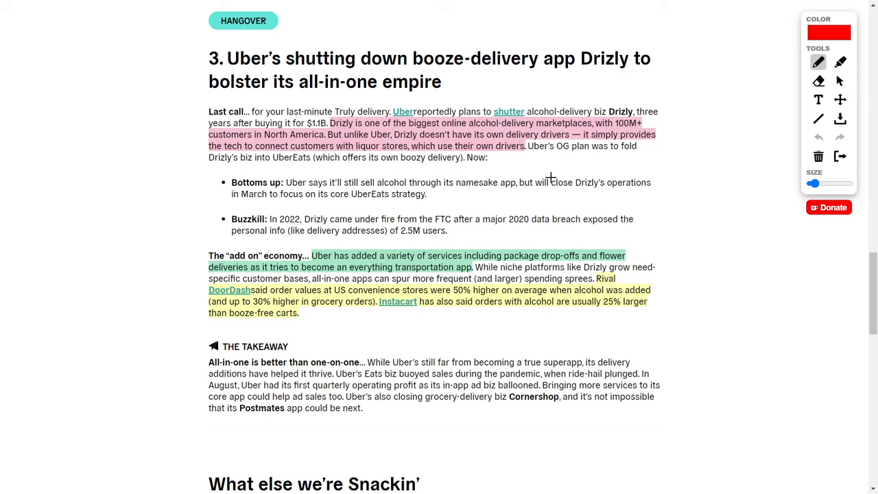
mouse_move(560, 169)
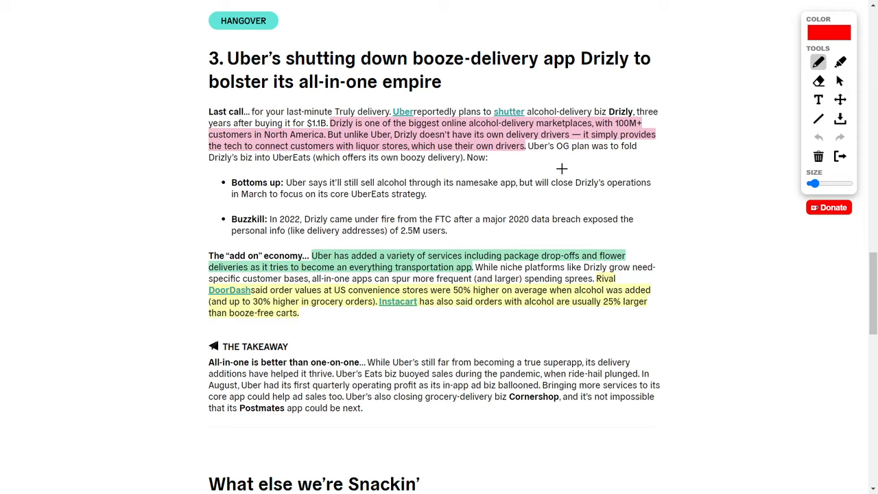
mouse_move(524, 206)
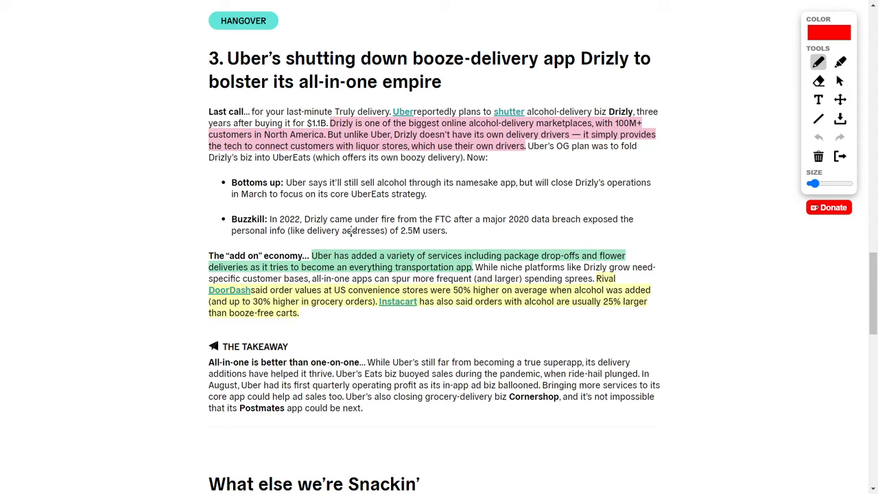
mouse_move(449, 193)
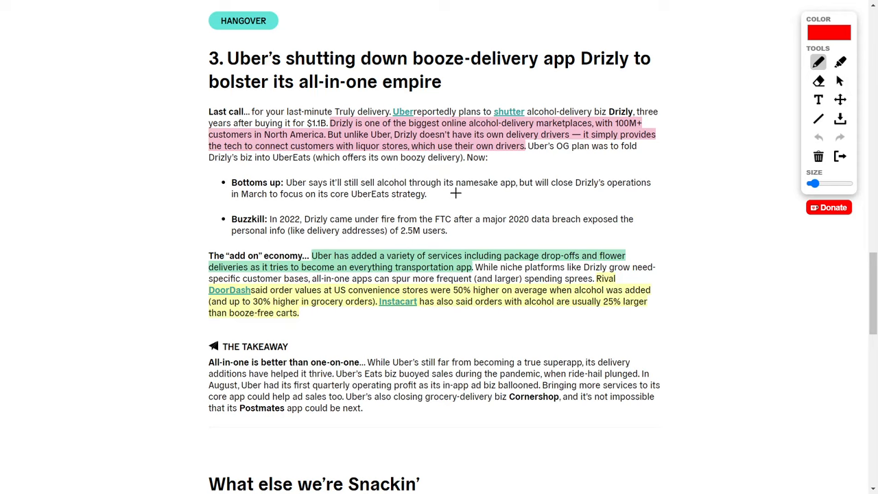
mouse_move(467, 199)
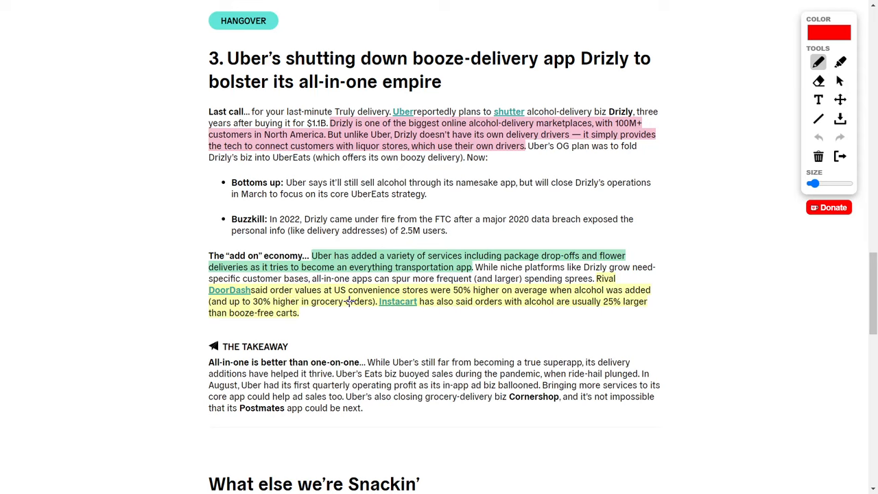
mouse_move(468, 284)
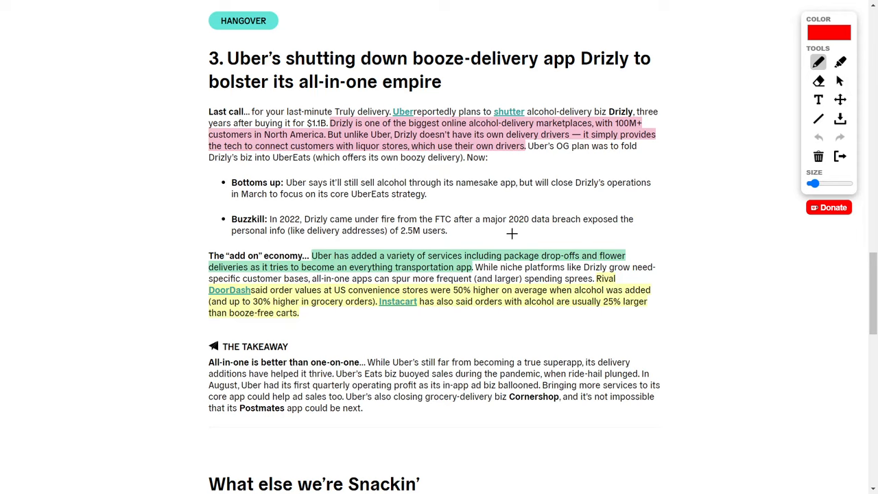
mouse_move(538, 211)
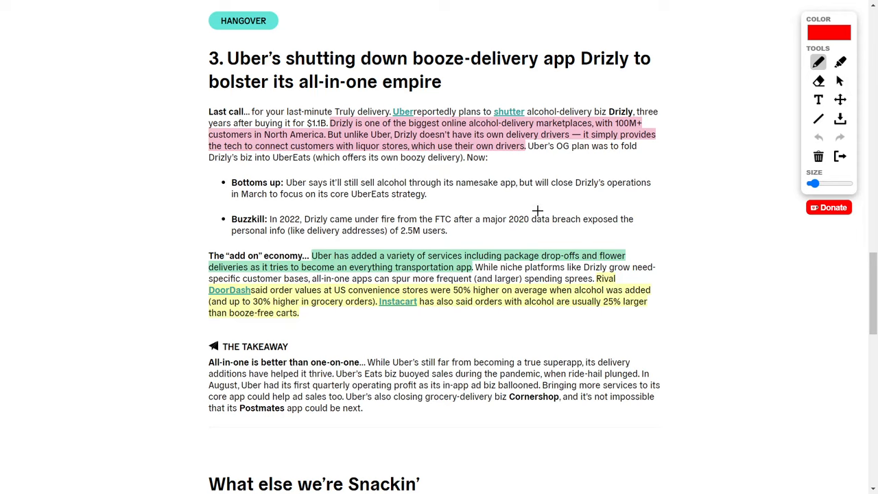
mouse_move(542, 200)
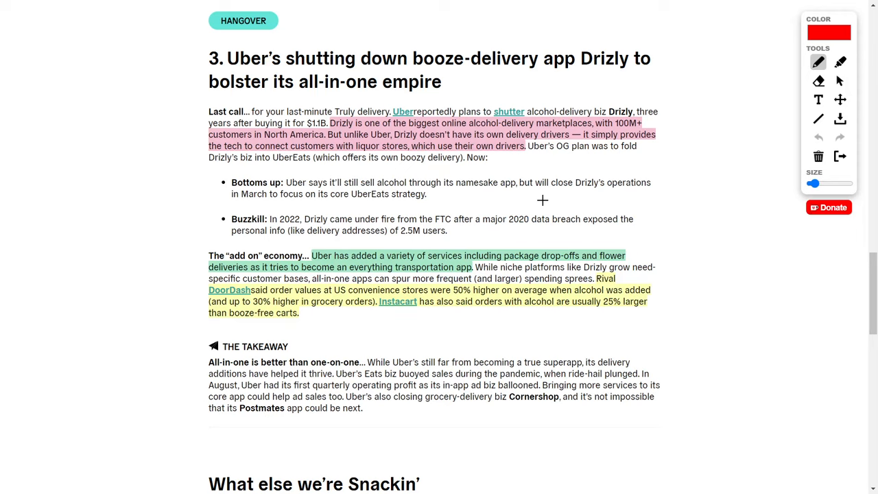
mouse_move(497, 315)
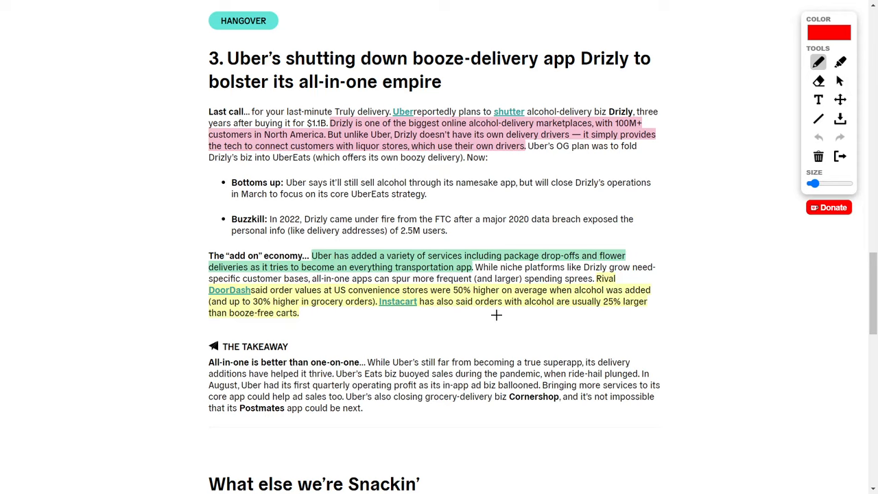
mouse_move(600, 310)
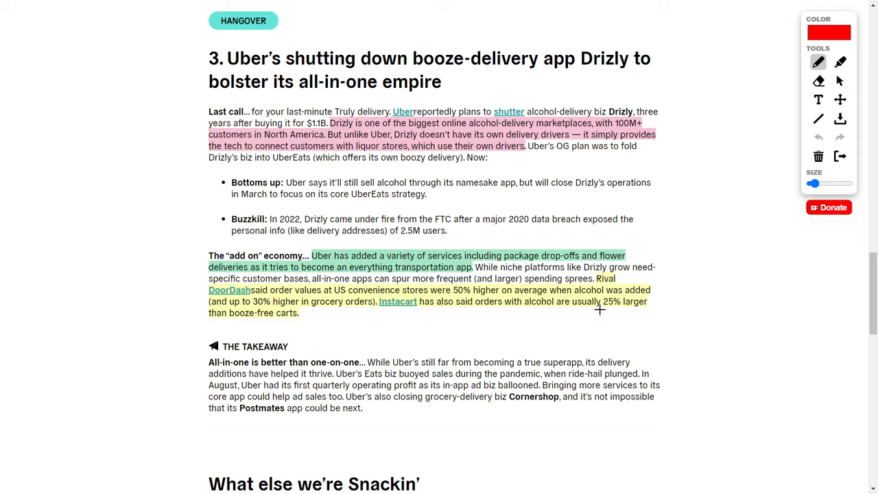
Underline '25% larger' in the Instacart alcohol-orders sentence with the red pen
drag(599, 310, 653, 309)
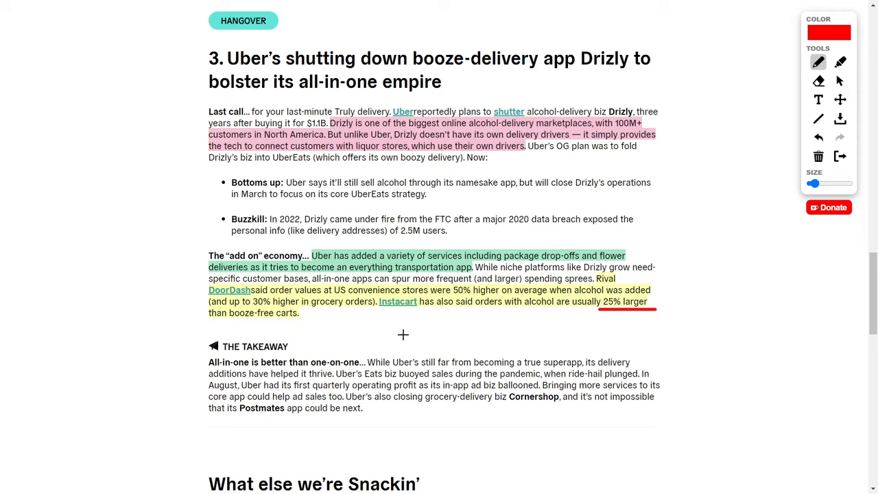
mouse_move(442, 326)
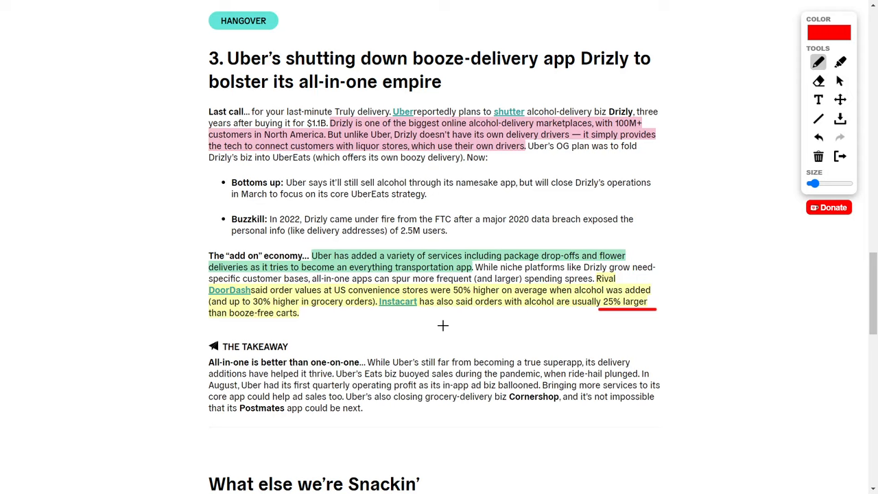
mouse_move(448, 323)
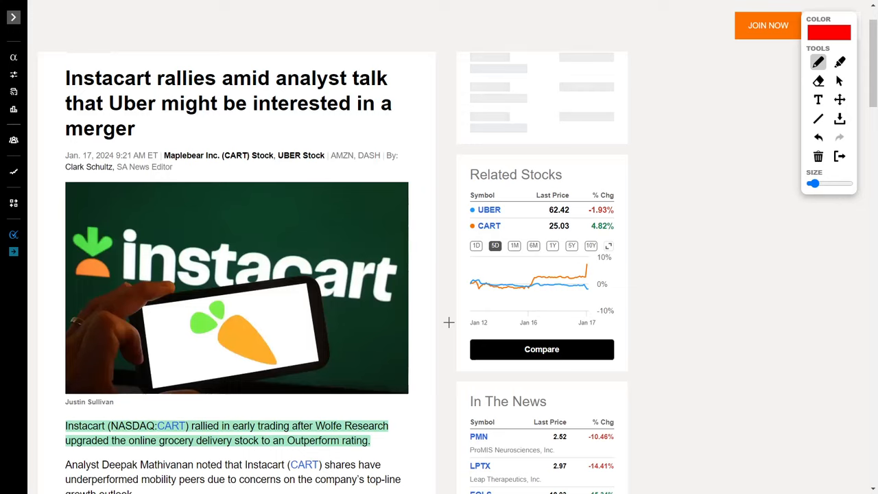
mouse_move(549, 235)
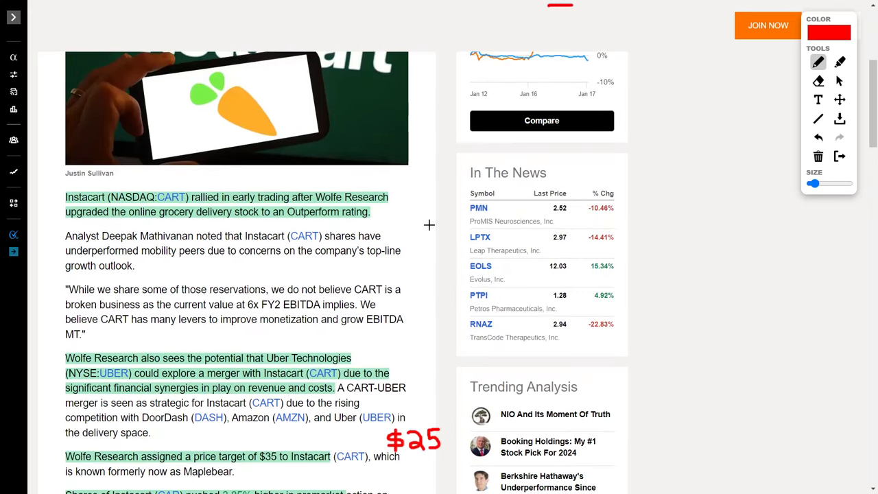
mouse_move(411, 181)
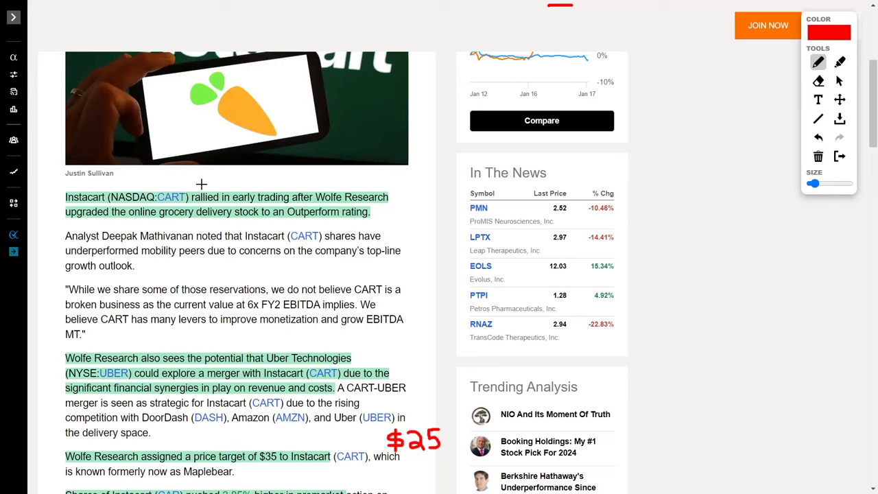
mouse_move(272, 175)
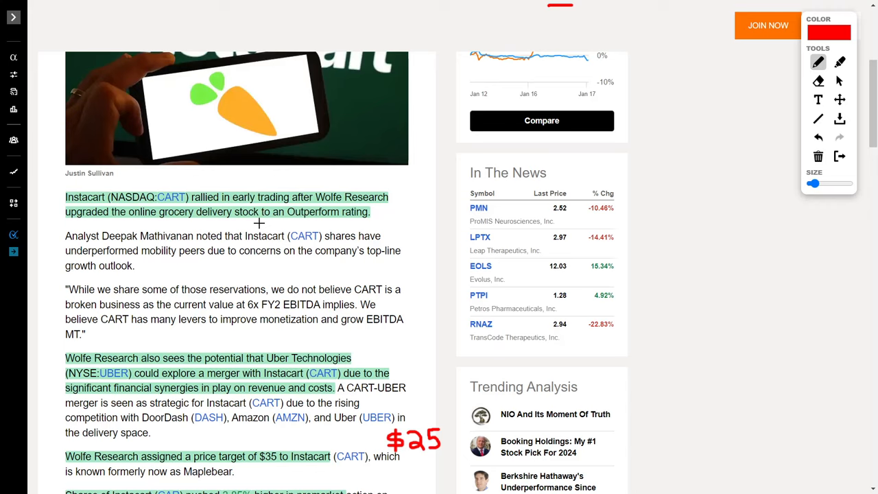
mouse_move(407, 212)
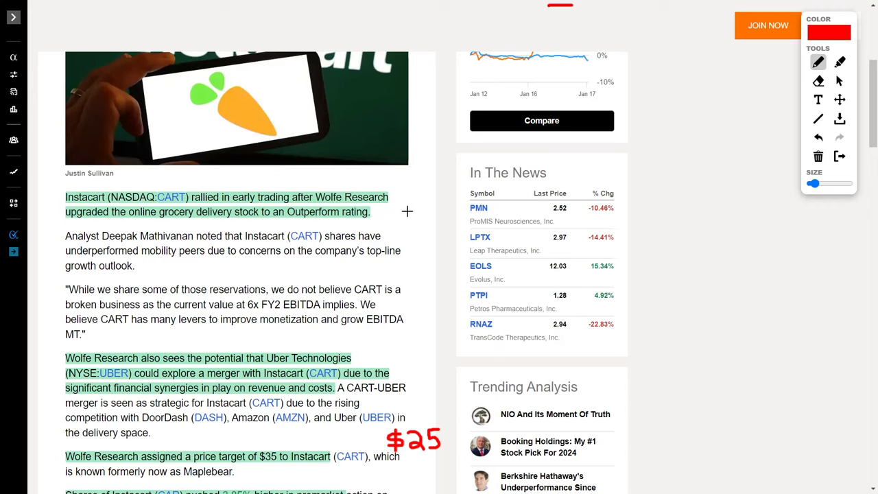
Draw a red arrow from $25 to Wolfe Research's $35 Instacart price target
scroll(down, 3)
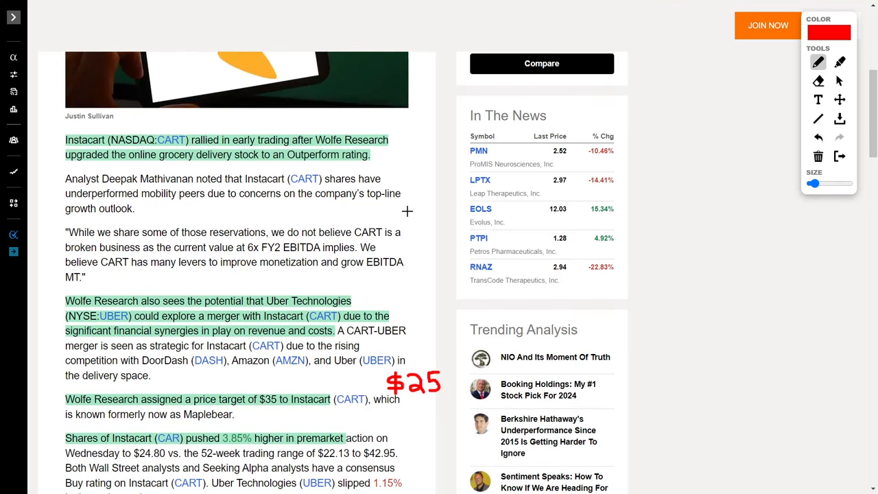
mouse_move(384, 380)
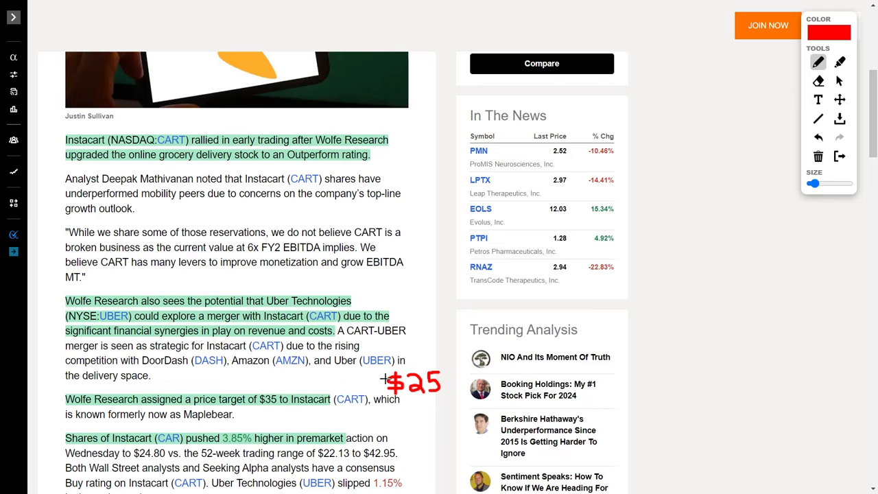
drag(388, 378, 274, 391)
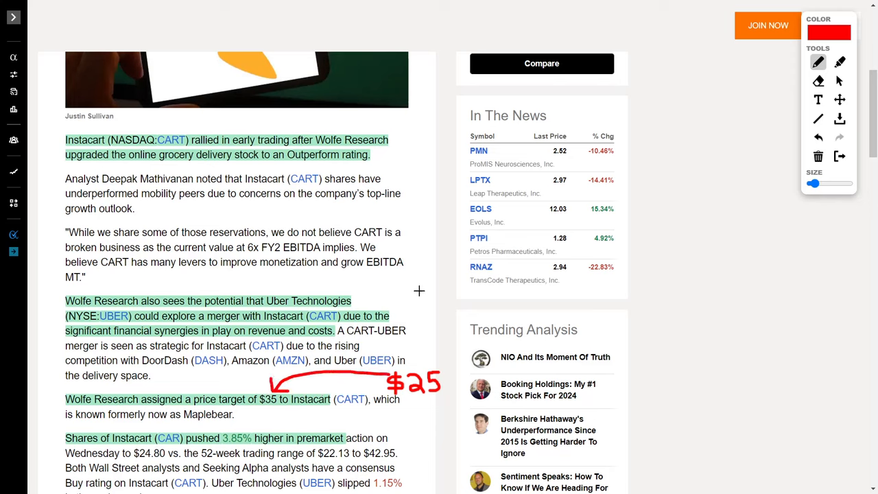
scroll(down, 3)
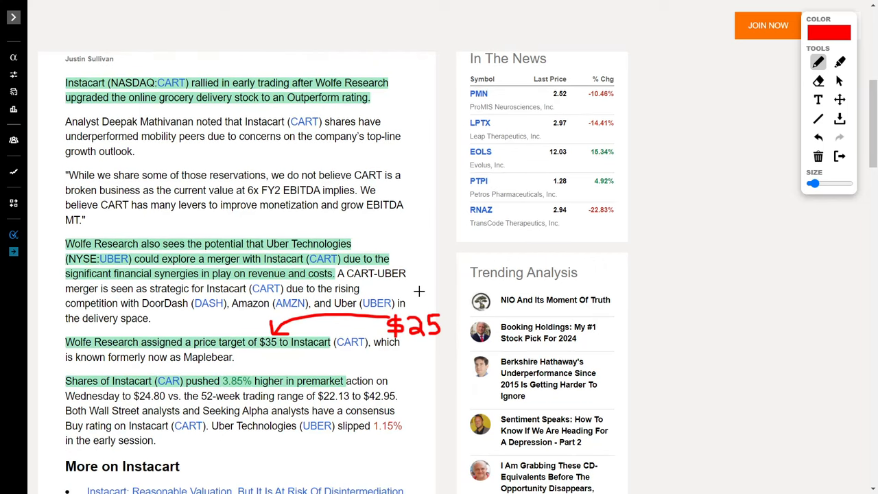
mouse_move(234, 364)
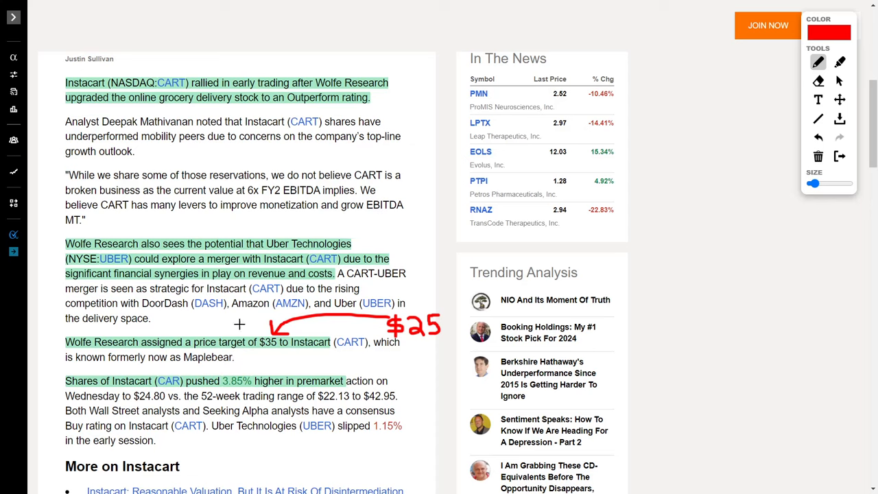
mouse_move(225, 317)
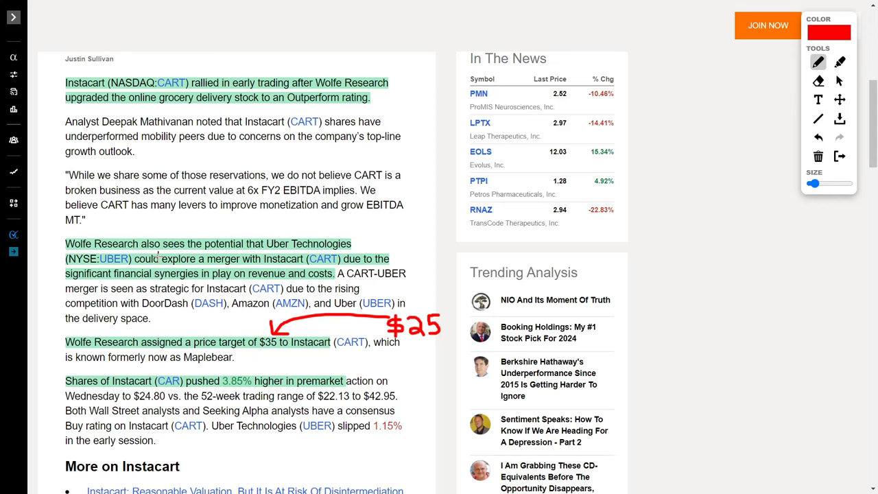
mouse_move(179, 211)
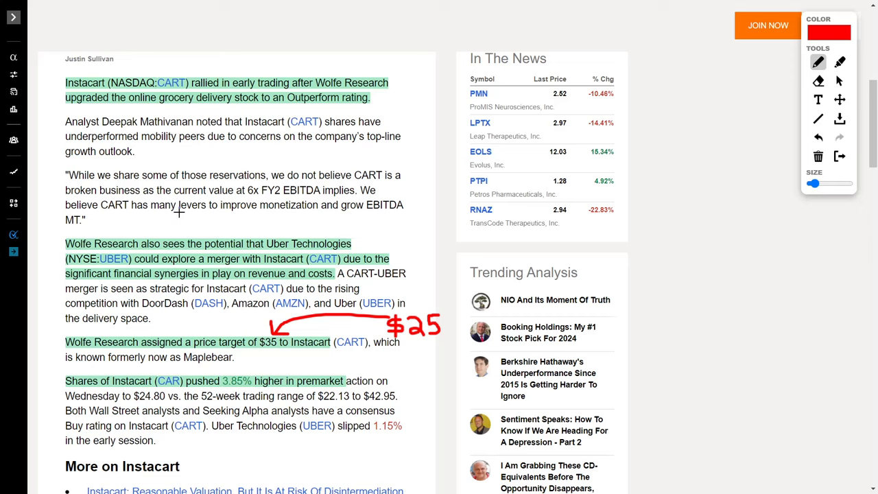
mouse_move(413, 221)
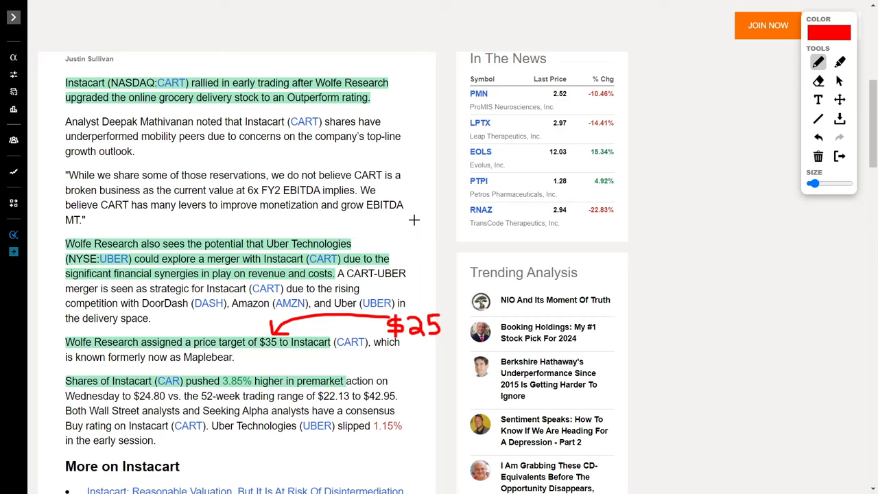
mouse_move(417, 228)
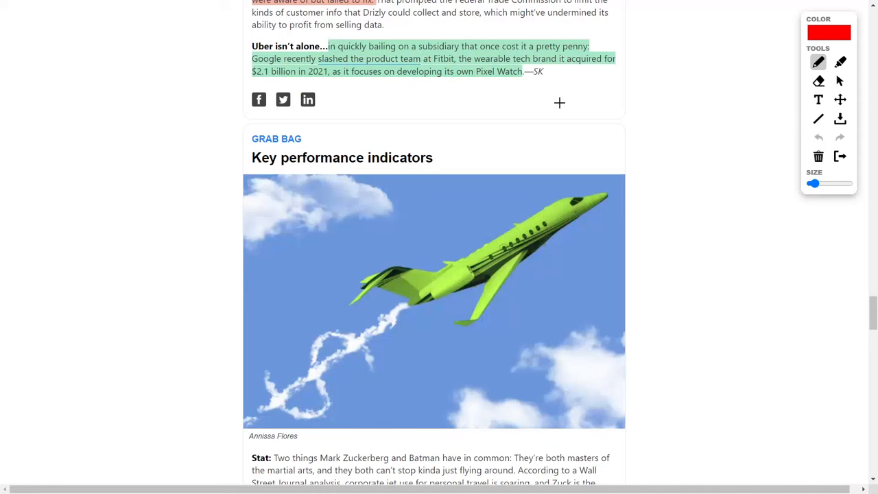
mouse_move(401, 94)
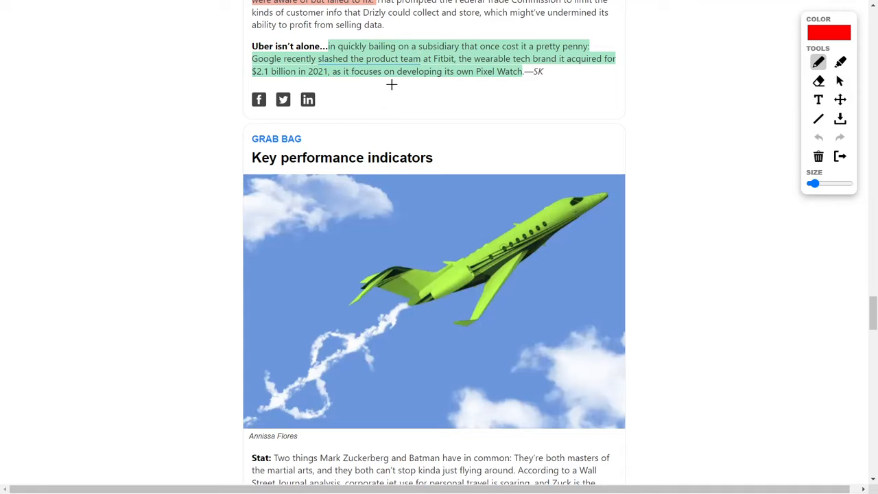
mouse_move(420, 78)
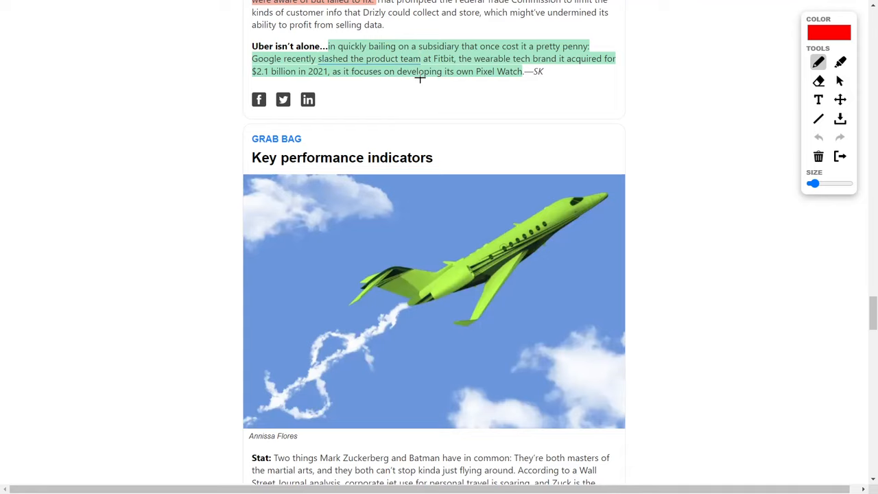
mouse_move(512, 94)
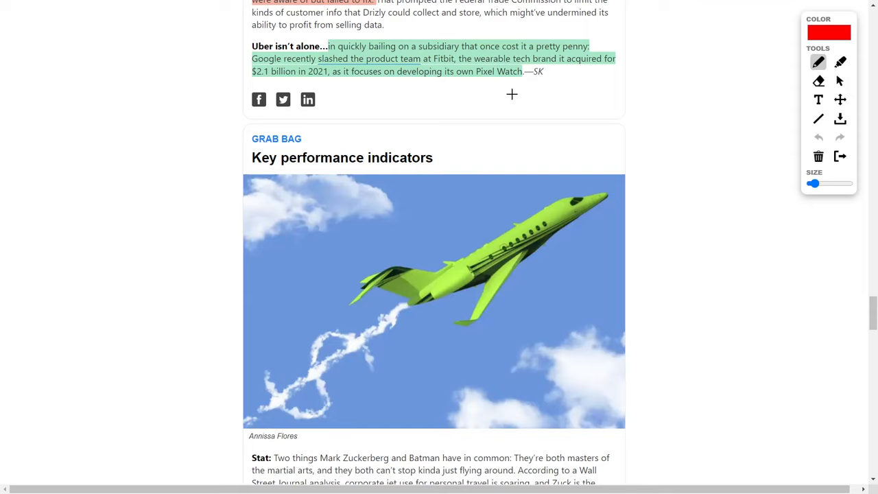
mouse_move(553, 94)
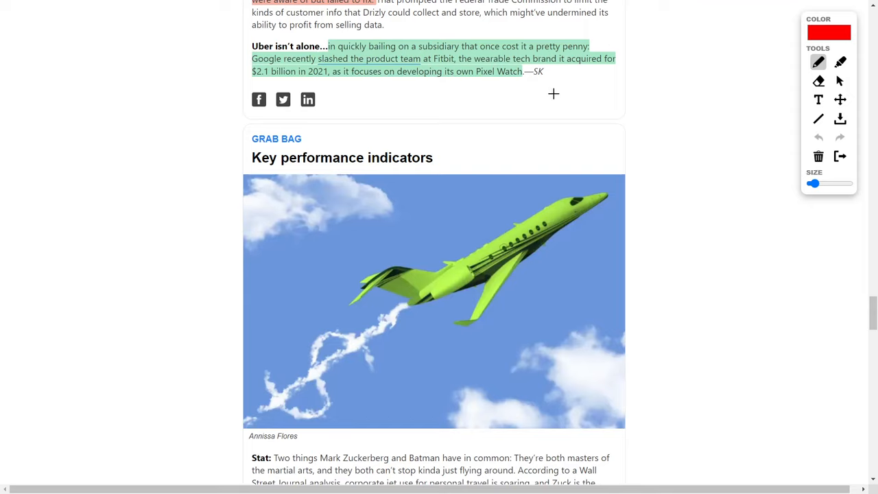
mouse_move(577, 82)
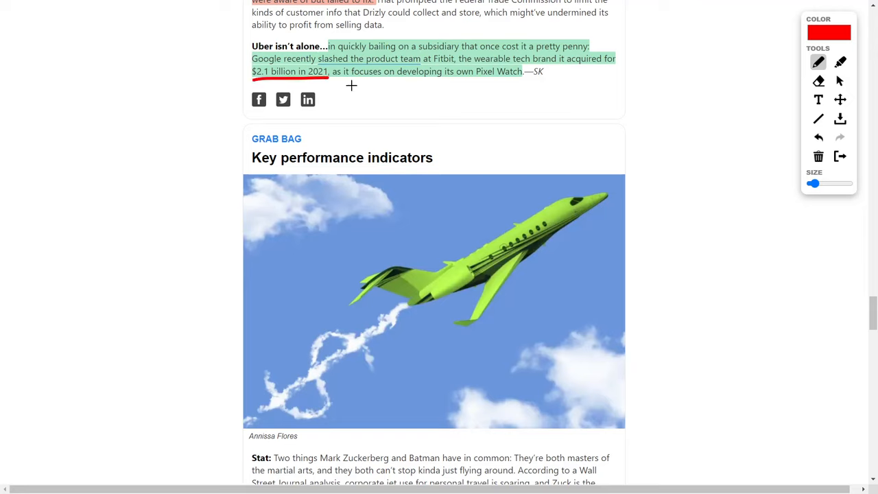
mouse_move(606, 86)
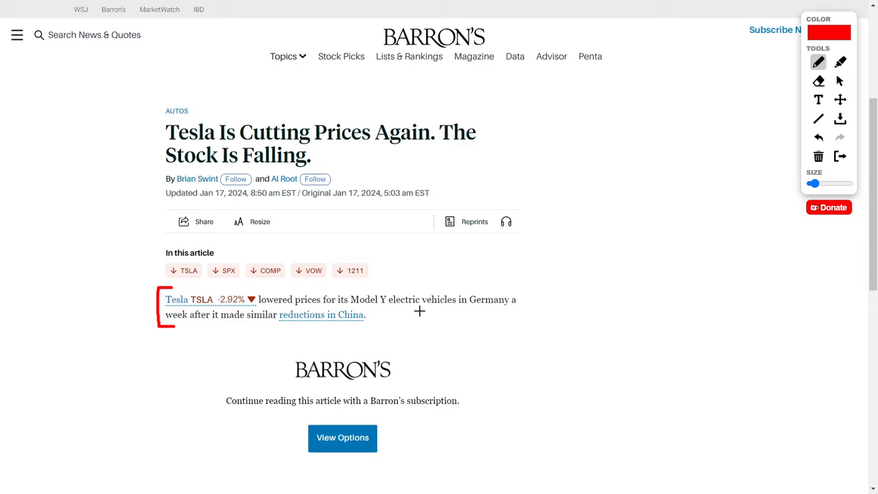
mouse_move(573, 198)
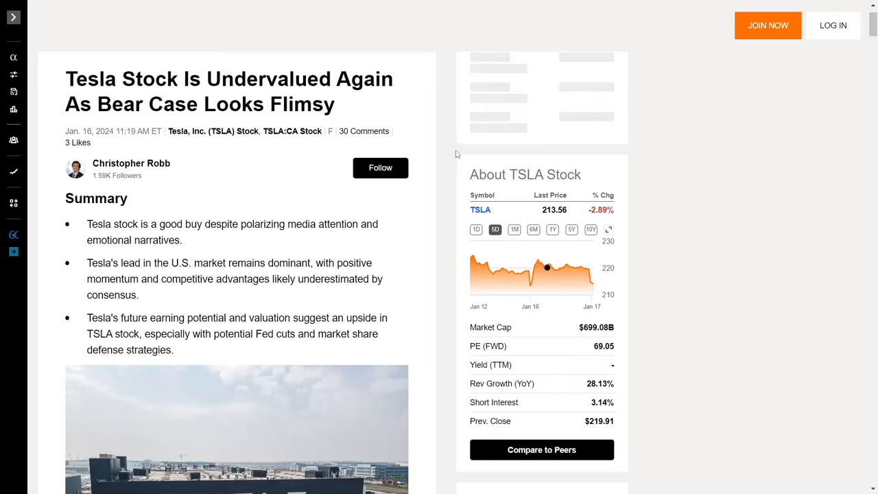
mouse_move(440, 149)
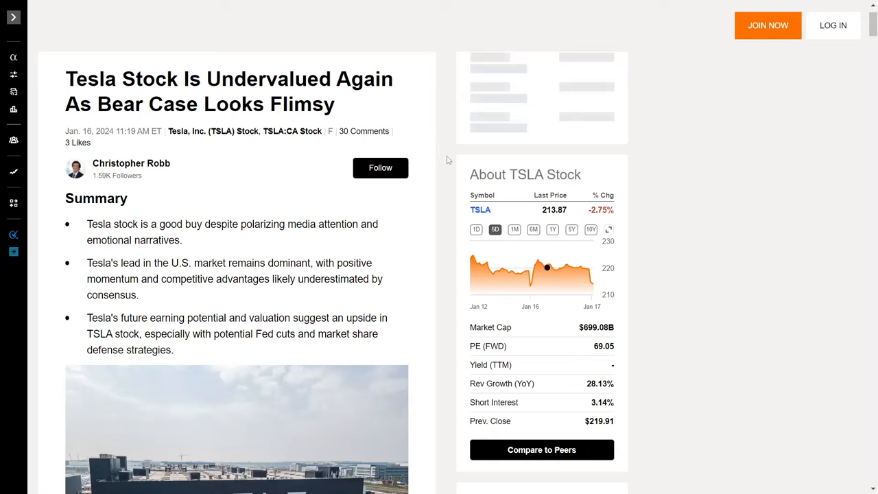
Scroll the Tesla article down to the US BEV sales chart, then open the NIO article
scroll(down, 3)
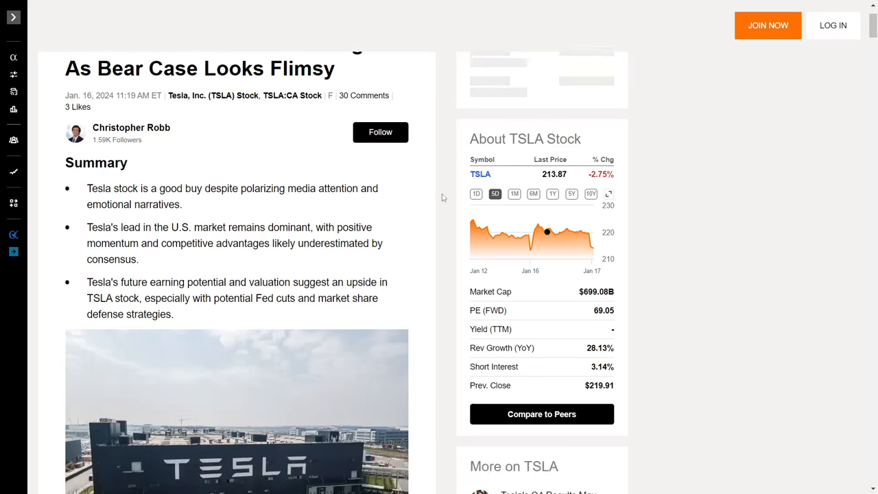
scroll(down, 3)
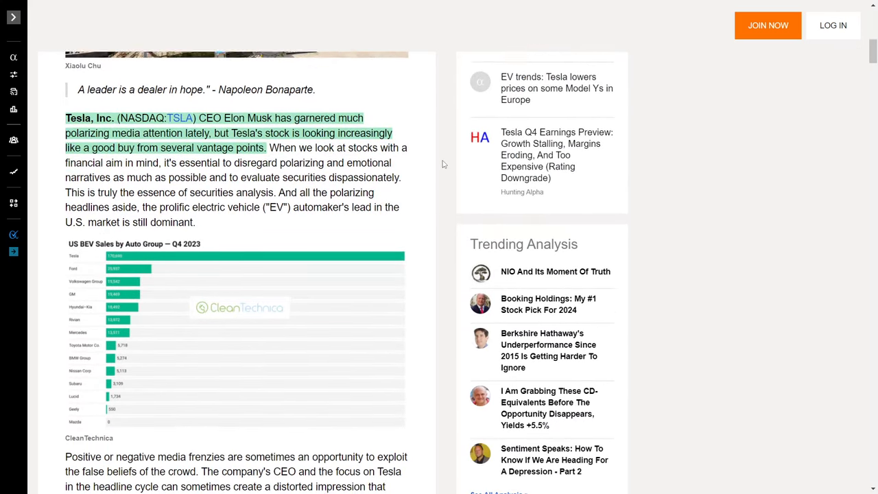
scroll(down, 3)
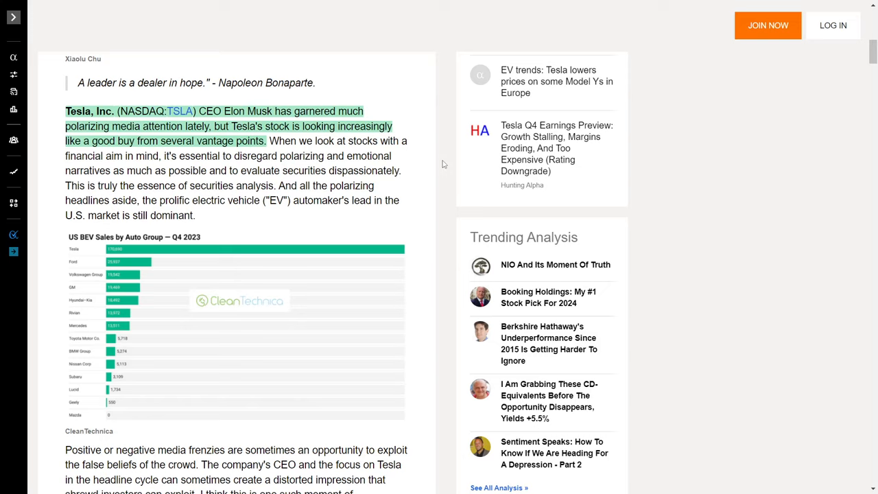
mouse_move(402, 86)
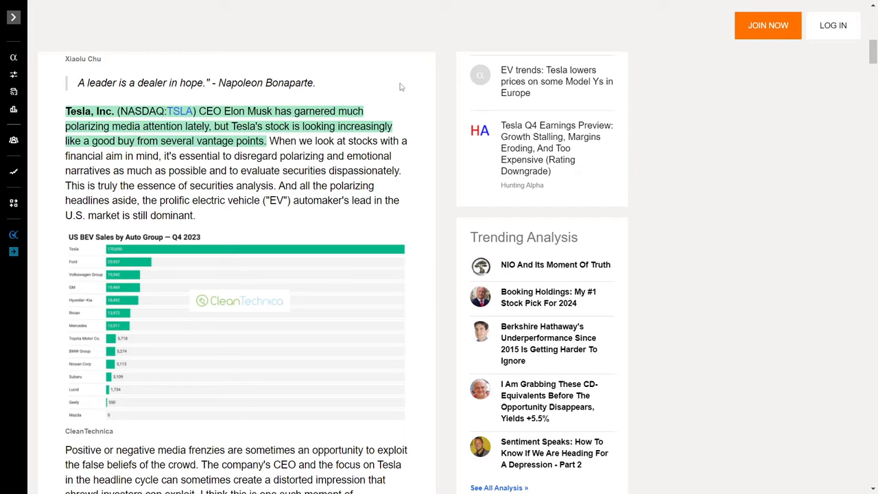
mouse_move(421, 97)
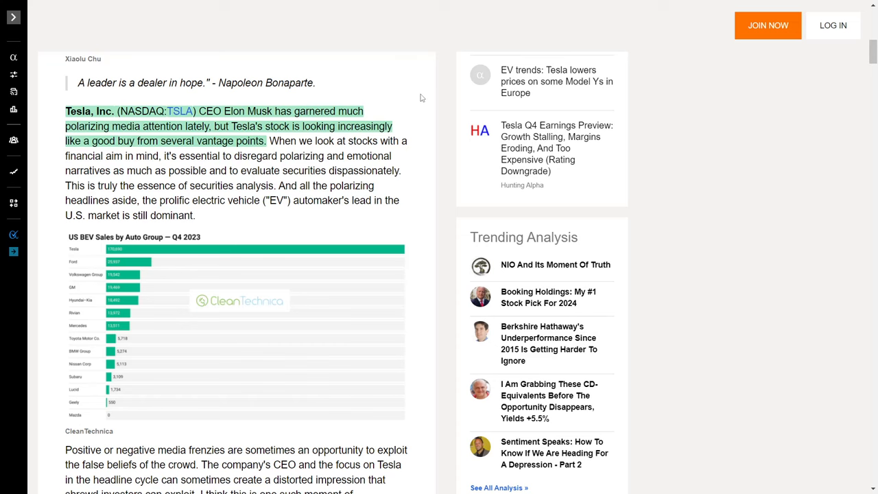
scroll(down, 3)
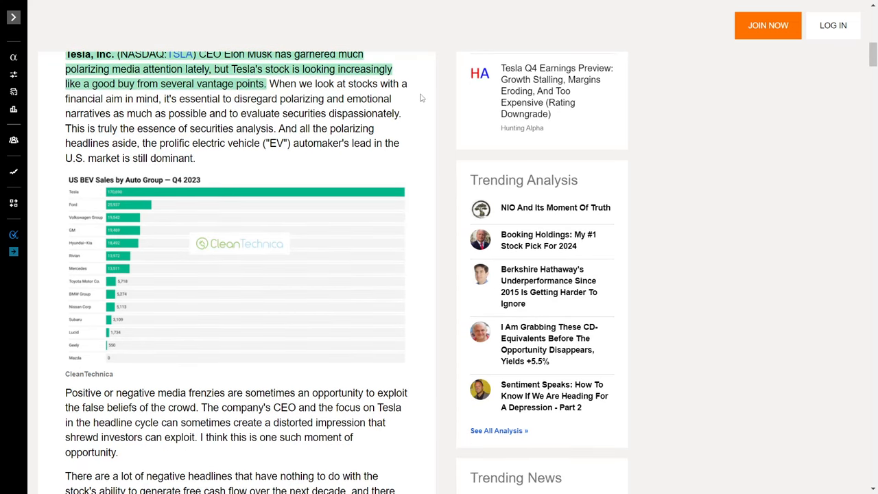
scroll(down, 3)
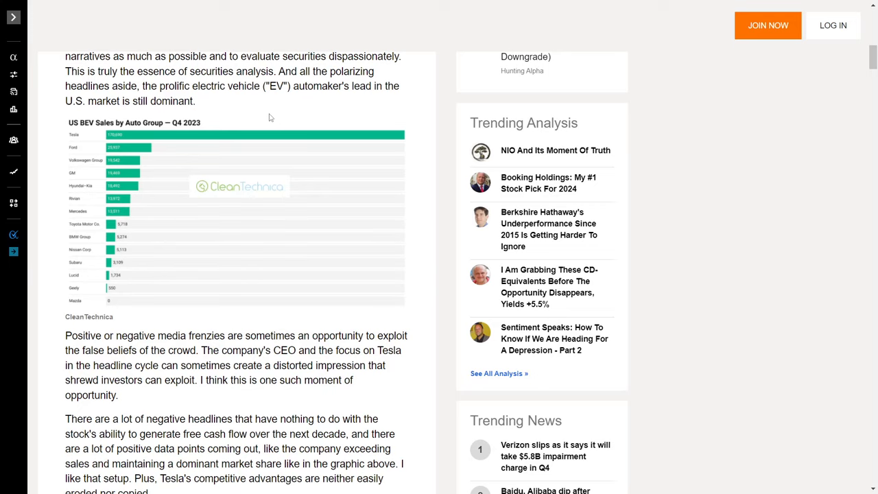
mouse_move(428, 111)
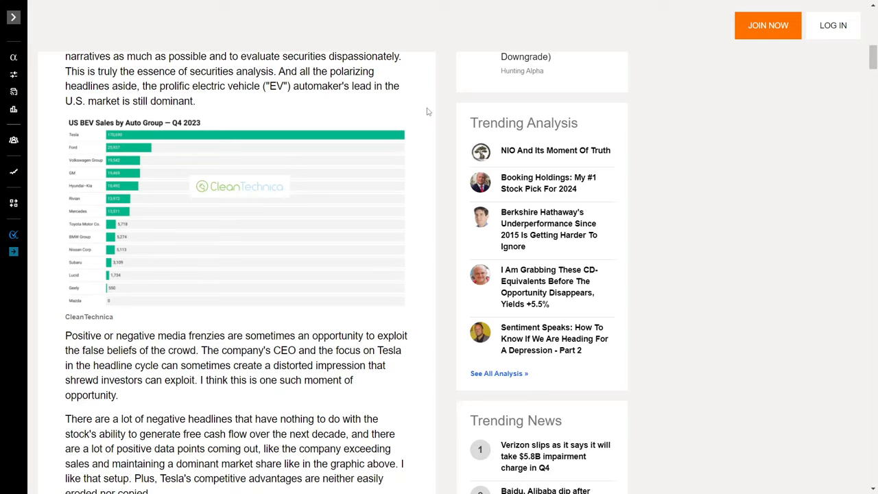
click(555, 150)
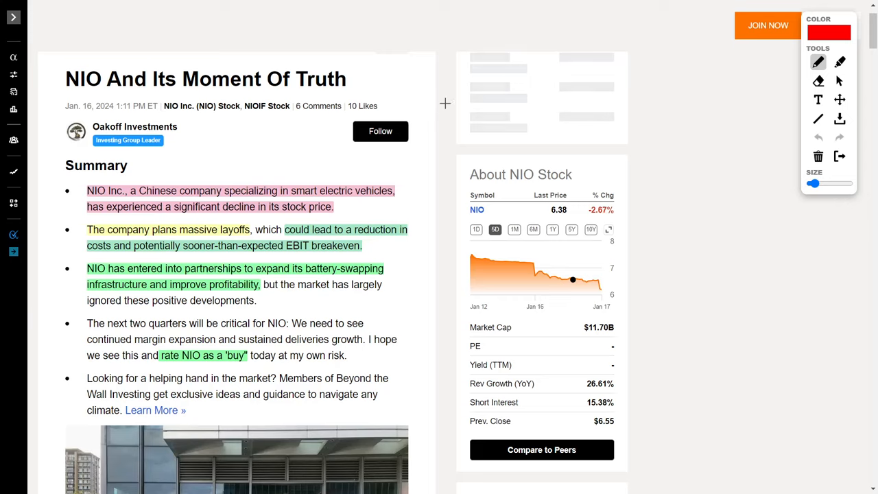
mouse_move(444, 107)
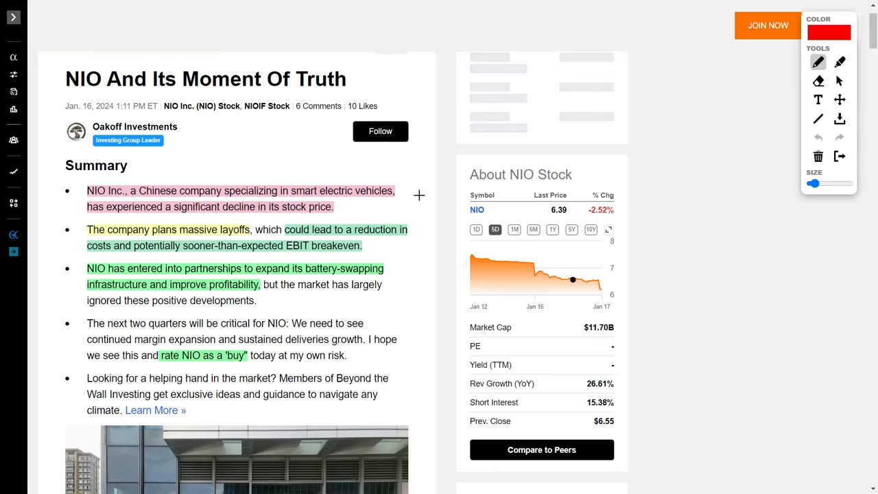
mouse_move(279, 279)
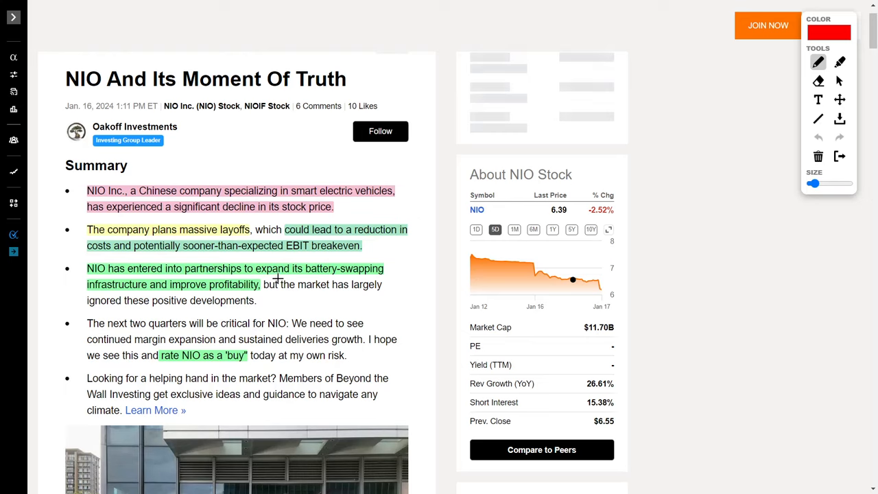
mouse_move(238, 295)
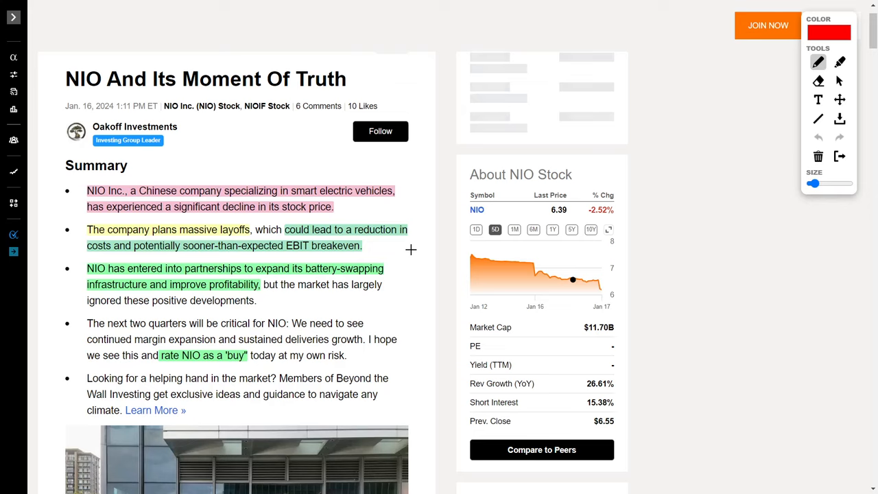
Circle 'rate NIO as a buy' in red and add a second red pen stroke
drag(177, 337, 225, 343)
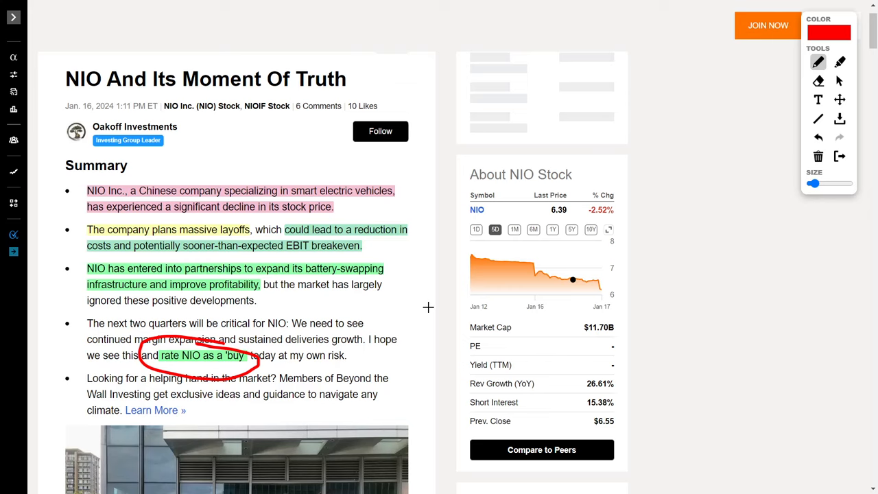
drag(336, 306, 421, 217)
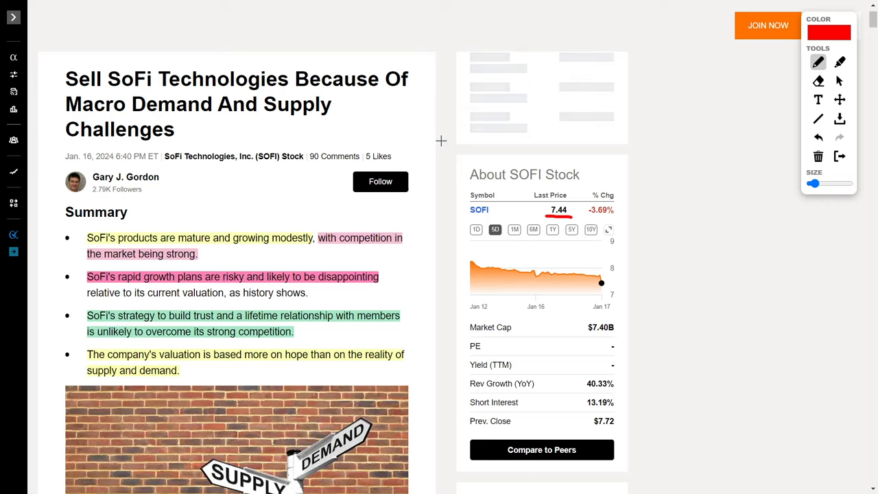
mouse_move(431, 179)
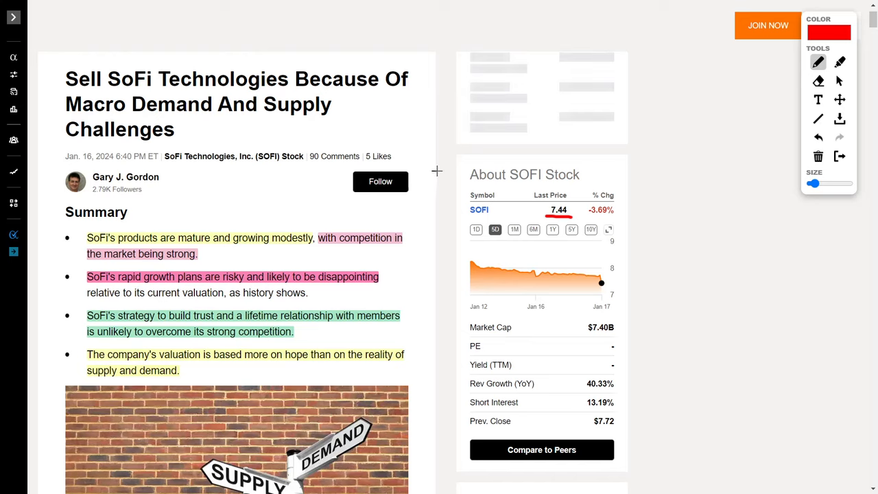
mouse_move(374, 218)
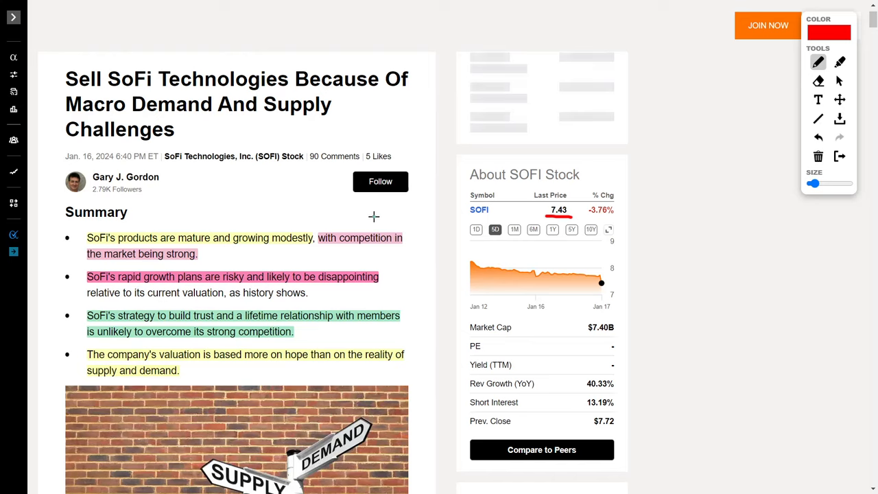
Arrow toward the SOFI panel, circle 'modestly' and 'SoFi's rapid growth plans', underline 'unlikely'
drag(374, 218, 450, 161)
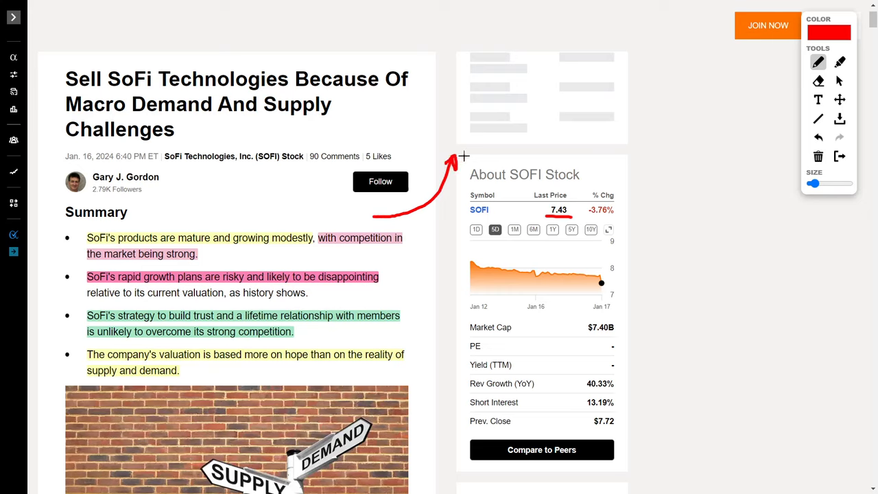
mouse_move(454, 137)
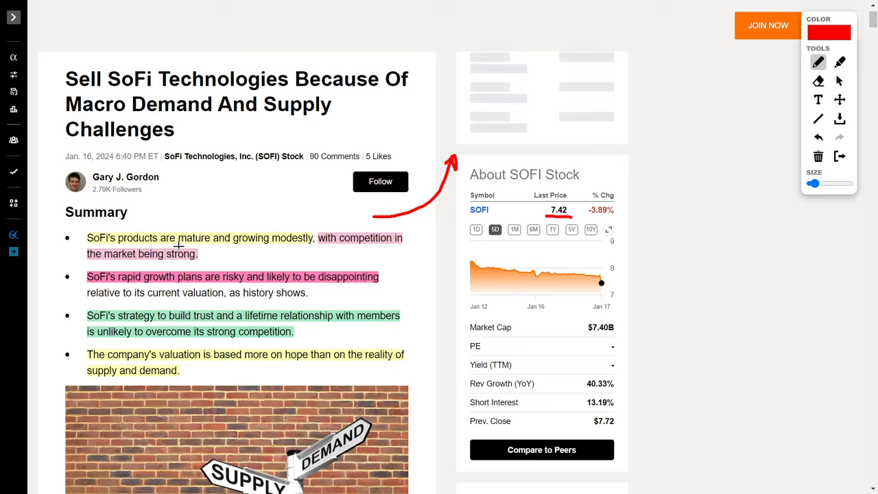
mouse_move(288, 233)
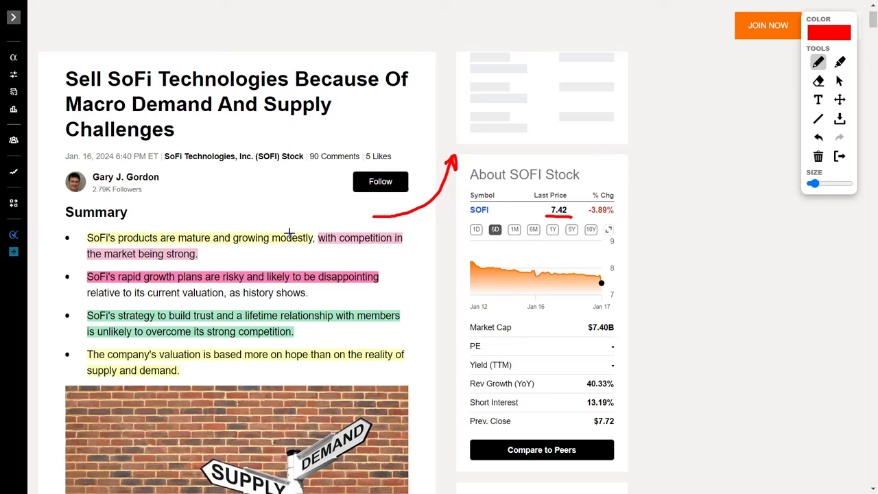
mouse_move(272, 245)
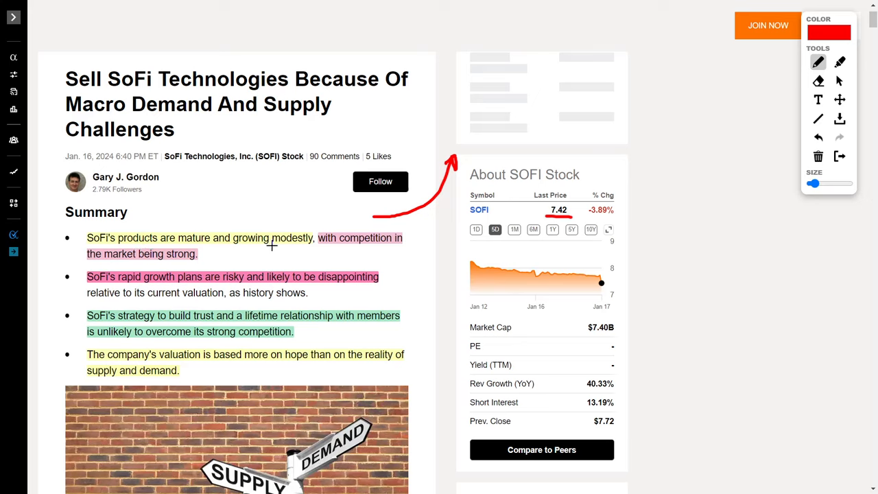
drag(266, 247, 317, 247)
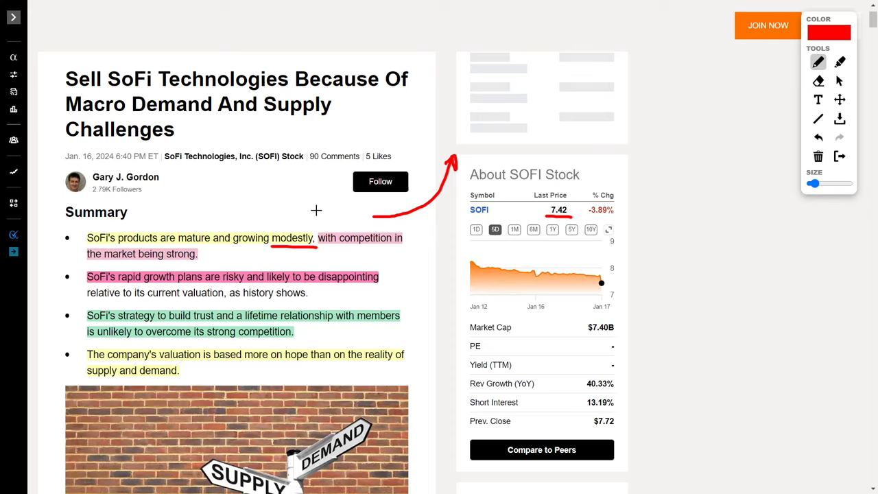
mouse_move(221, 260)
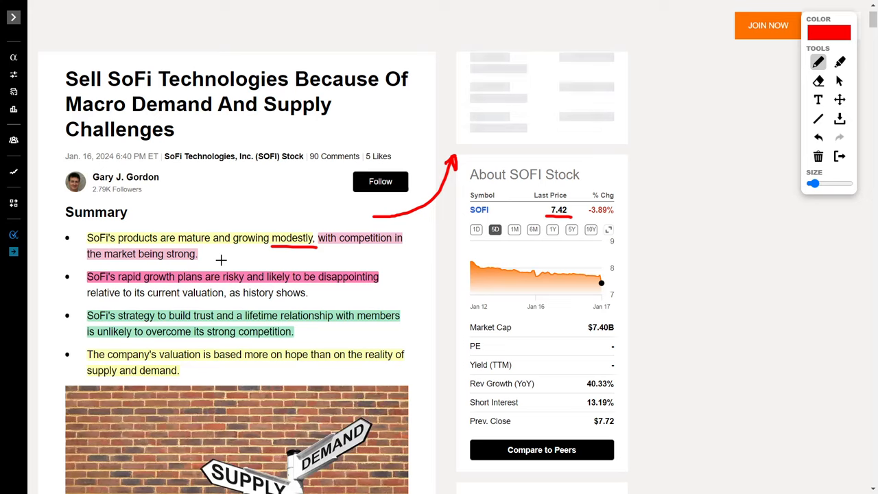
mouse_move(239, 260)
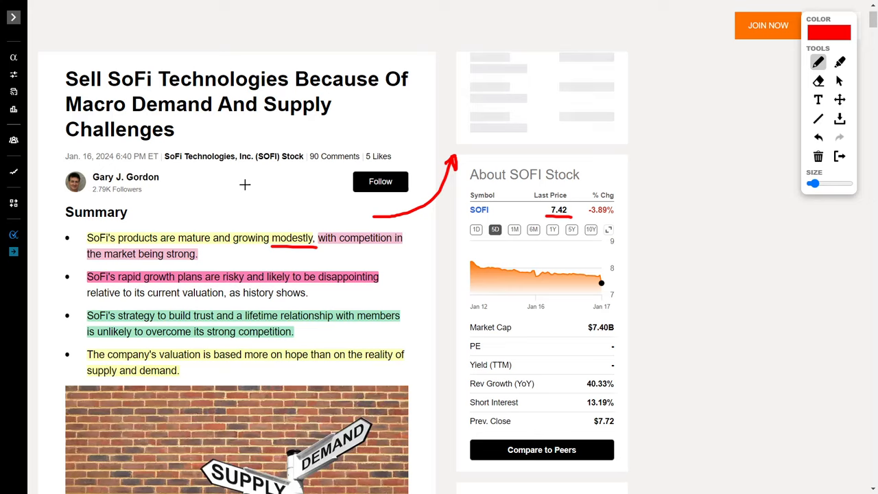
mouse_move(125, 266)
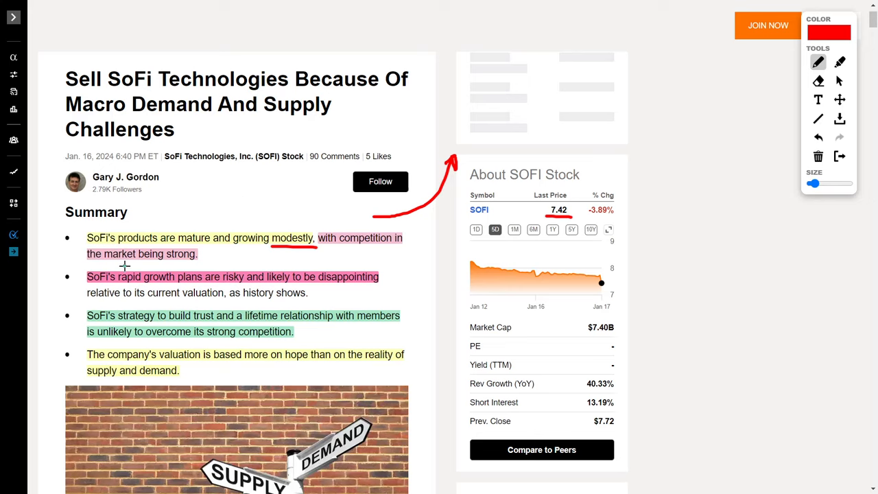
drag(82, 276, 213, 278)
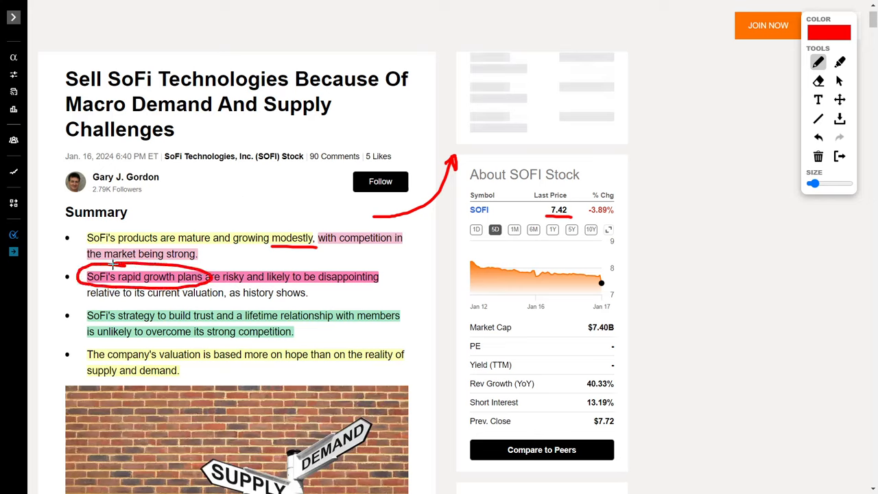
drag(199, 253, 216, 255)
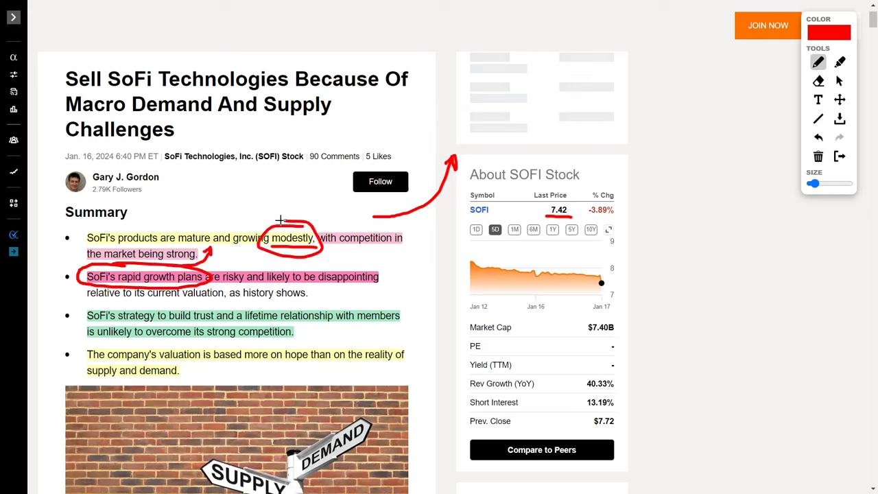
mouse_move(296, 204)
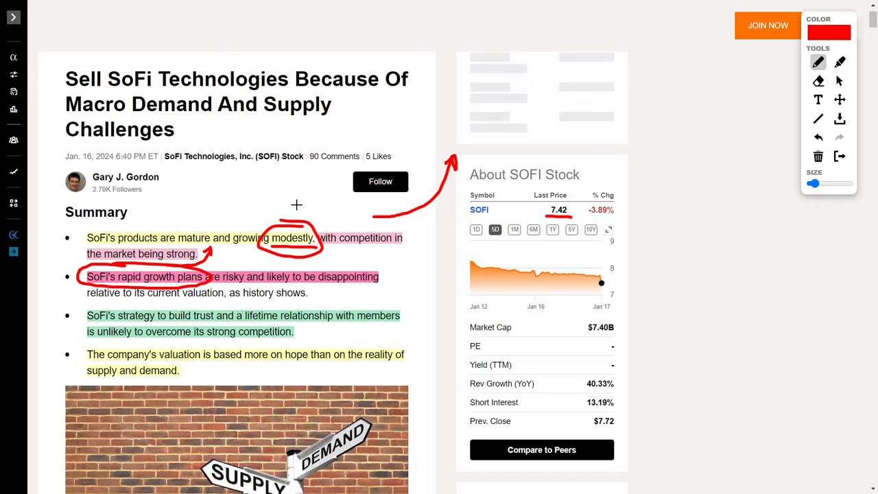
mouse_move(103, 322)
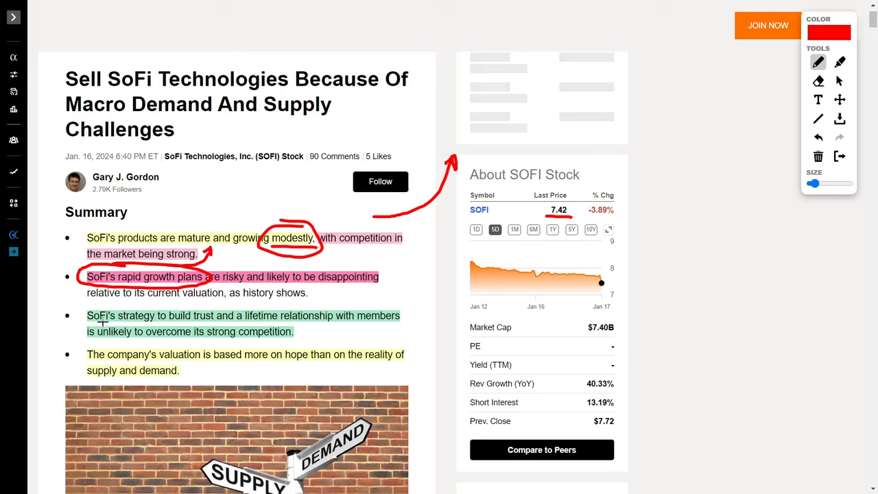
mouse_move(245, 321)
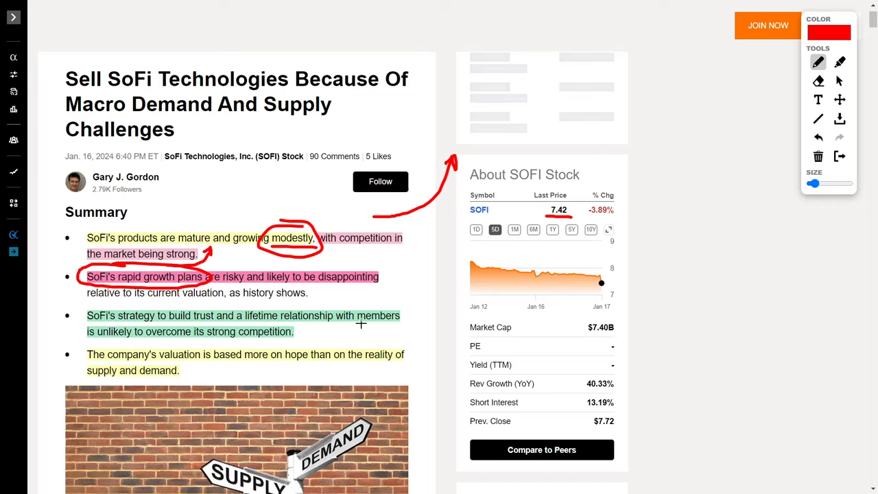
drag(87, 341, 134, 341)
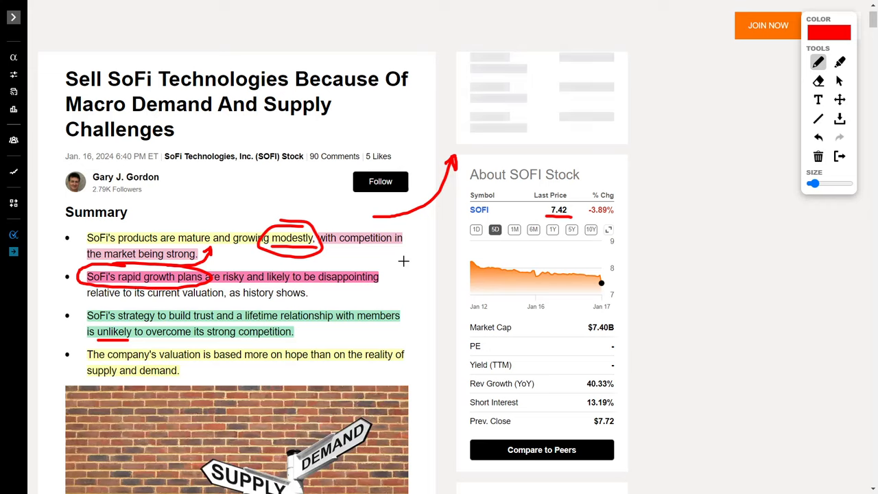
mouse_move(431, 284)
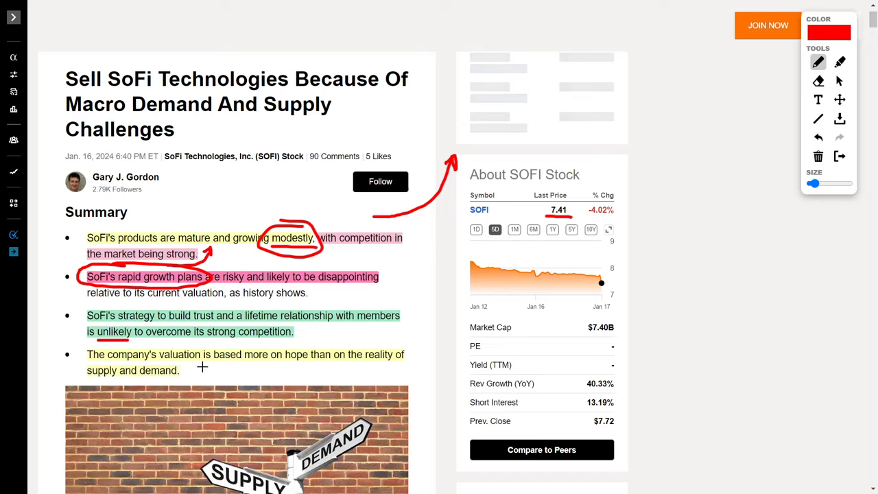
mouse_move(415, 274)
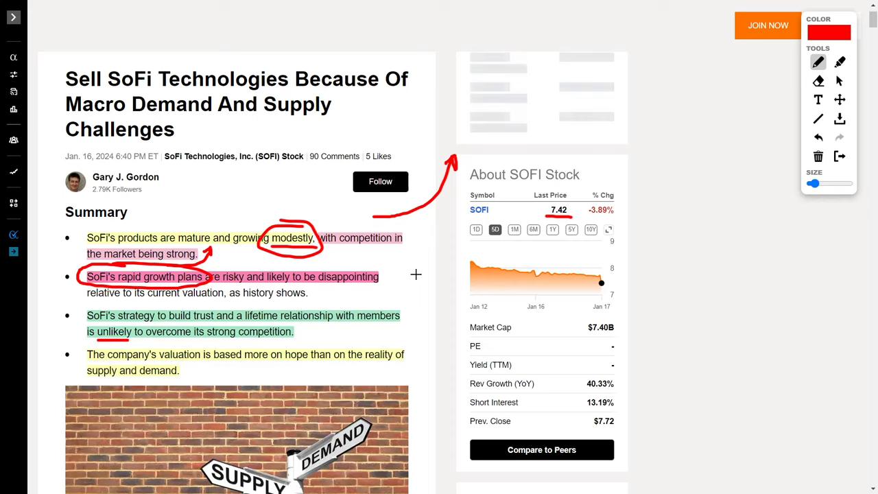
mouse_move(422, 271)
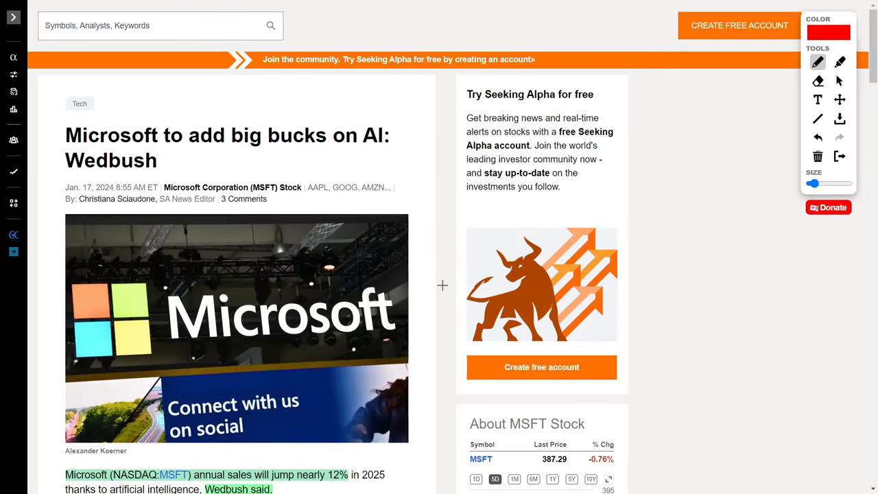
Scroll the Microsoft AI article and circle the 12% sales growth figure in red
scroll(down, 3)
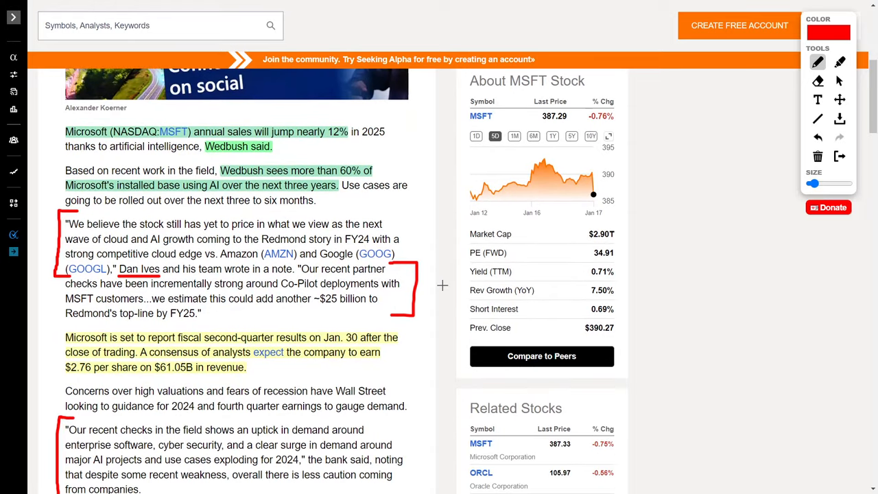
mouse_move(407, 211)
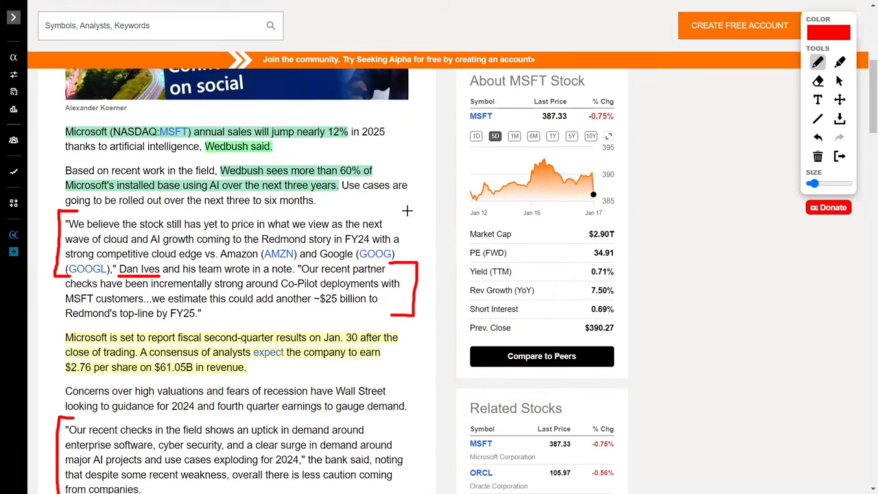
mouse_move(319, 117)
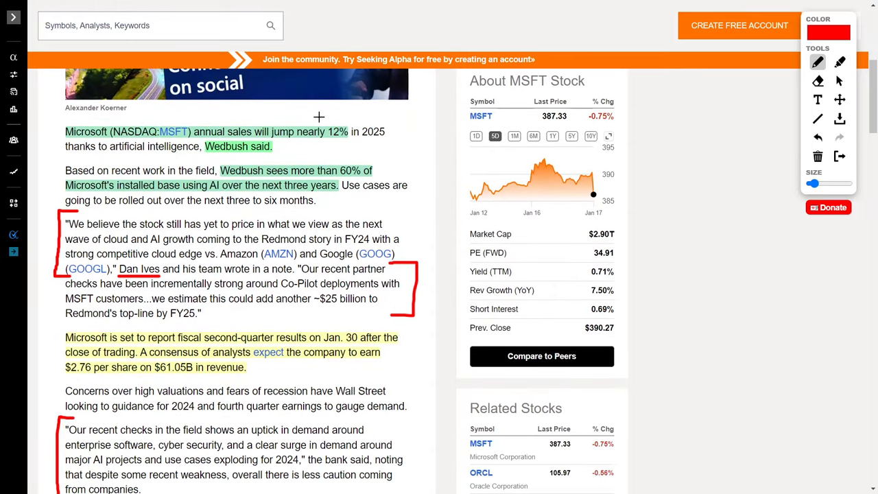
drag(319, 131, 412, 132)
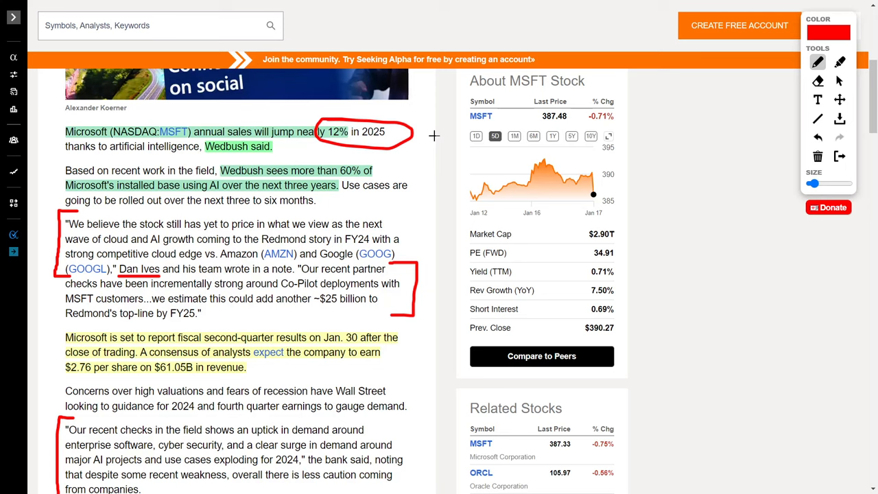
mouse_move(420, 155)
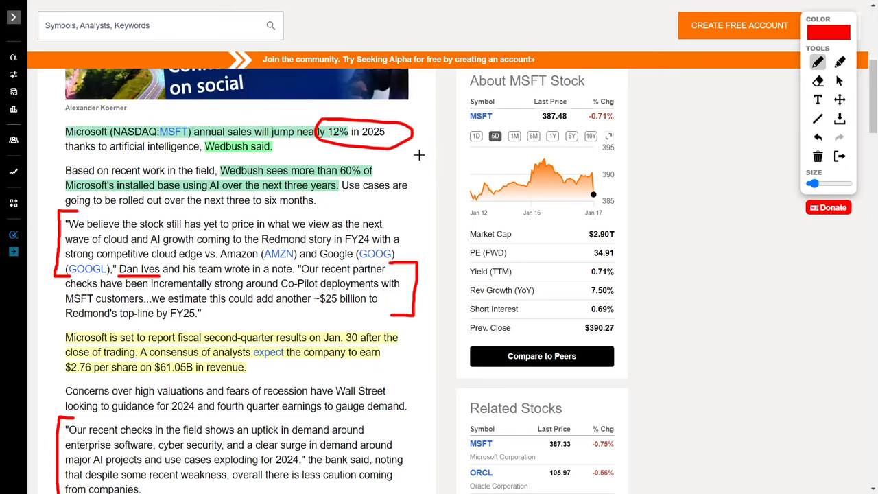
mouse_move(257, 177)
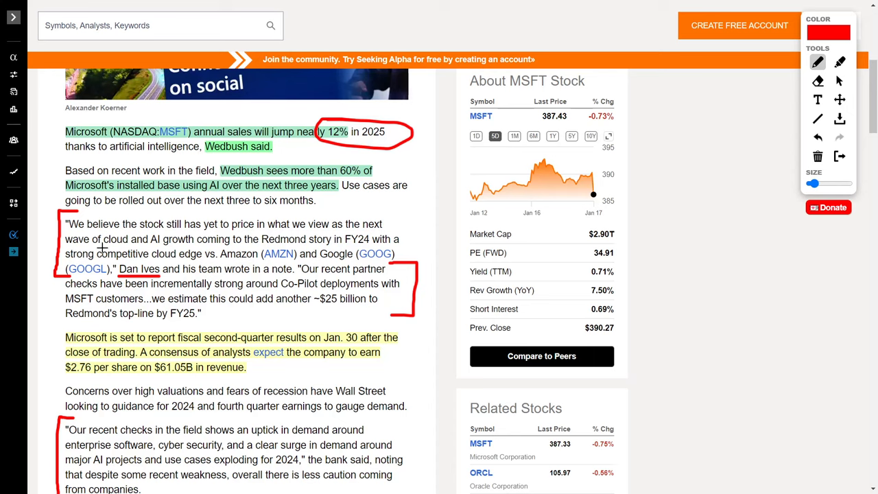
mouse_move(161, 235)
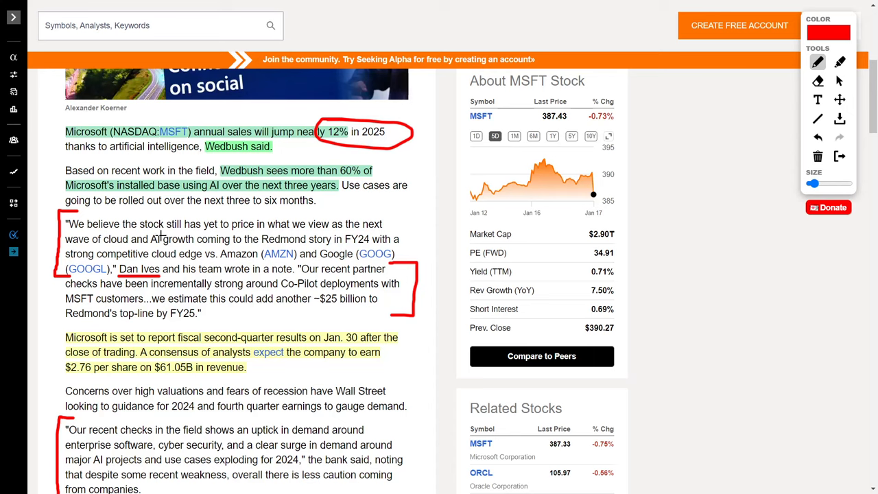
mouse_move(281, 231)
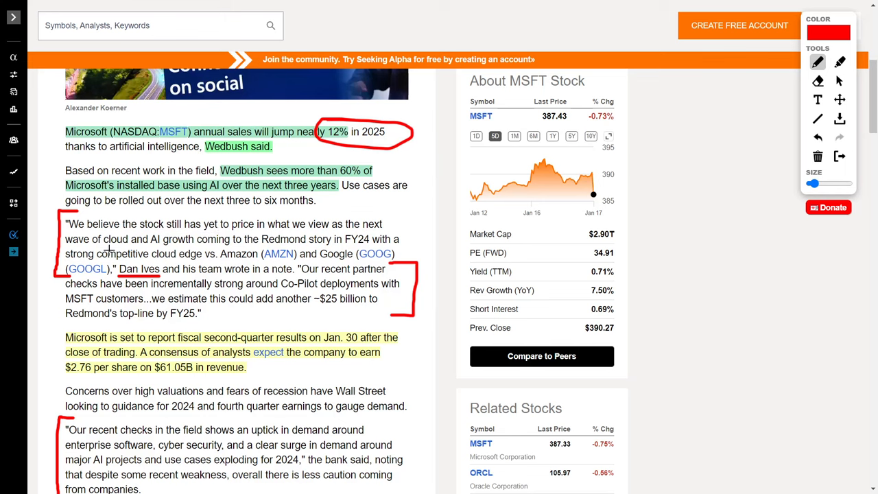
mouse_move(257, 247)
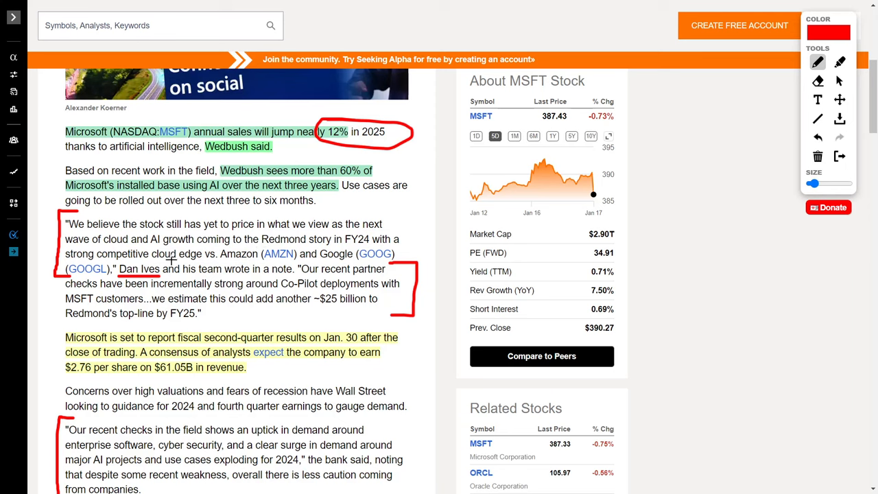
mouse_move(299, 260)
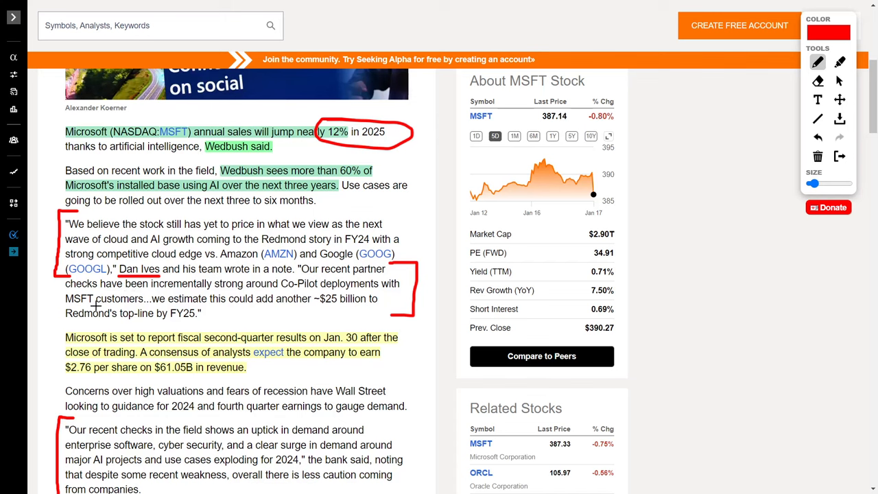
mouse_move(220, 305)
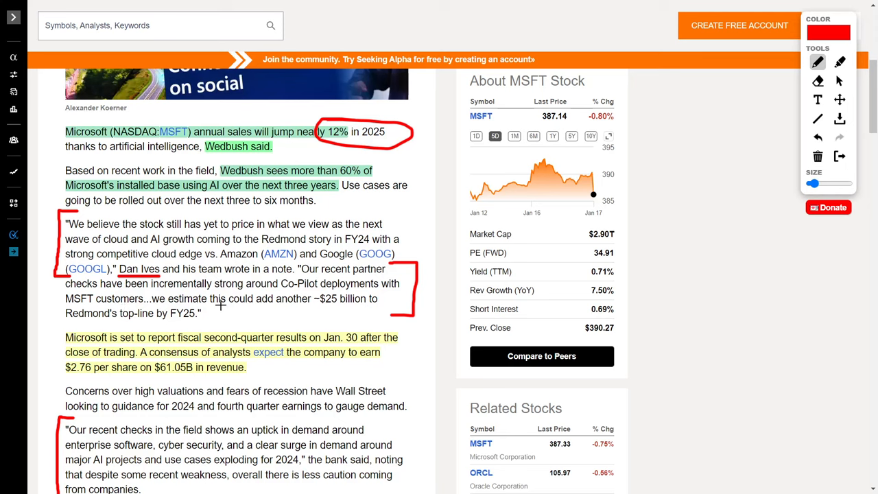
mouse_move(319, 305)
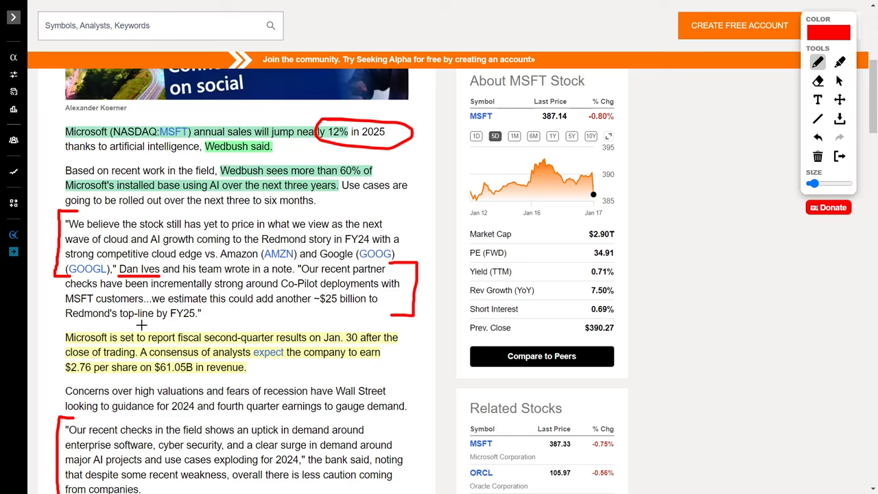
mouse_move(230, 315)
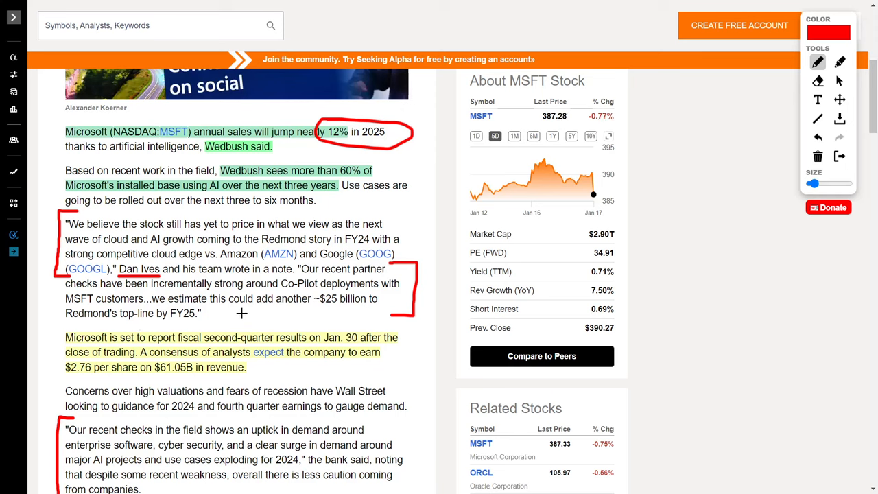
mouse_move(107, 155)
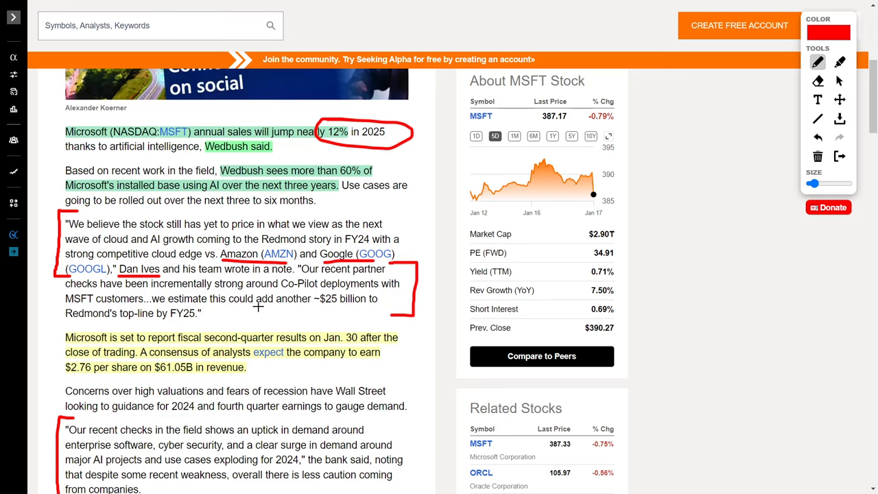
mouse_move(258, 312)
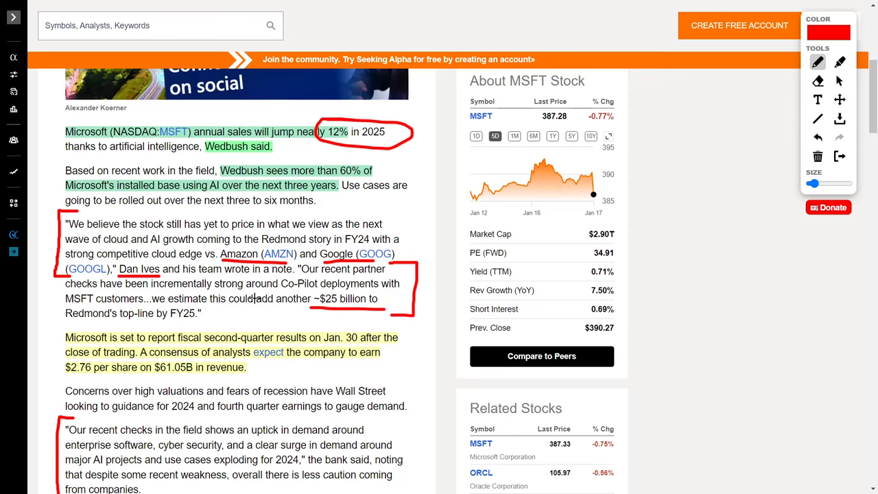
scroll(down, 3)
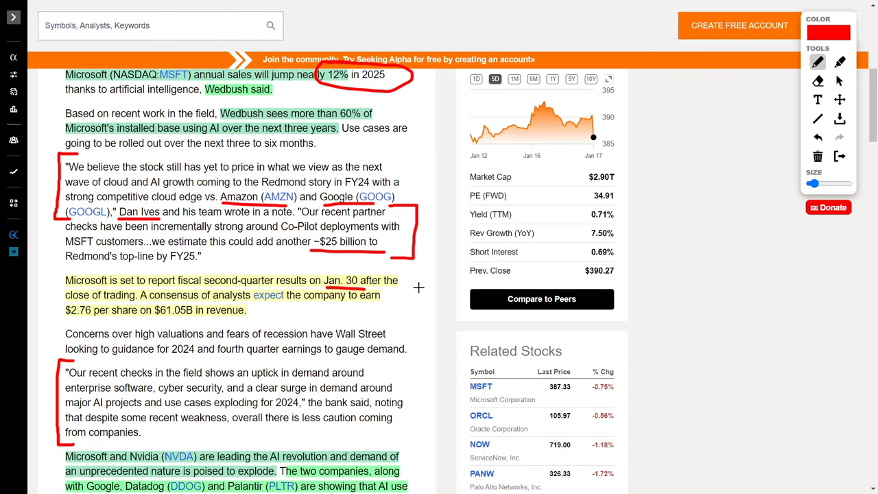
mouse_move(66, 322)
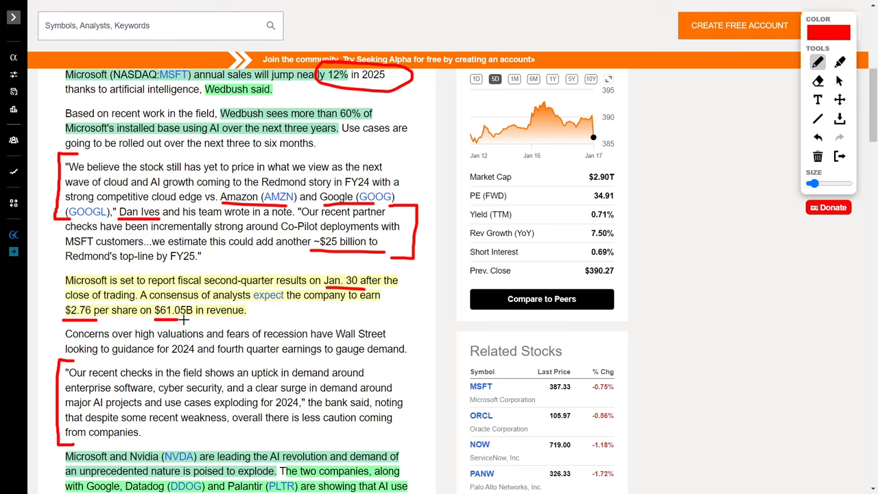
scroll(down, 3)
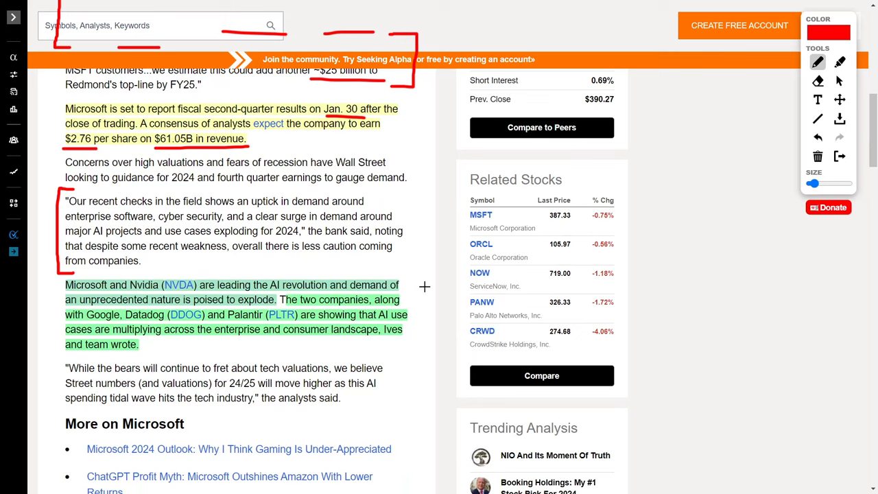
mouse_move(183, 289)
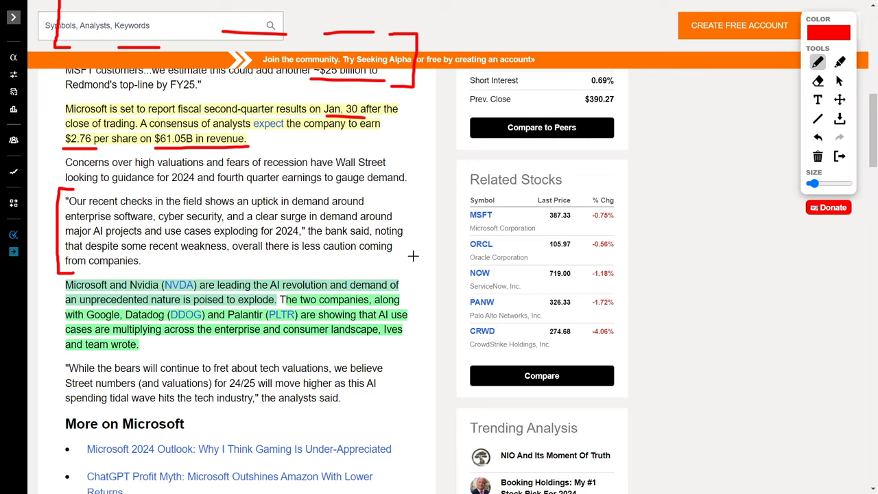
mouse_move(420, 255)
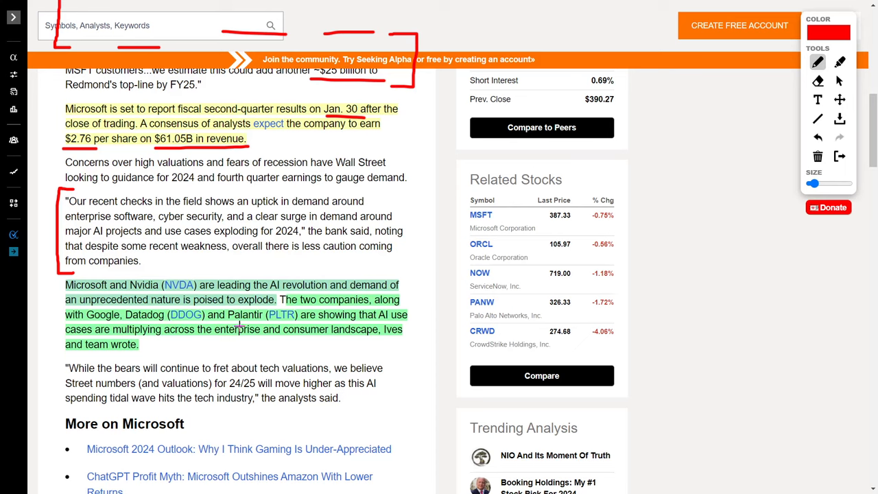
mouse_move(393, 259)
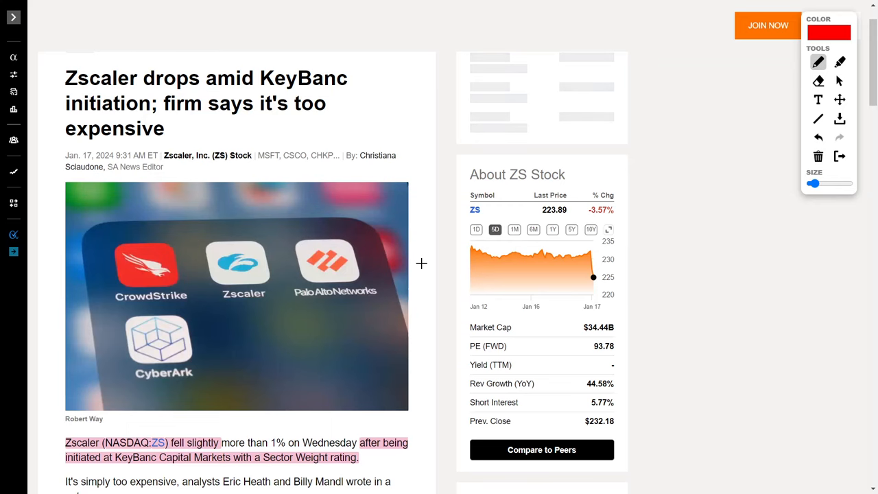
mouse_move(540, 219)
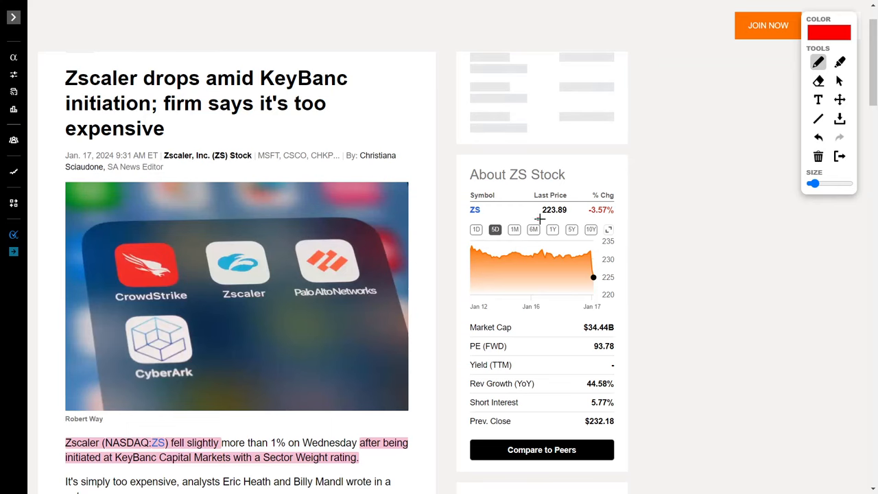
Scroll the Zscaler article down to the KeyBanc BUY and HOLD ratings, then back up
scroll(down, 3)
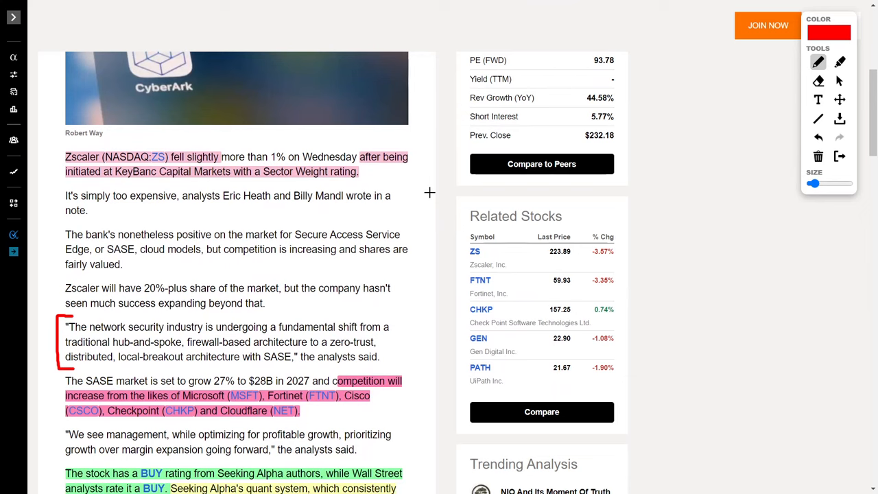
mouse_move(146, 187)
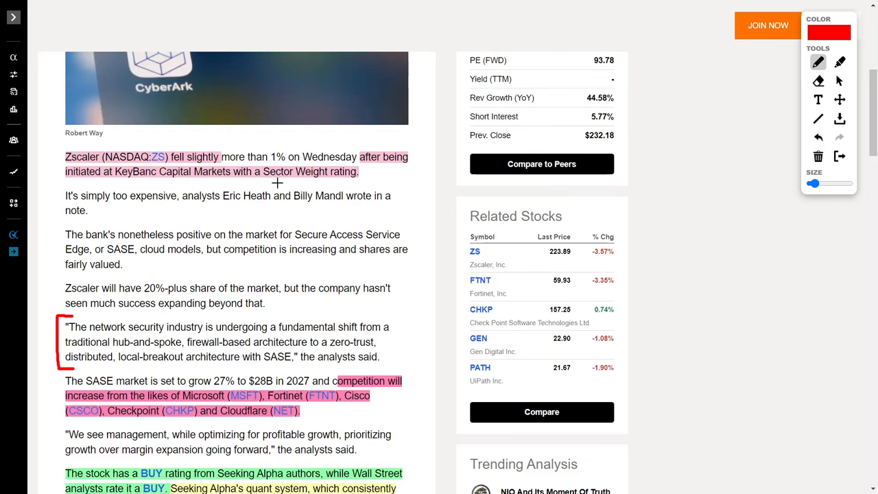
scroll(down, 3)
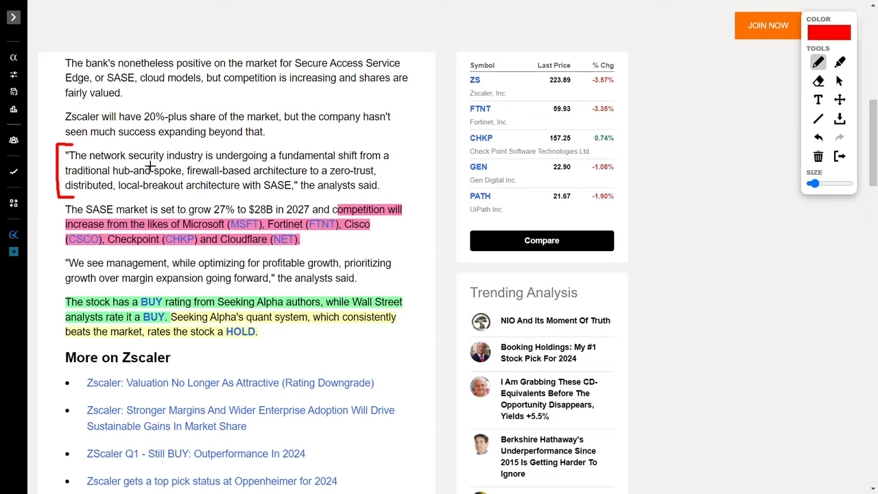
mouse_move(314, 165)
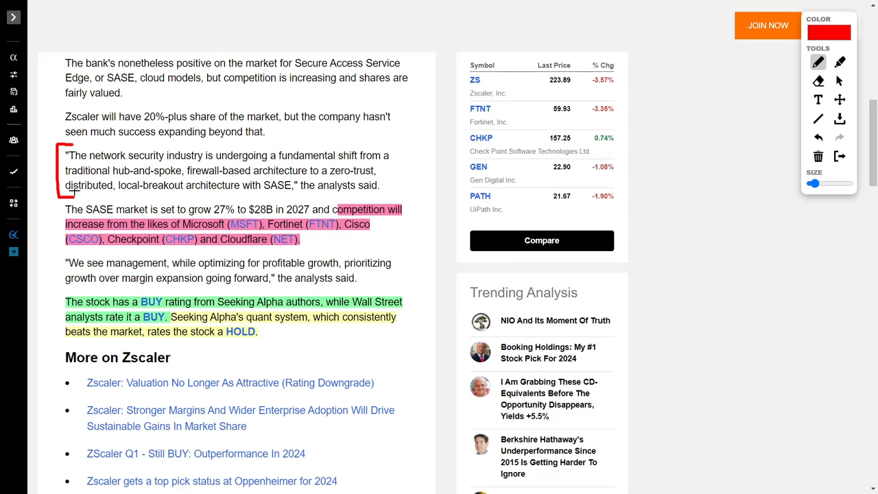
mouse_move(240, 196)
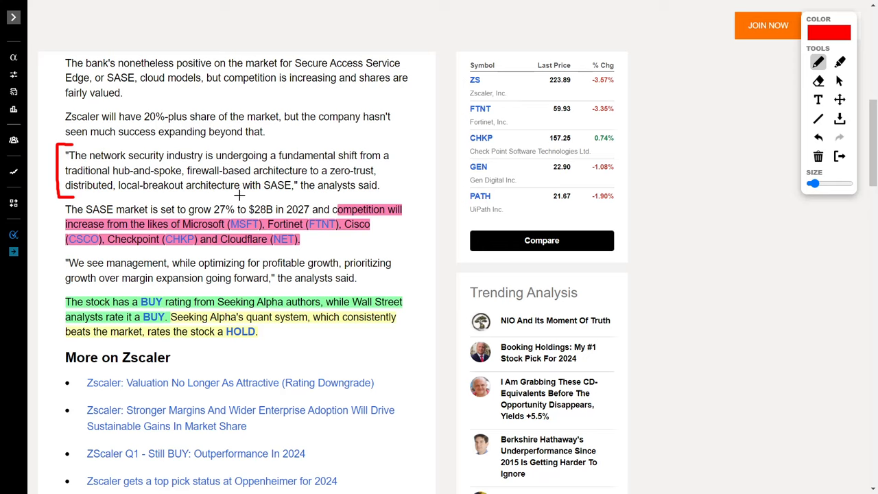
mouse_move(280, 197)
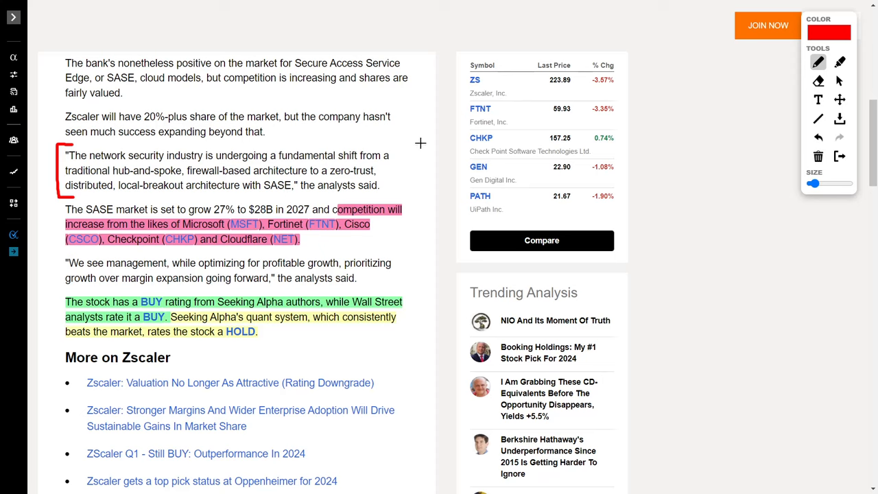
mouse_move(375, 244)
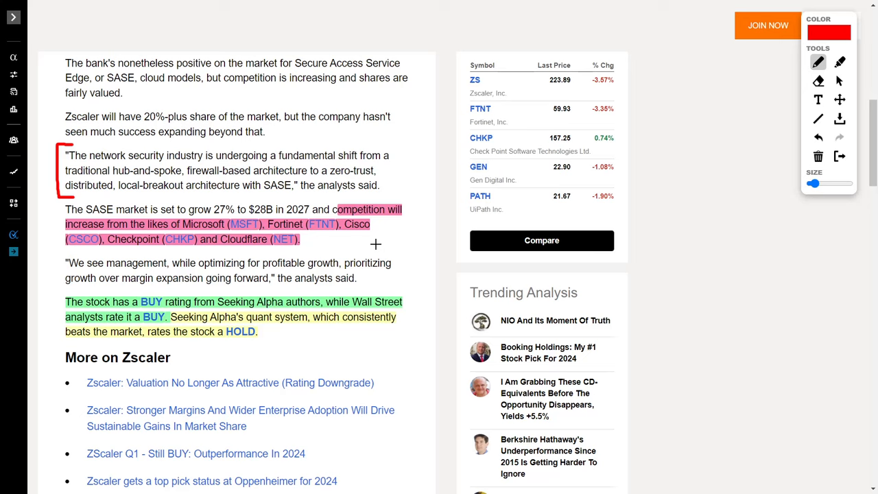
mouse_move(183, 287)
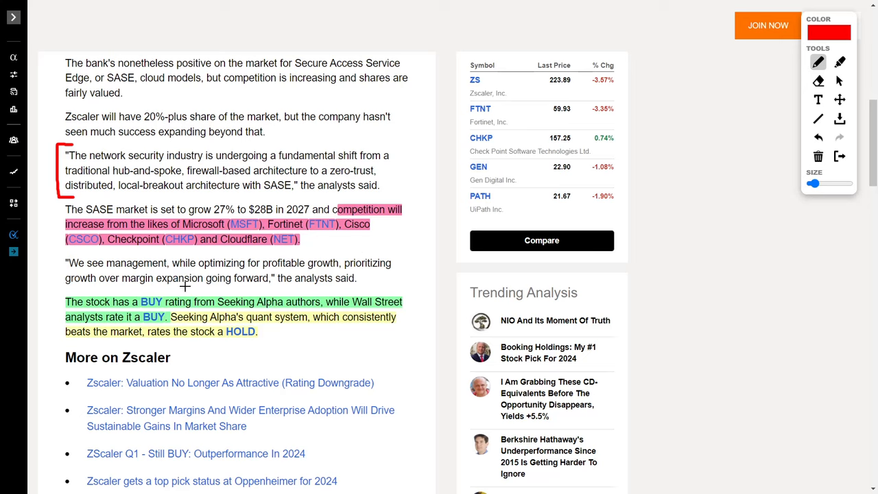
mouse_move(412, 262)
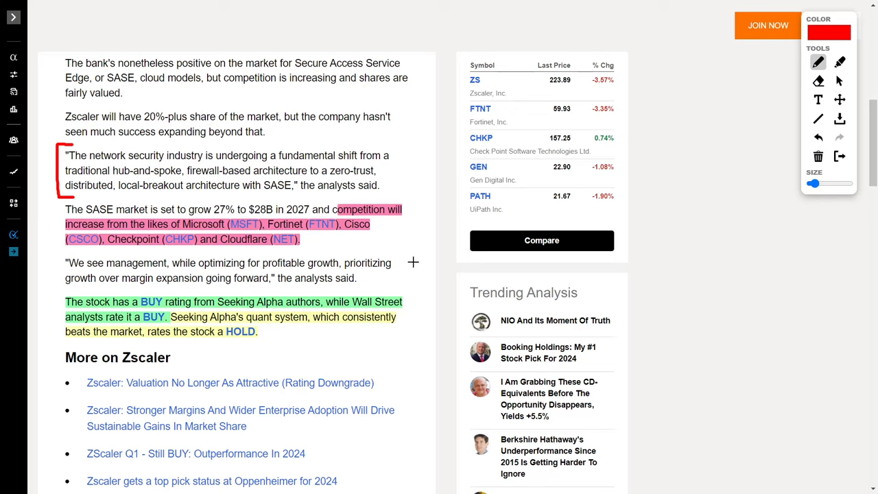
scroll(up, 3)
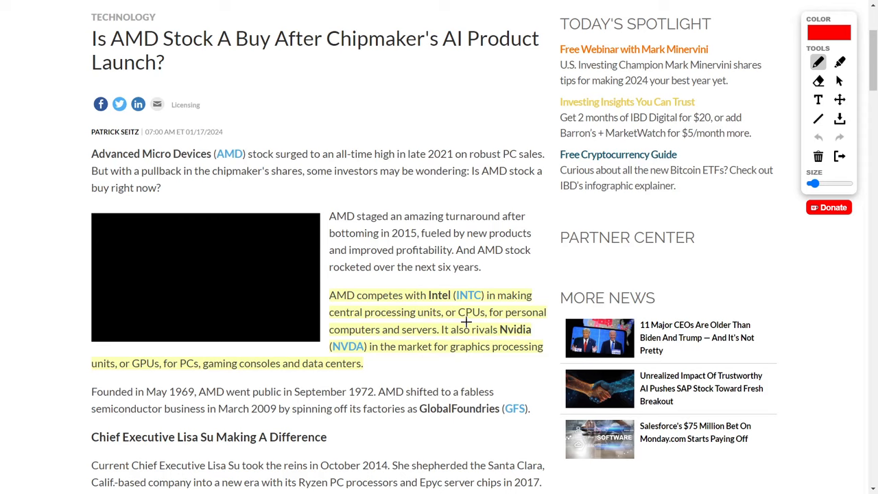
mouse_move(437, 259)
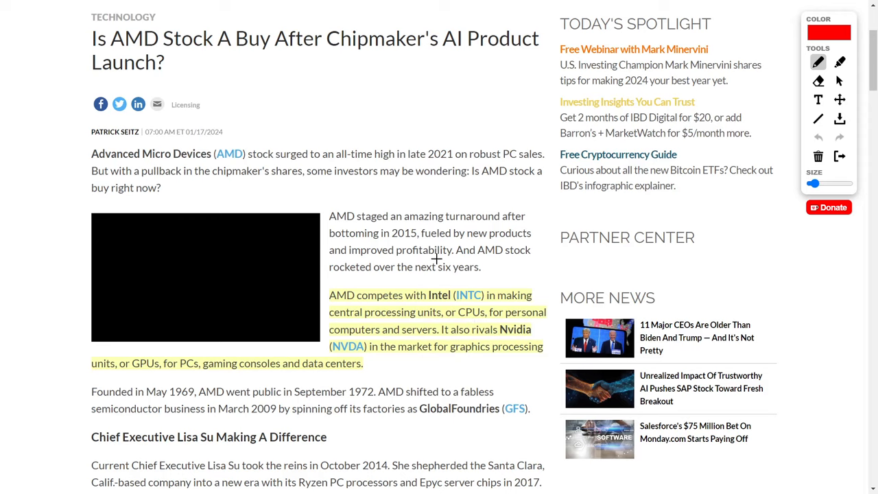
Scroll the IBD AMD article down to the yellow TSMC and orange AI-chips highlights
scroll(down, 3)
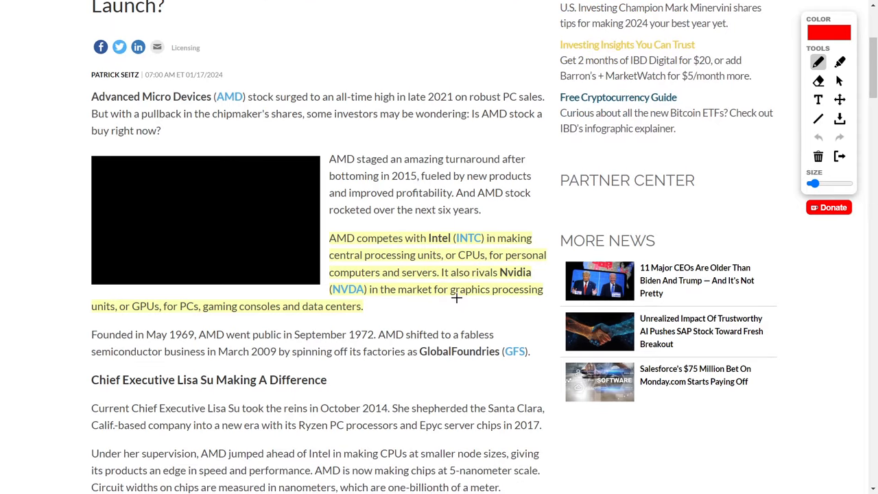
mouse_move(498, 306)
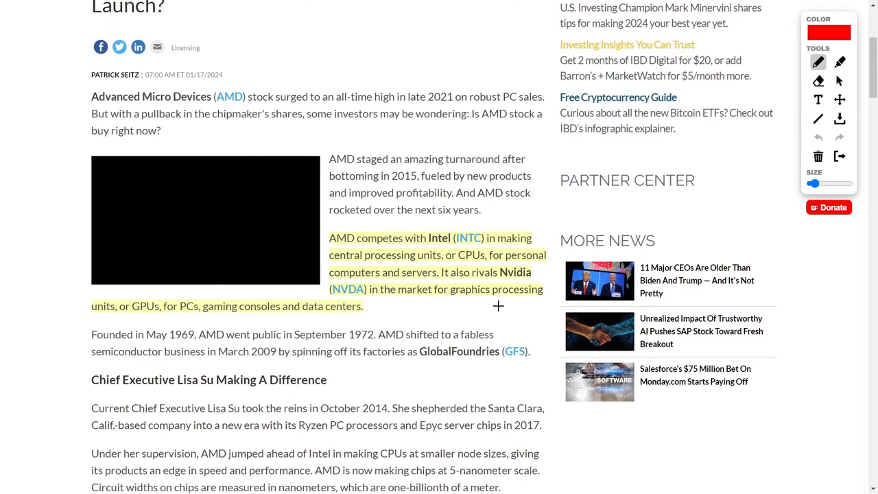
mouse_move(178, 316)
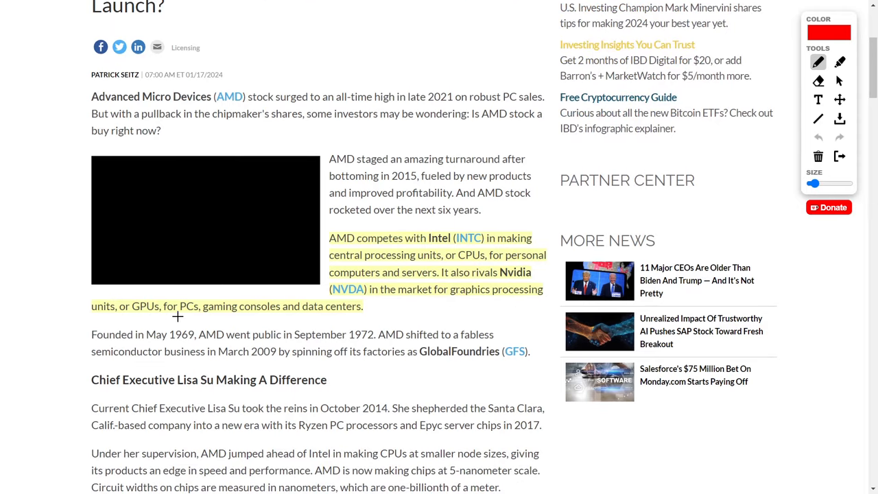
mouse_move(425, 308)
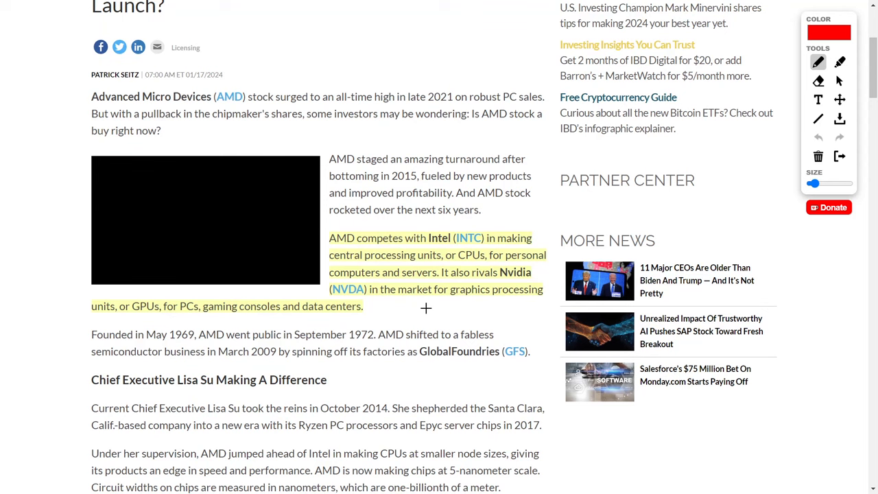
scroll(down, 3)
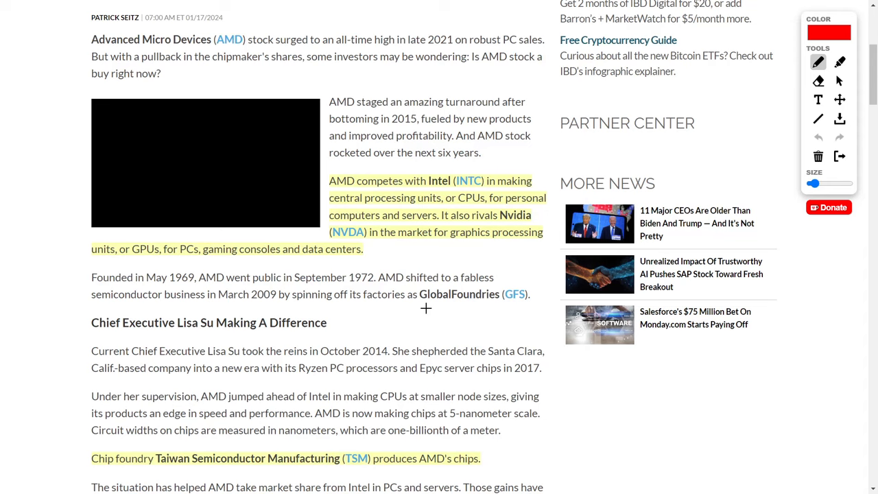
scroll(down, 3)
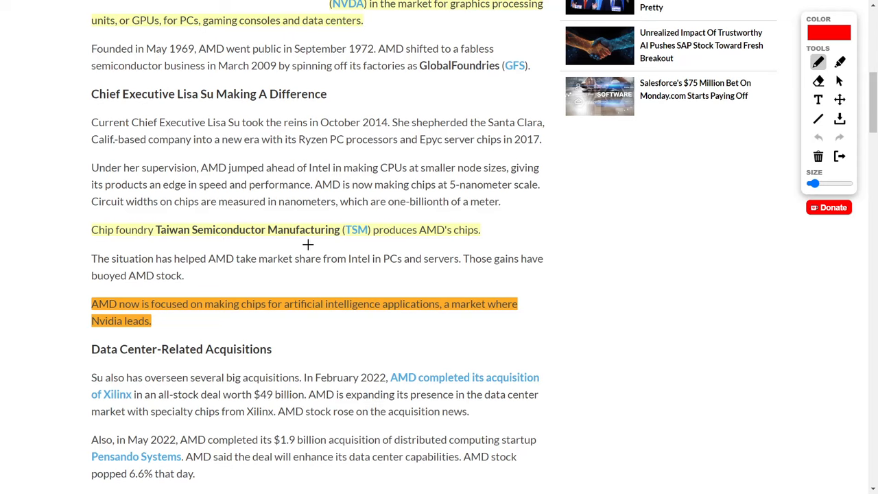
mouse_move(435, 241)
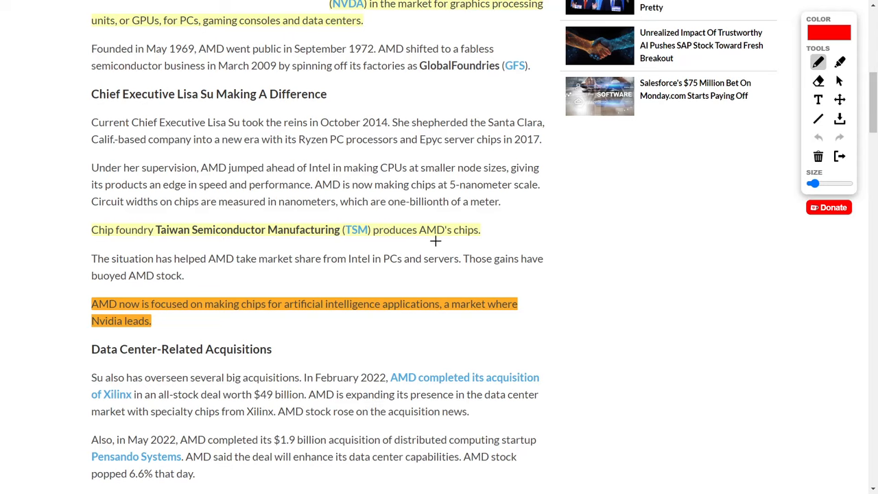
mouse_move(514, 219)
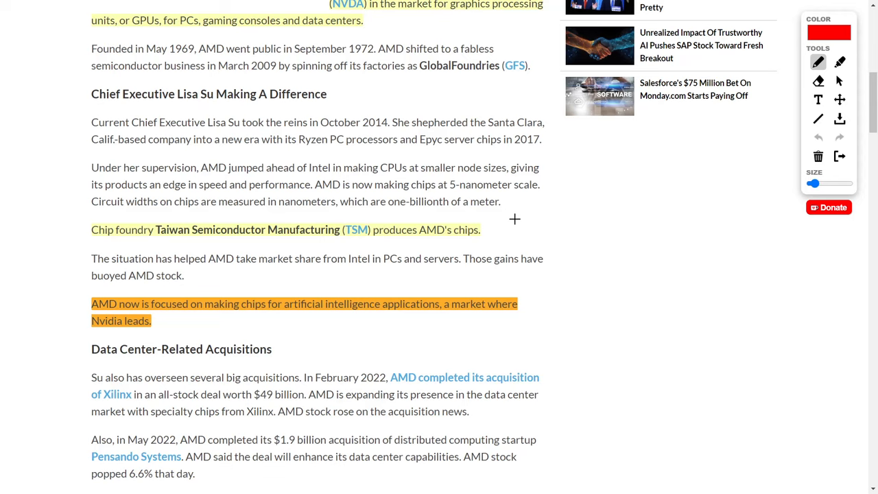
mouse_move(186, 320)
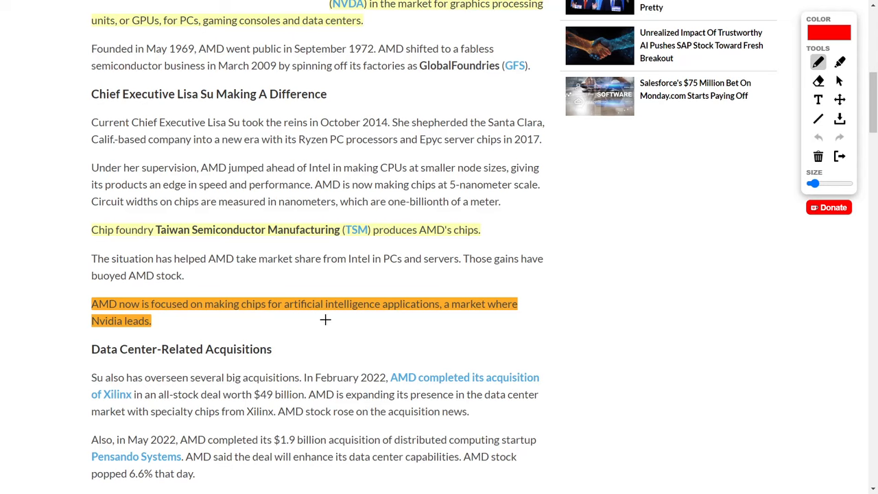
mouse_move(374, 317)
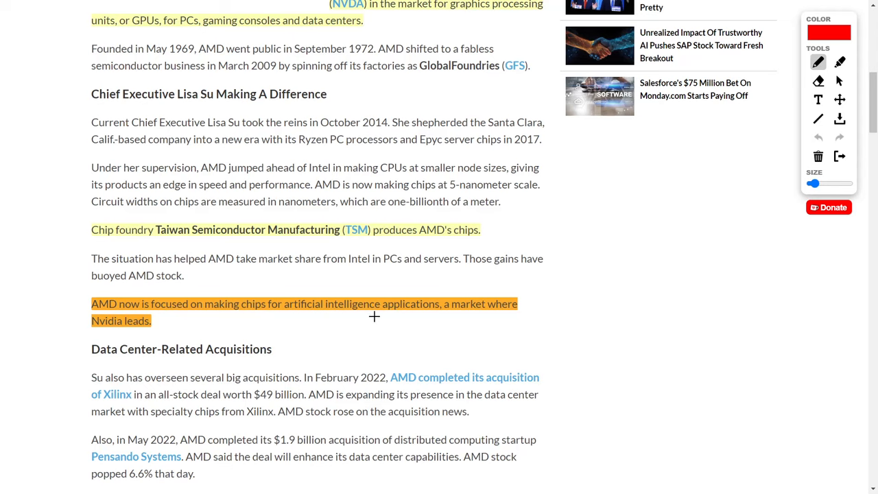
mouse_move(390, 282)
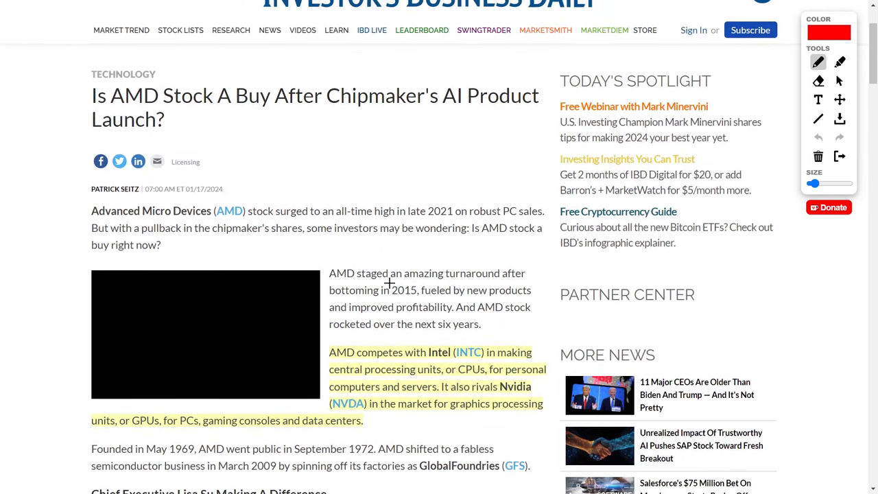
mouse_move(395, 247)
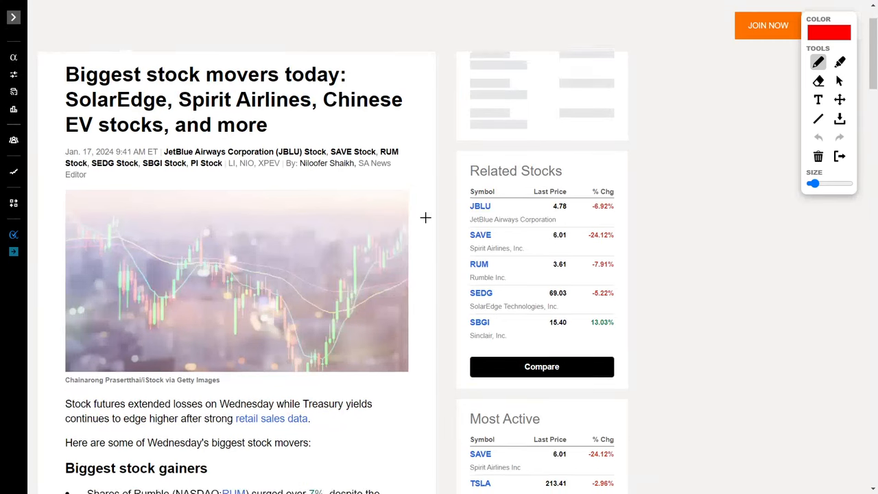
Scroll down to the Impinj bullet and draw a red freehand circle around '$70M'
scroll(down, 3)
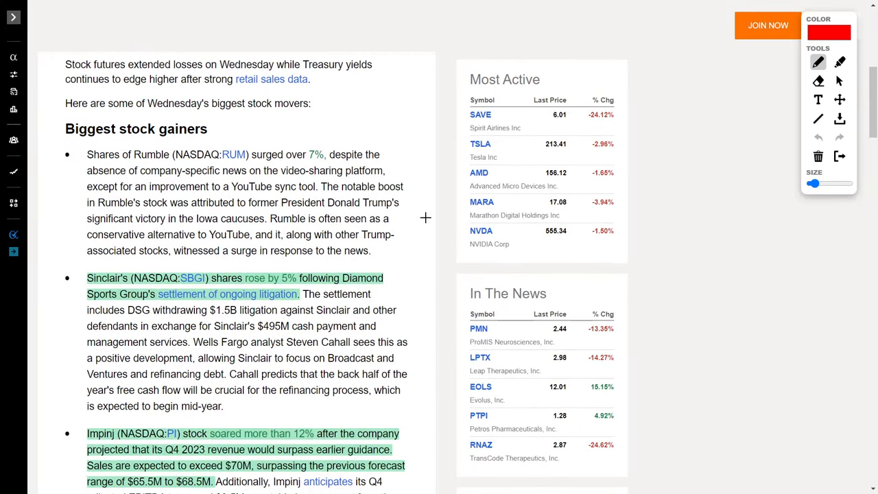
scroll(down, 3)
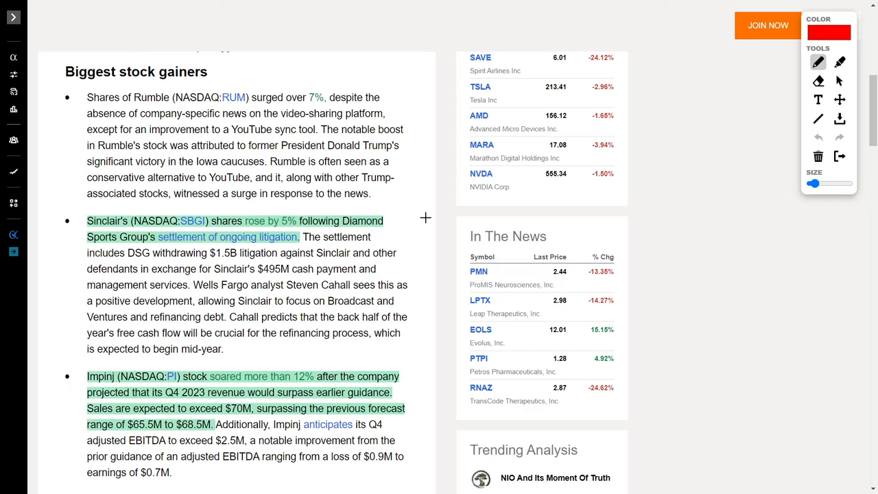
scroll(down, 3)
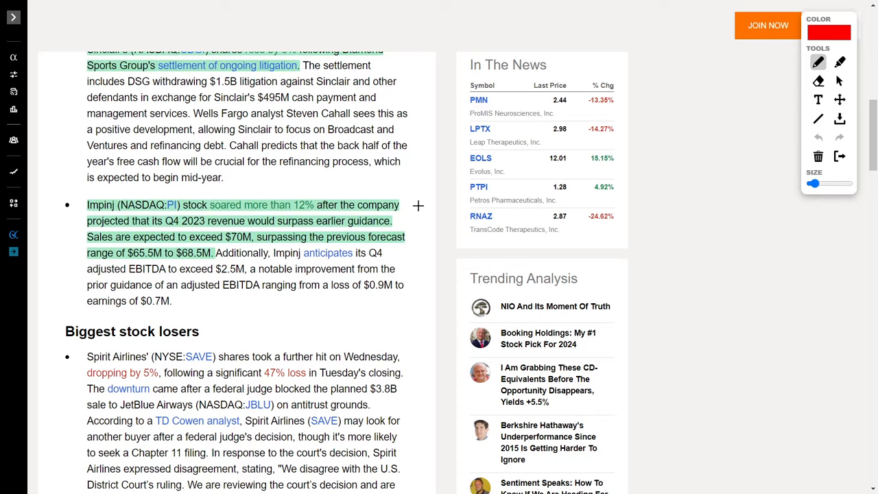
mouse_move(416, 185)
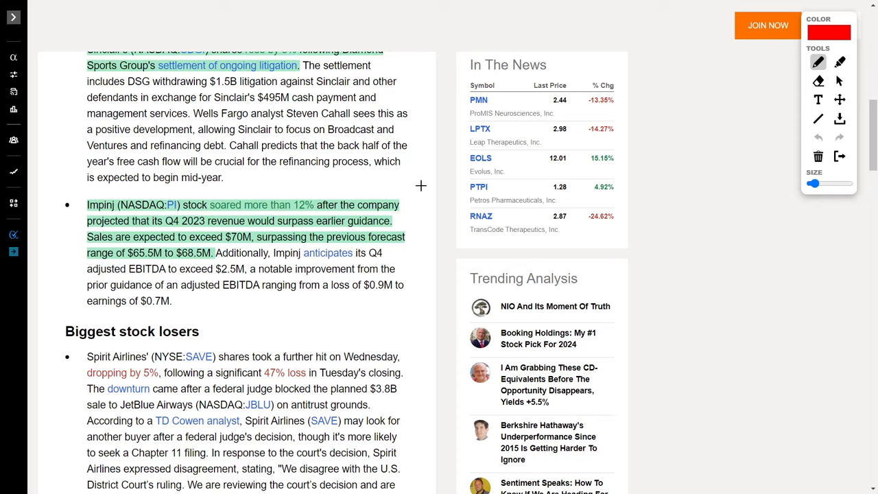
mouse_move(422, 216)
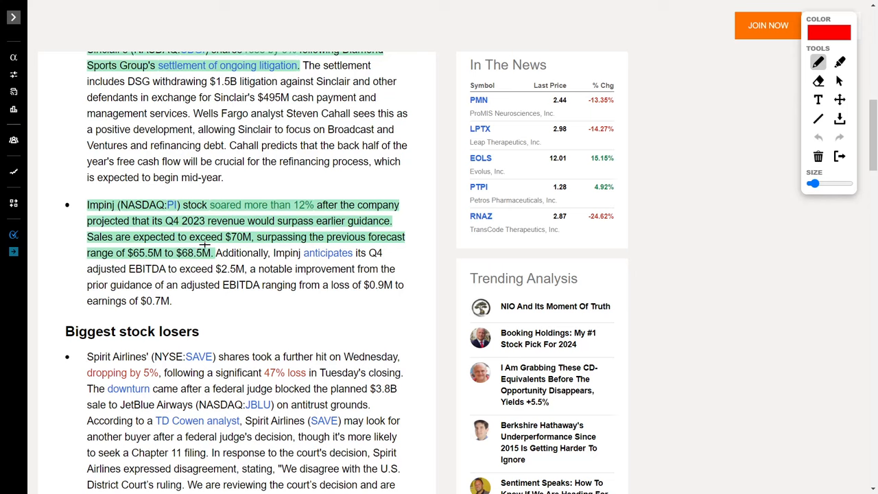
drag(226, 227, 250, 227)
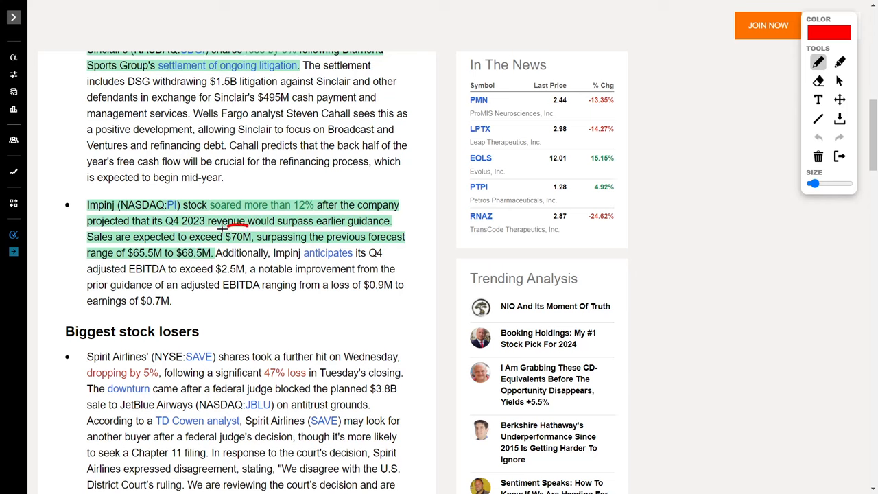
drag(226, 227, 237, 247)
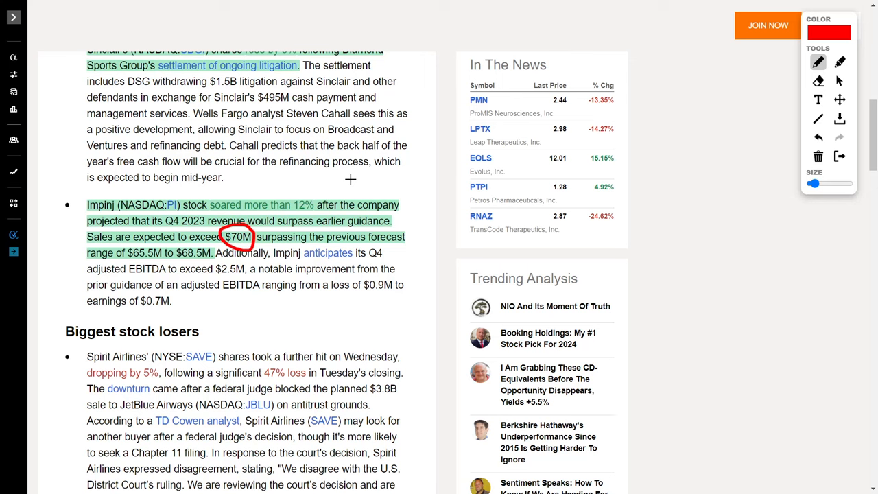
scroll(down, 3)
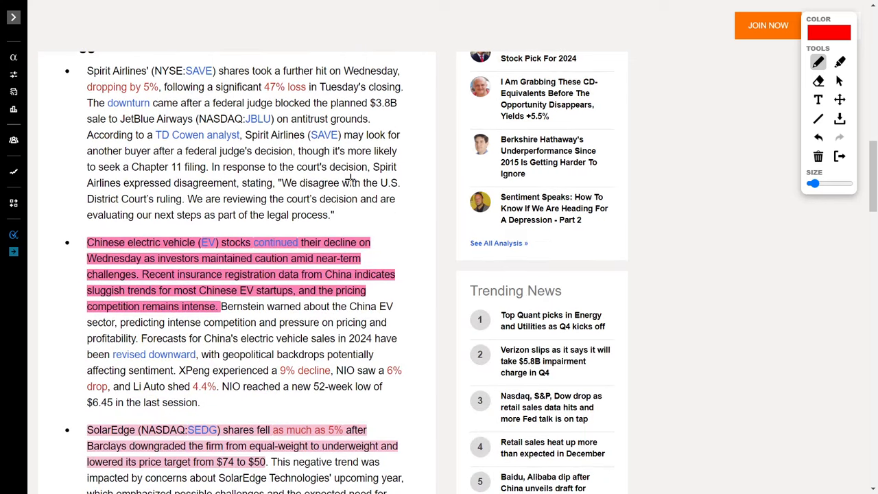
scroll(down, 3)
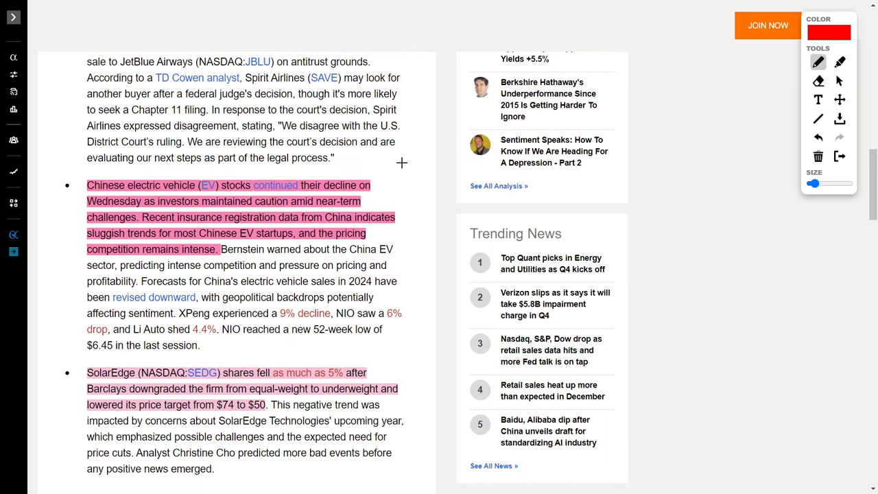
scroll(down, 3)
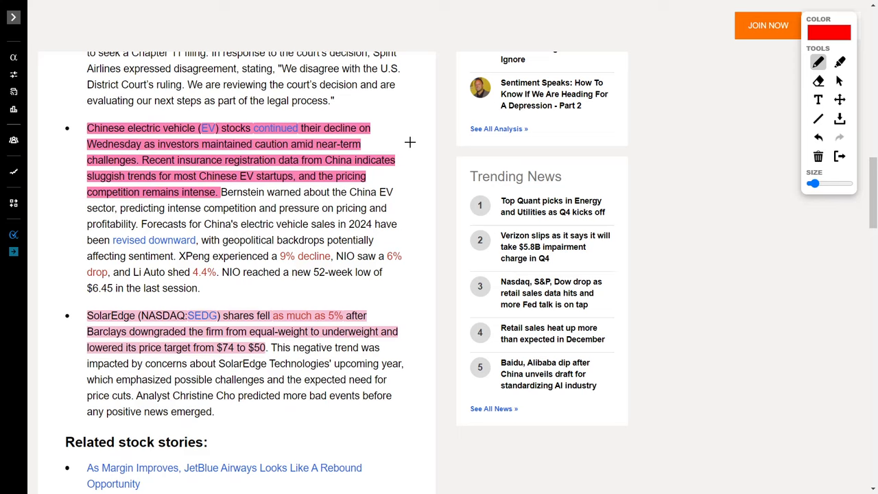
mouse_move(226, 161)
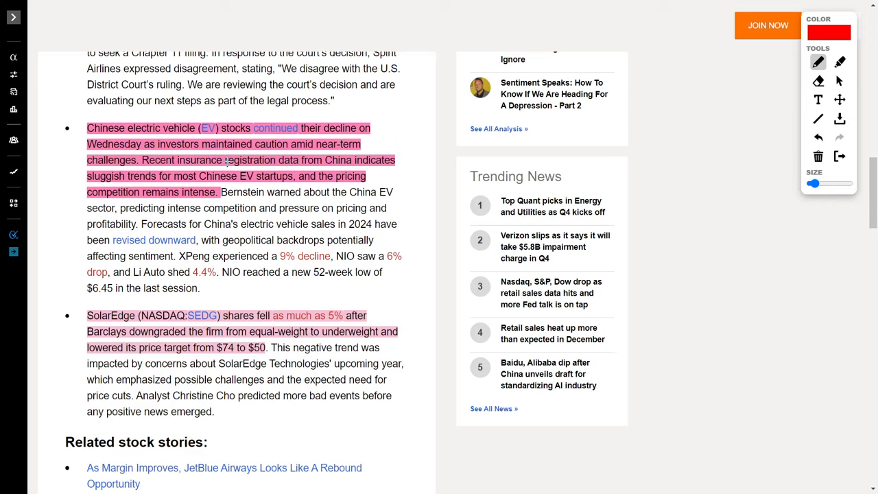
mouse_move(401, 162)
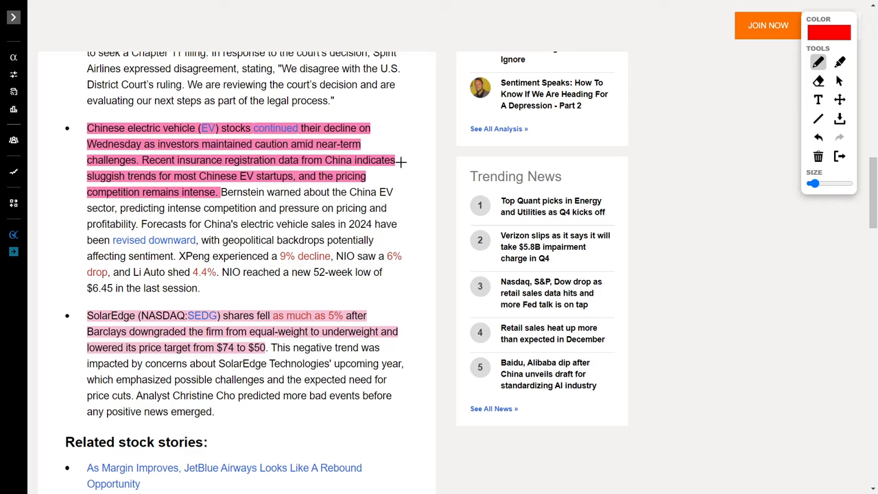
mouse_move(147, 184)
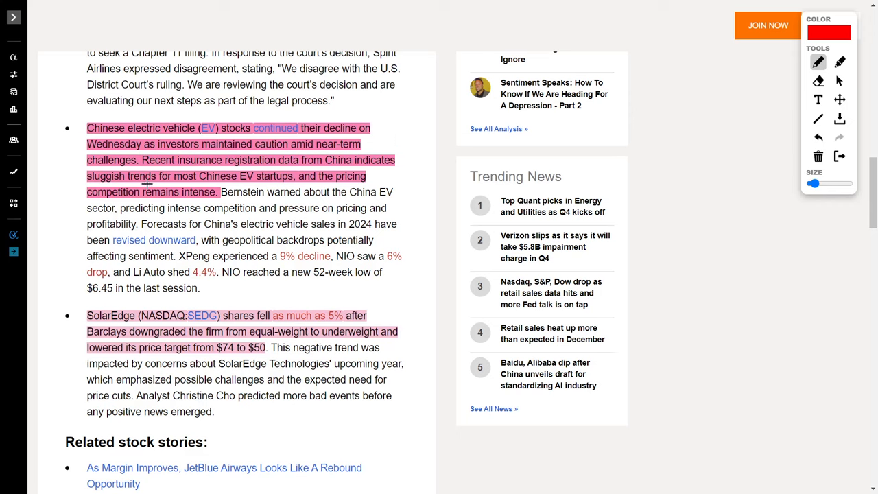
mouse_move(378, 130)
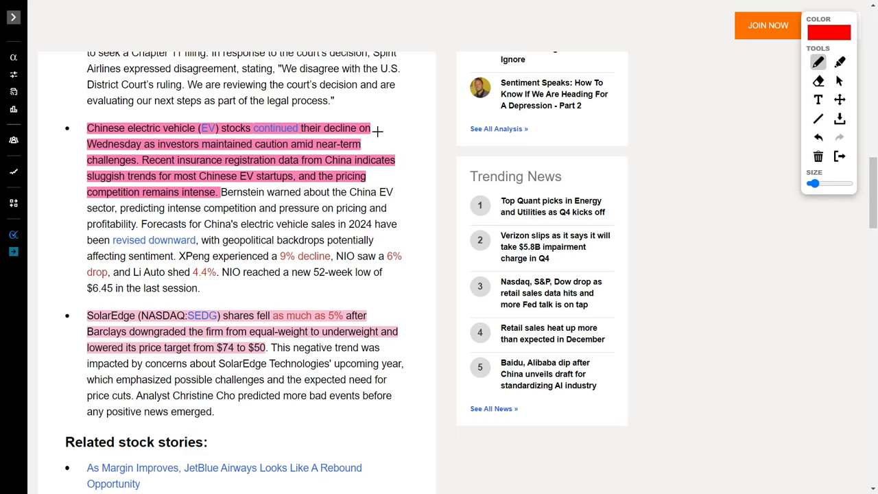
mouse_move(408, 122)
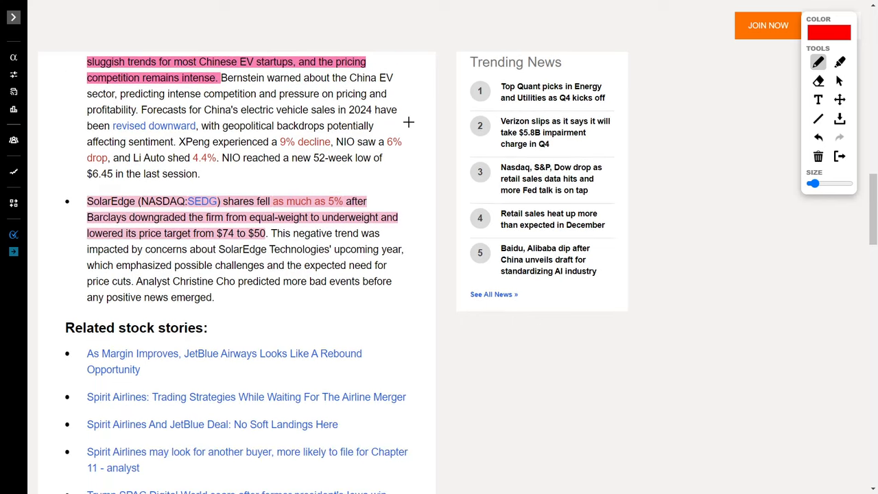
mouse_move(276, 185)
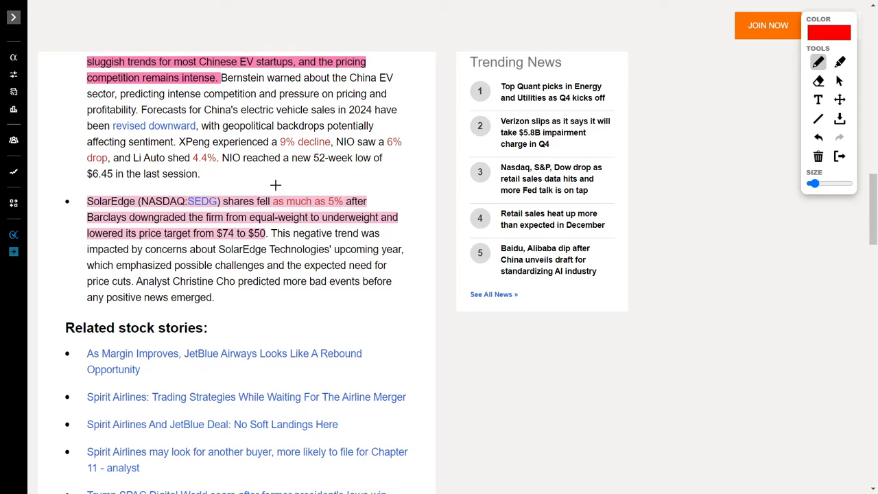
mouse_move(181, 221)
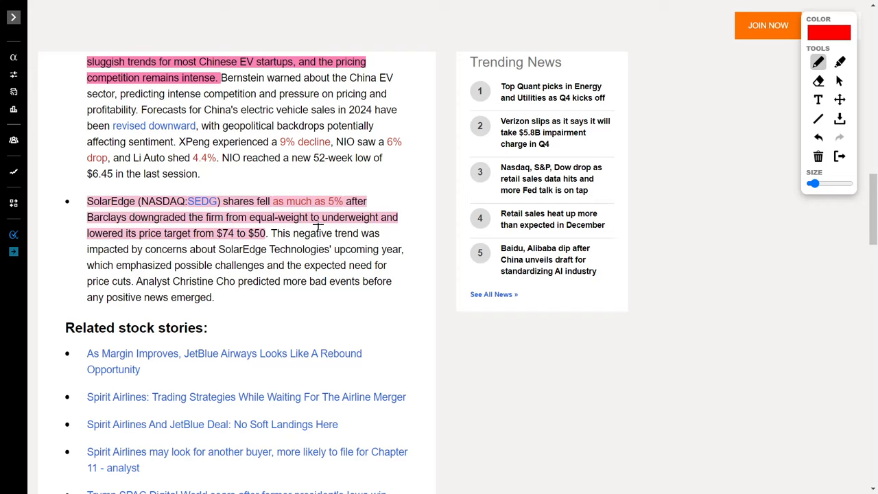
mouse_move(190, 243)
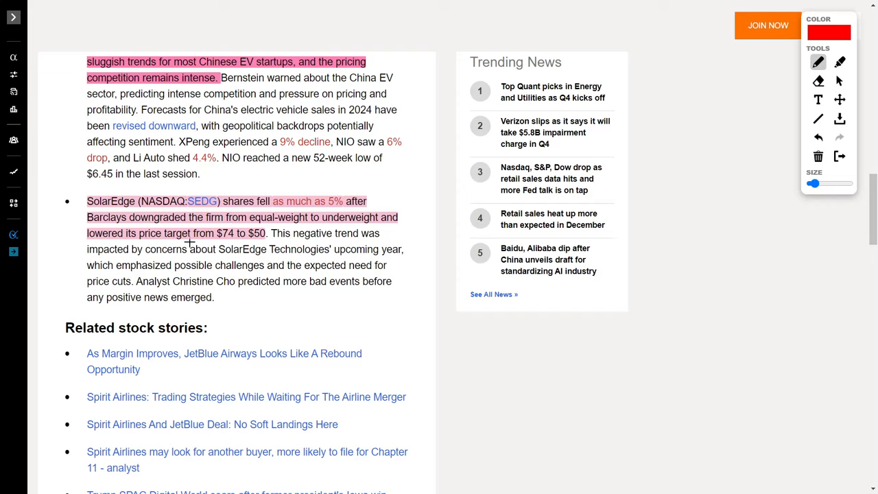
drag(213, 223, 234, 244)
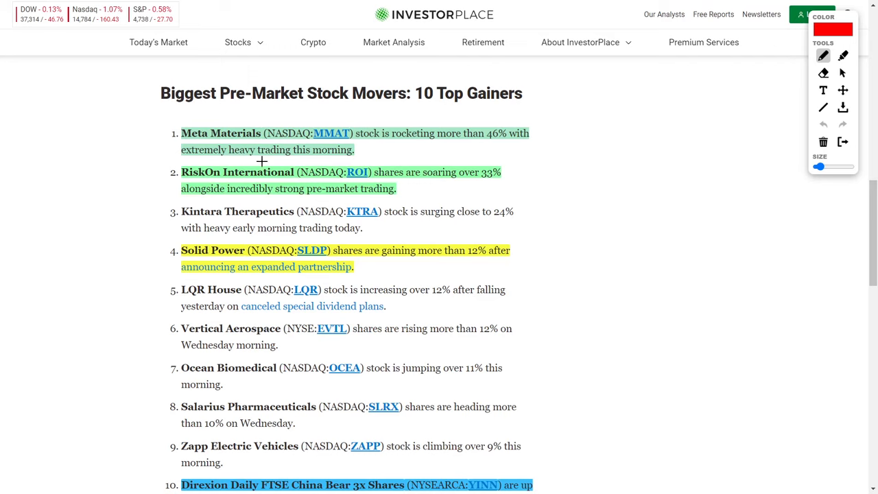
mouse_move(514, 130)
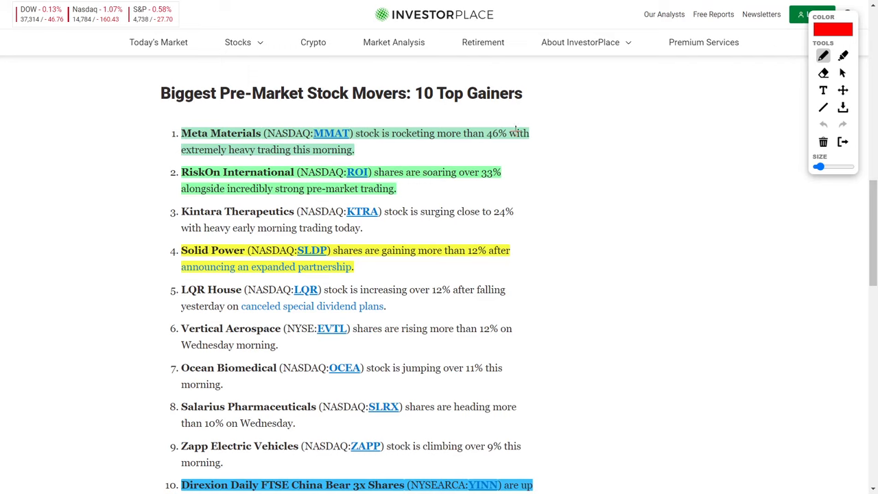
Circle Meta Materials' '46%' with an upward arrow beside it, then scroll toward Top Losers
drag(466, 141, 521, 137)
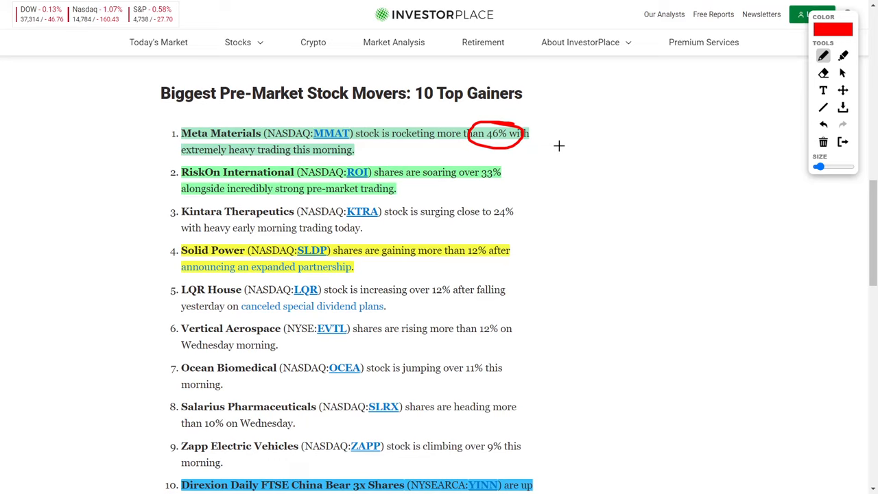
drag(478, 191, 546, 163)
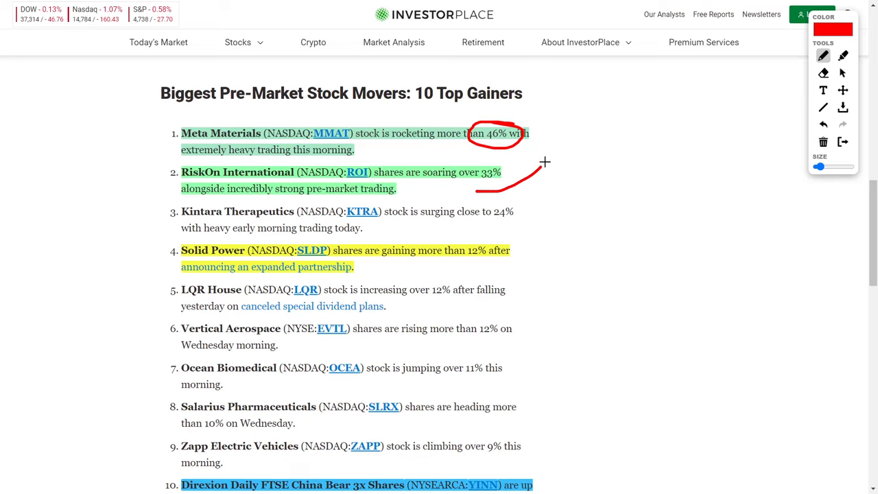
scroll(down, 3)
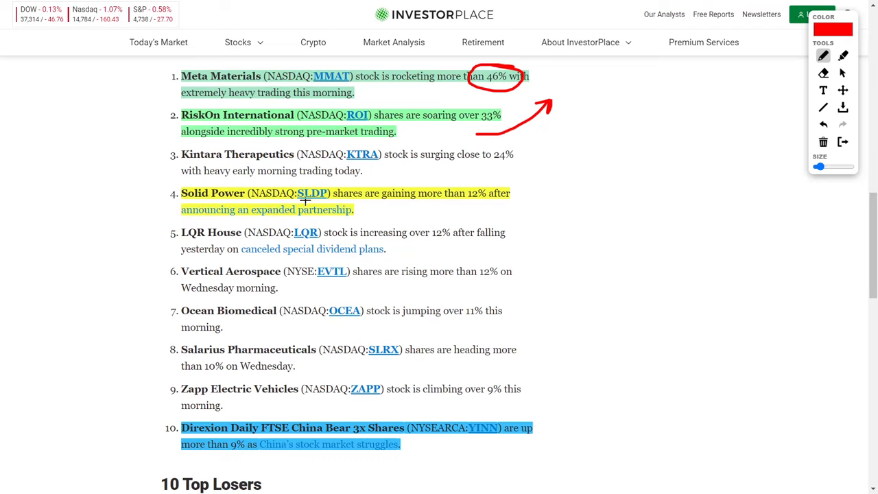
mouse_move(452, 181)
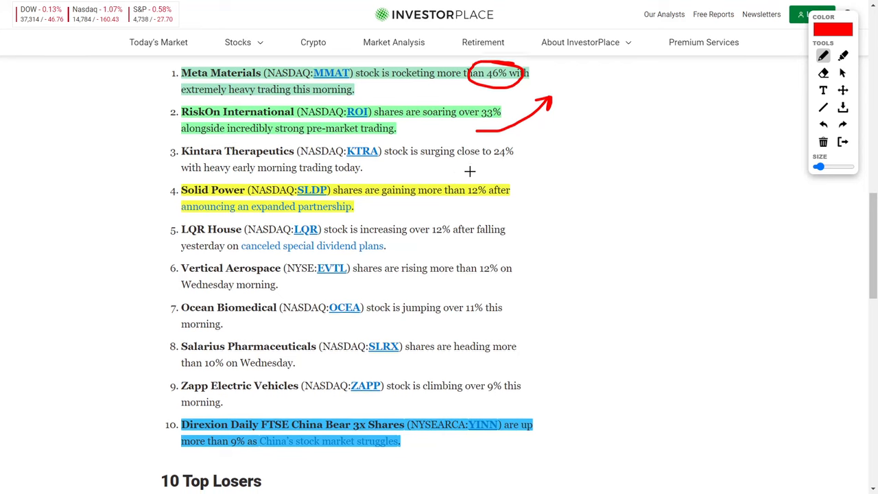
scroll(down, 3)
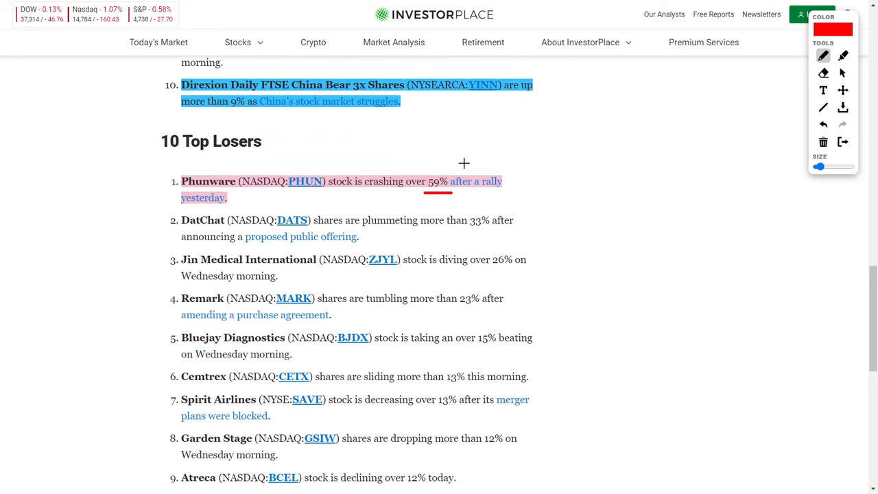
scroll(down, 3)
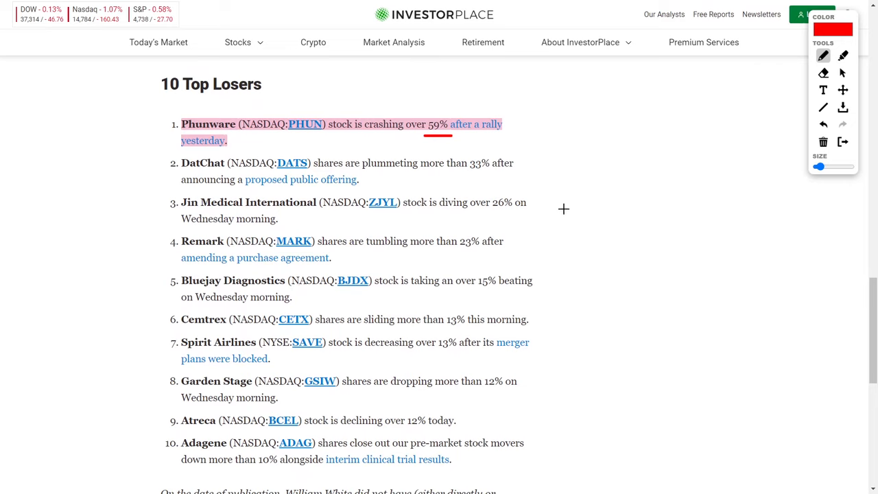
mouse_move(555, 179)
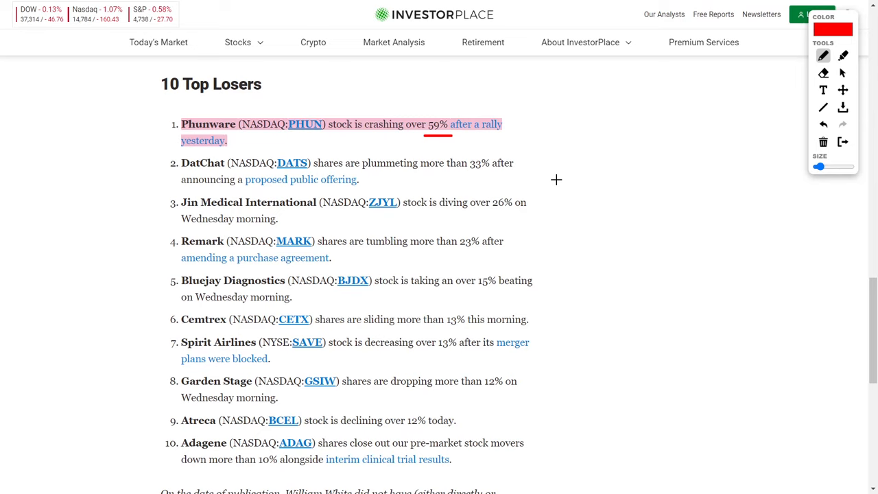
mouse_move(556, 180)
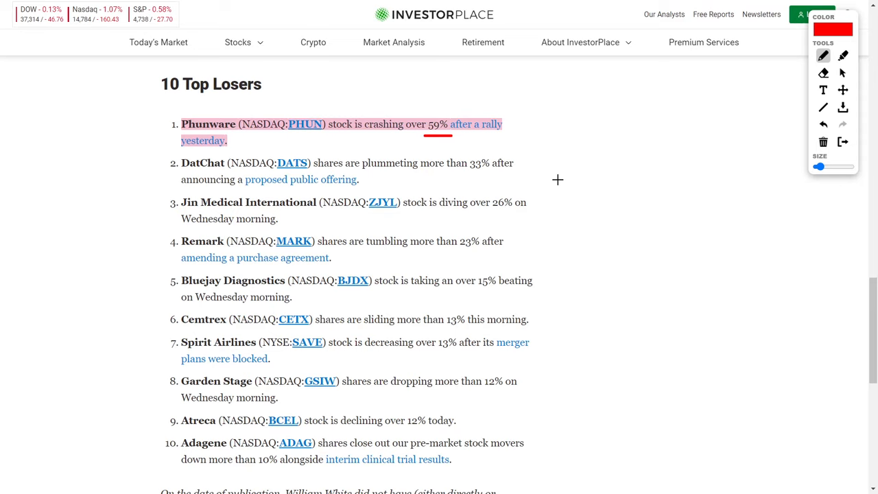
mouse_move(537, 178)
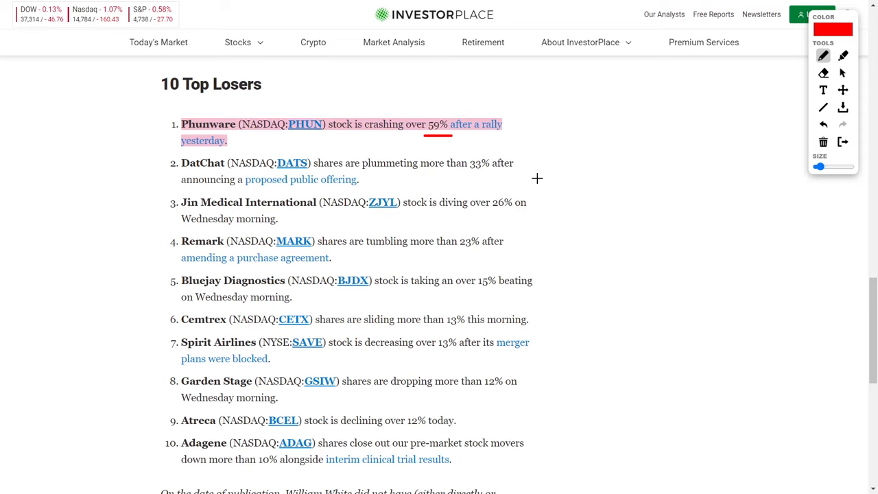
mouse_move(555, 150)
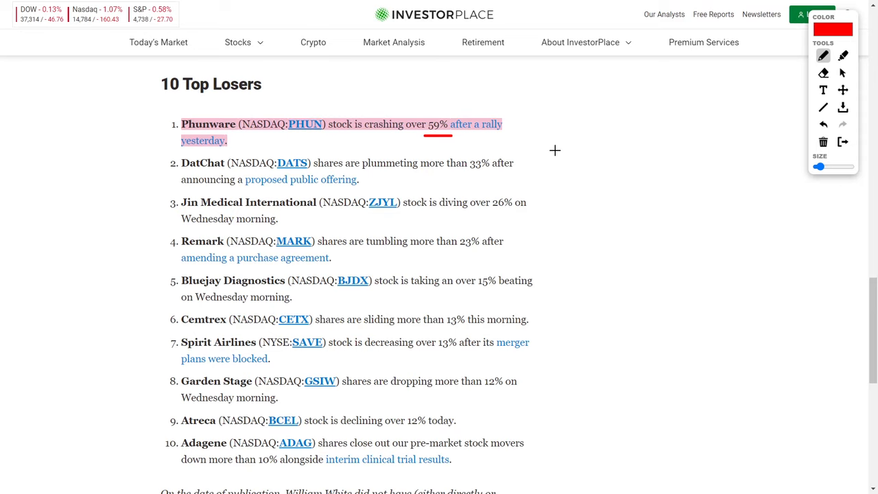